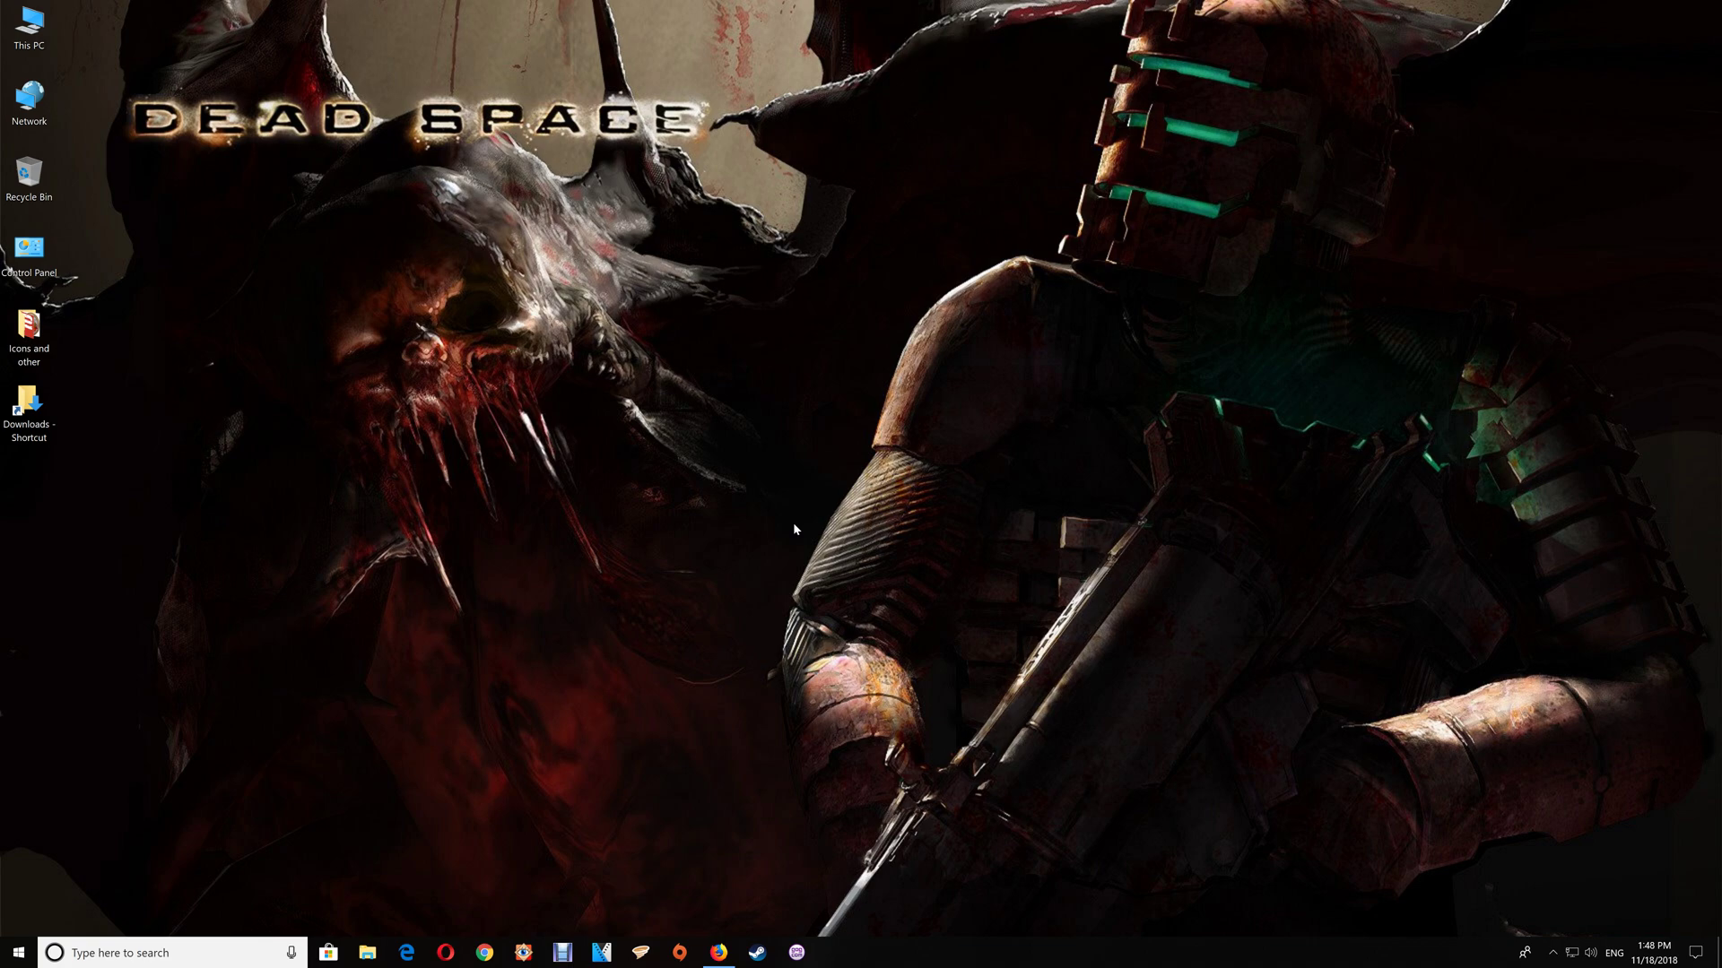
{"action": "mouse_move", "coordinate": [804, 843]}
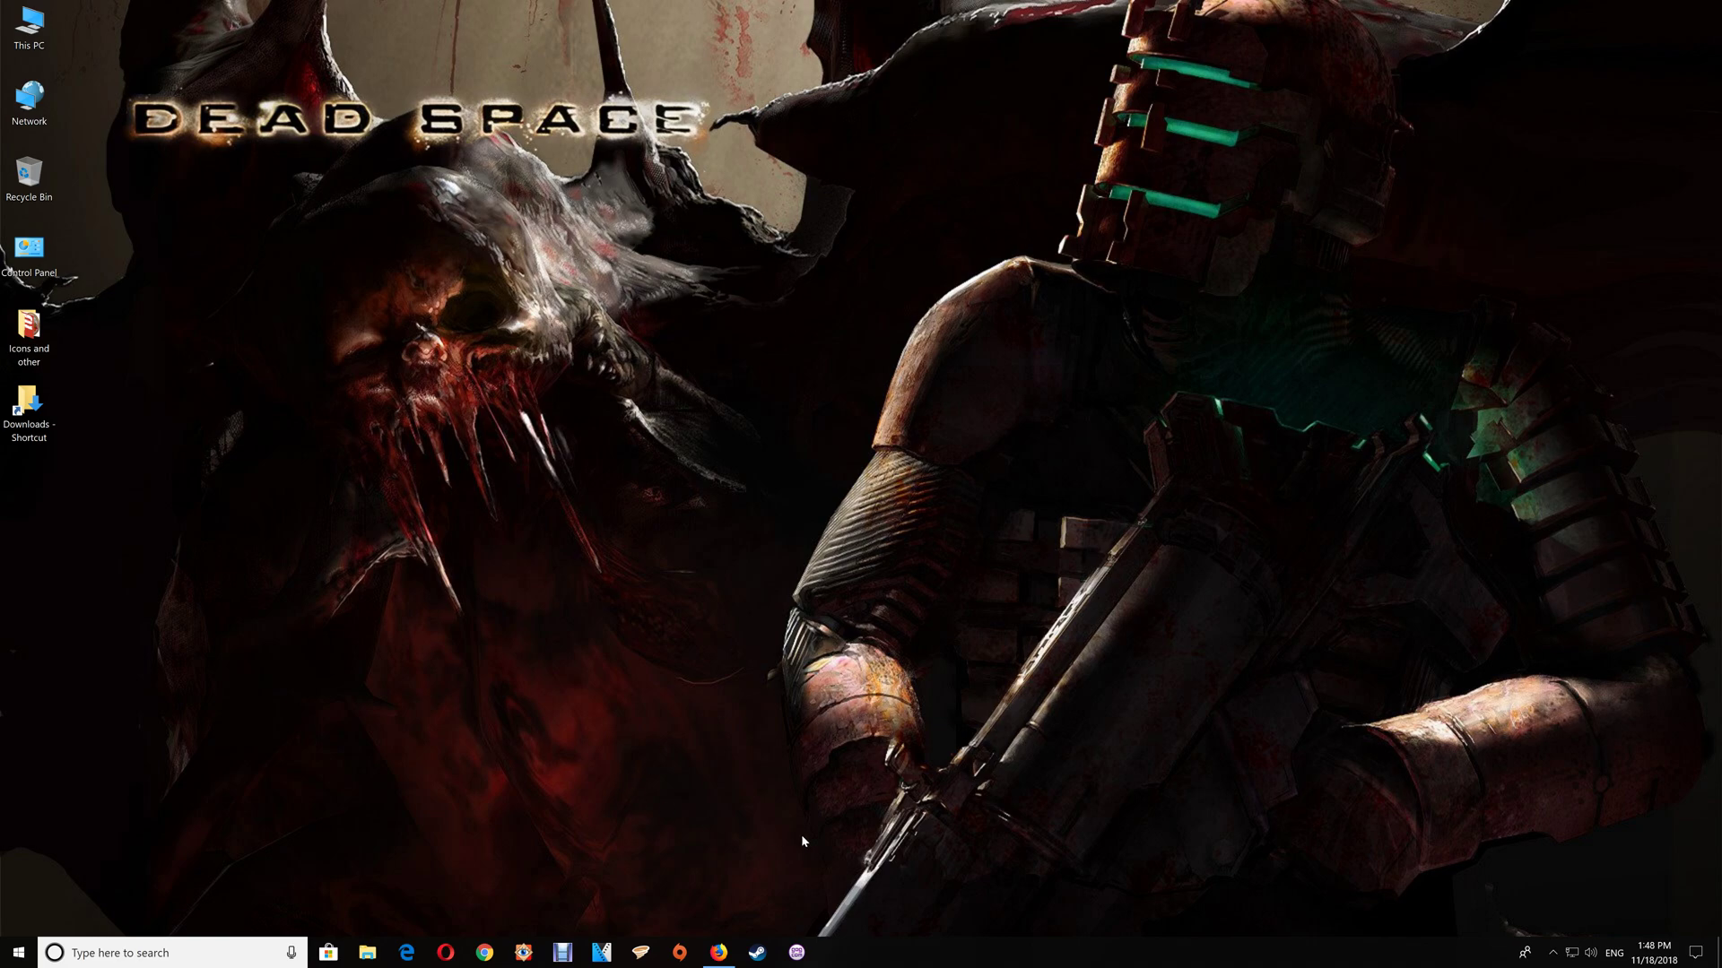
- Bring Firefox to the ModDB mod page and reach the downloaded ENB and SweetFX archive
{"action": "left_click", "coordinate": [717, 953]}
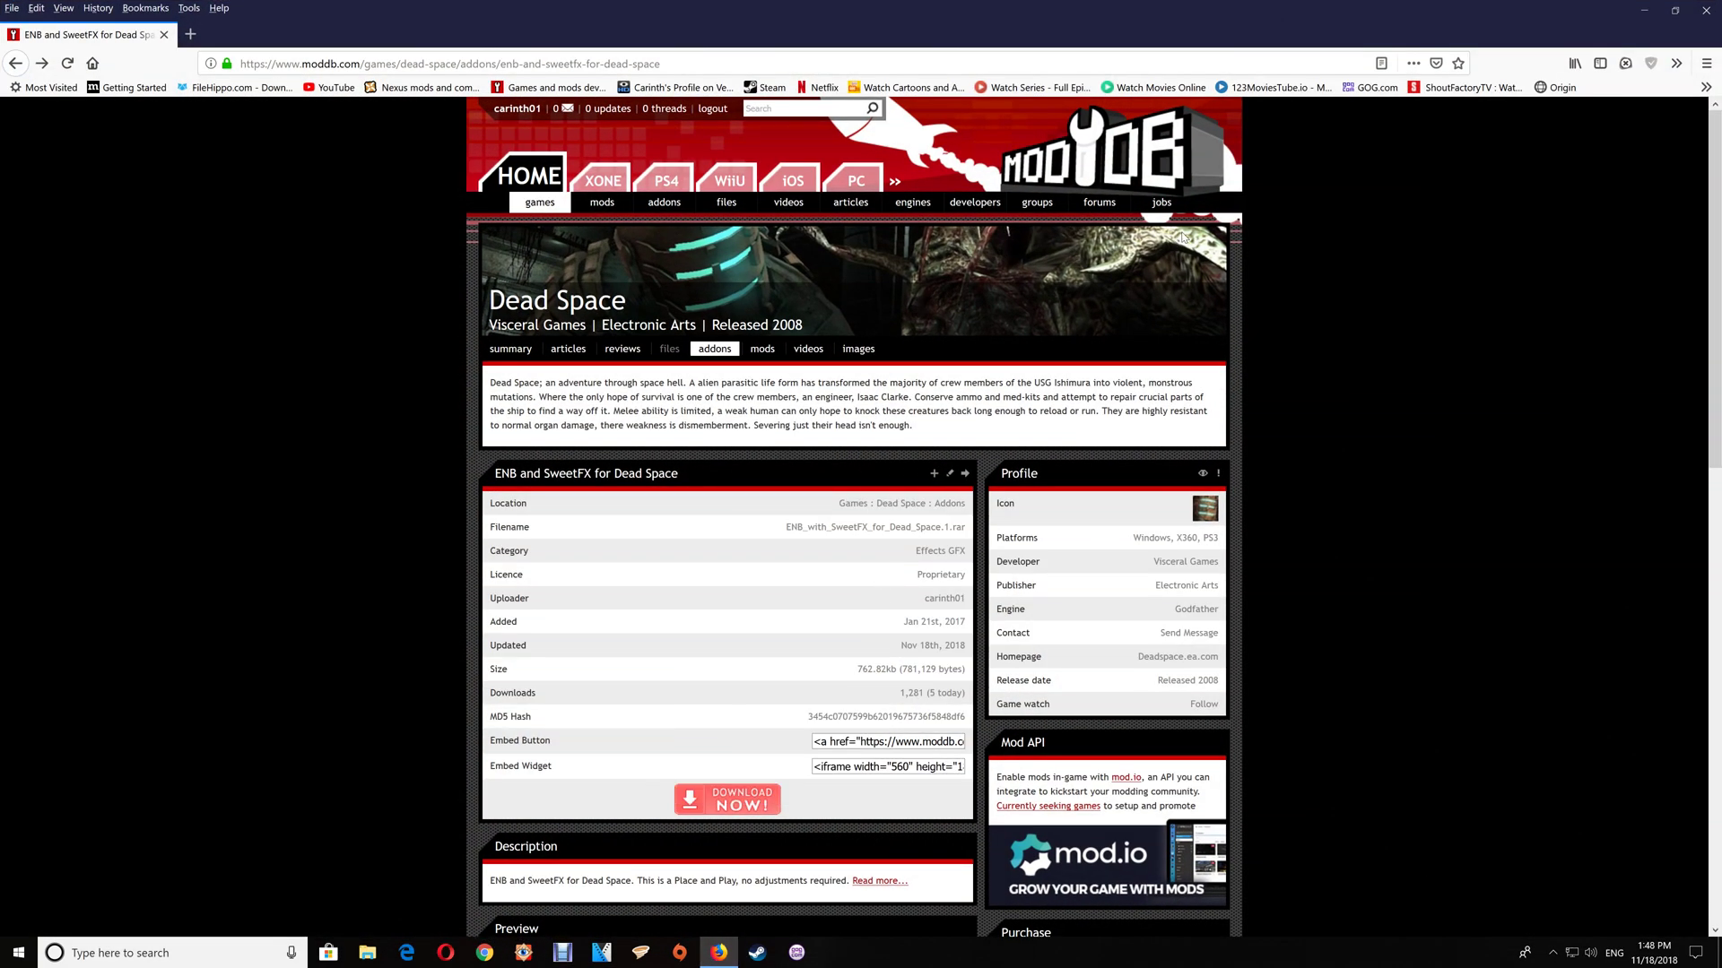
{"action": "mouse_move", "coordinate": [693, 732]}
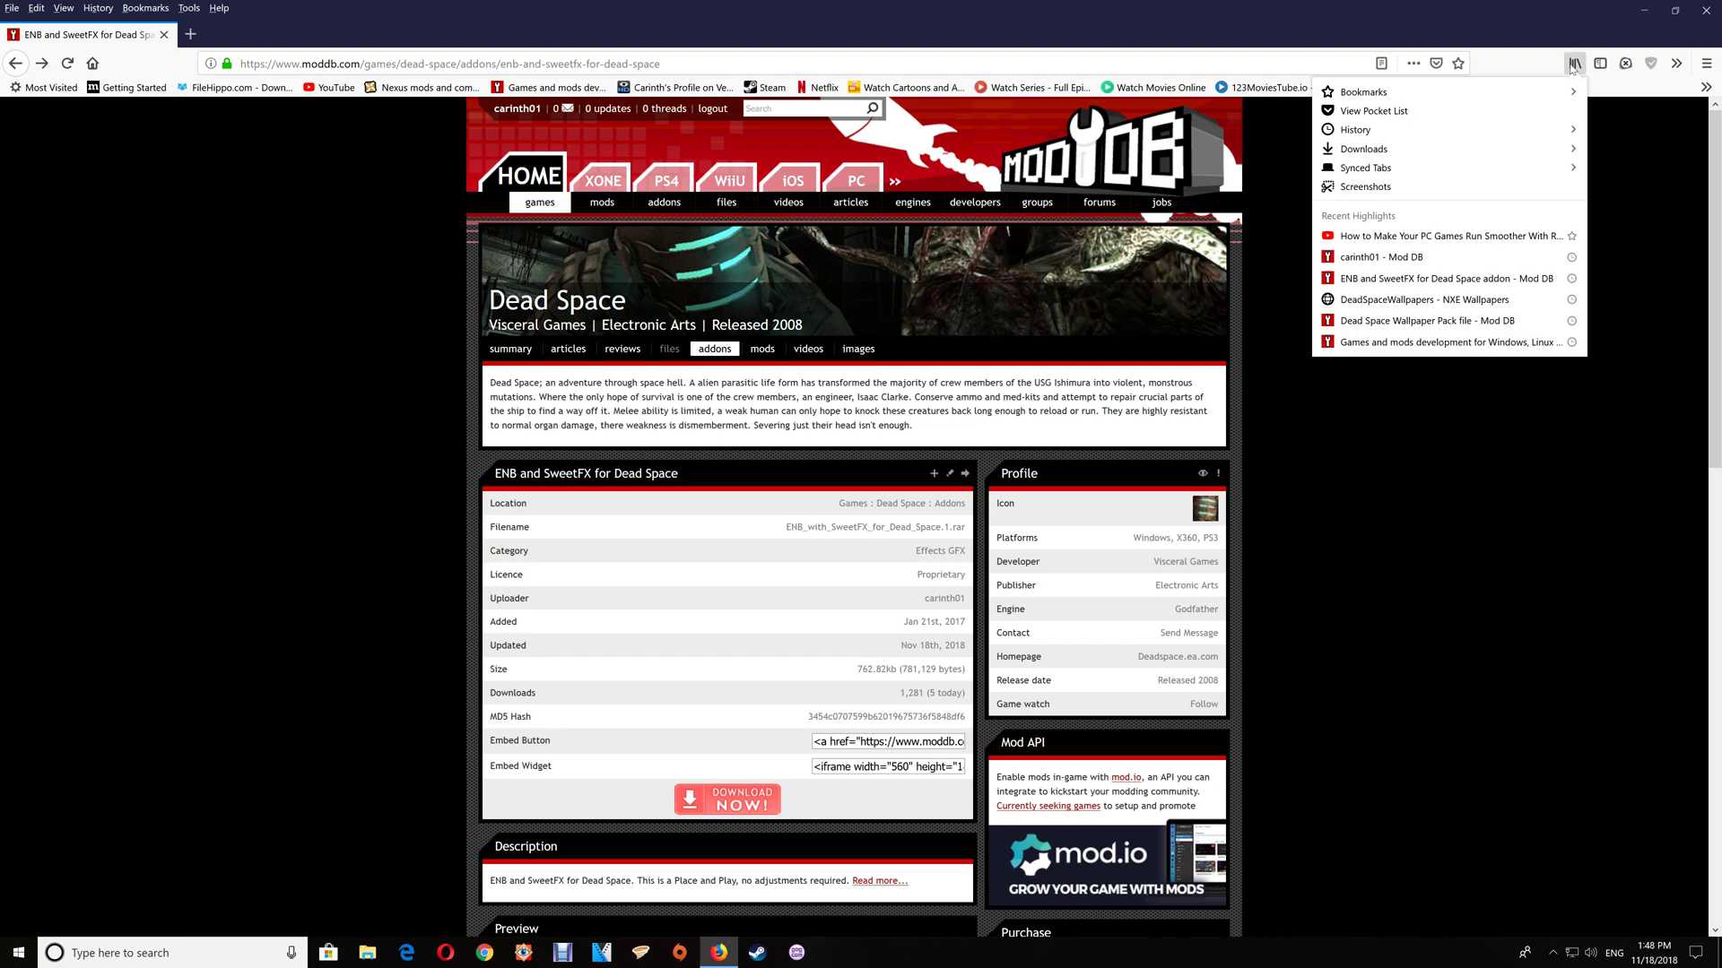
{"action": "left_click", "coordinate": [1362, 149]}
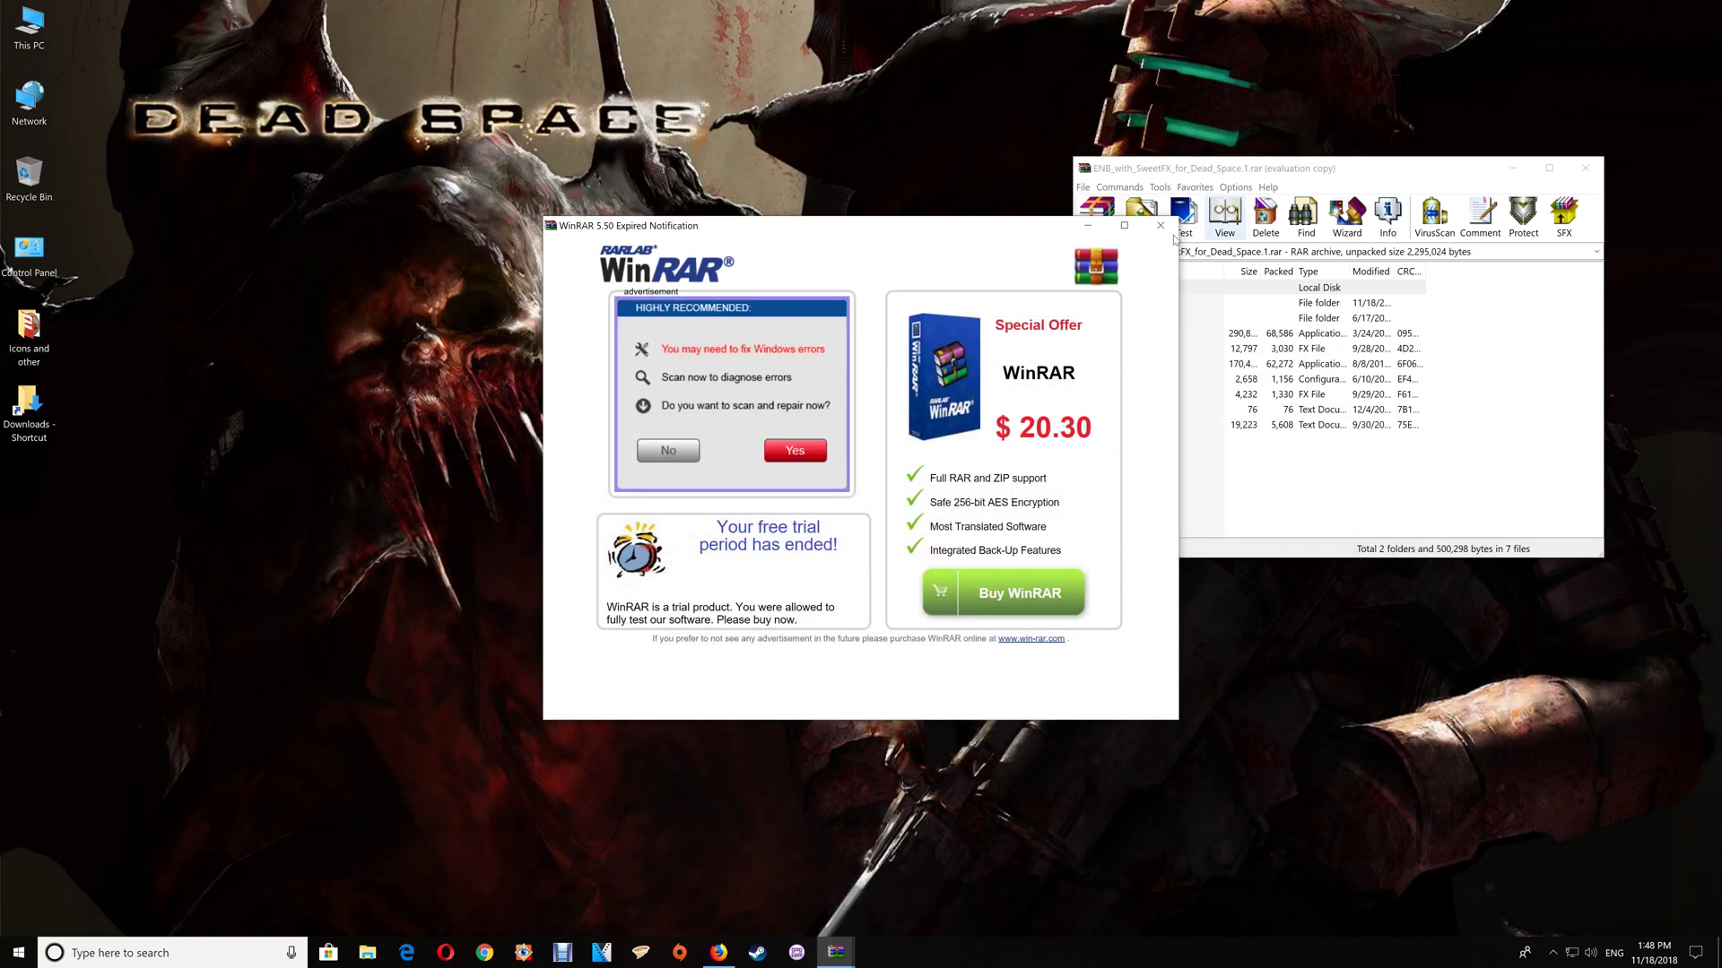
- Dismiss WinRAR's trial-expired notice and bring up the Steam game library
{"action": "left_click", "coordinate": [1161, 226]}
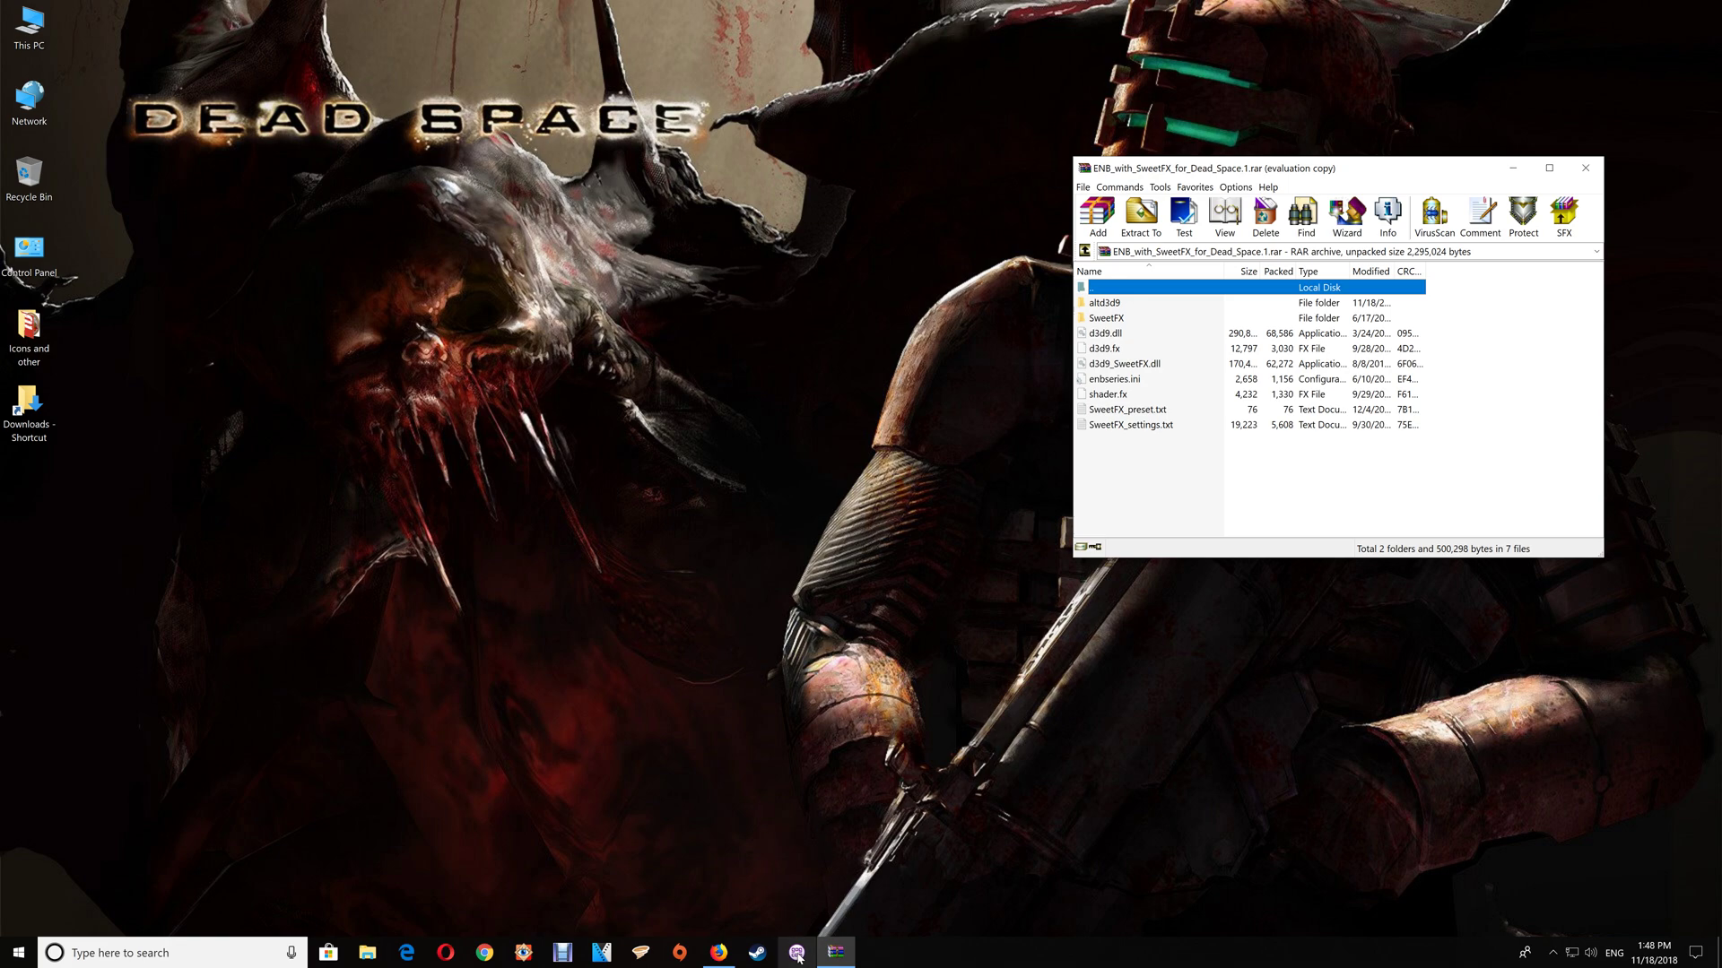
{"action": "left_click", "coordinate": [755, 952]}
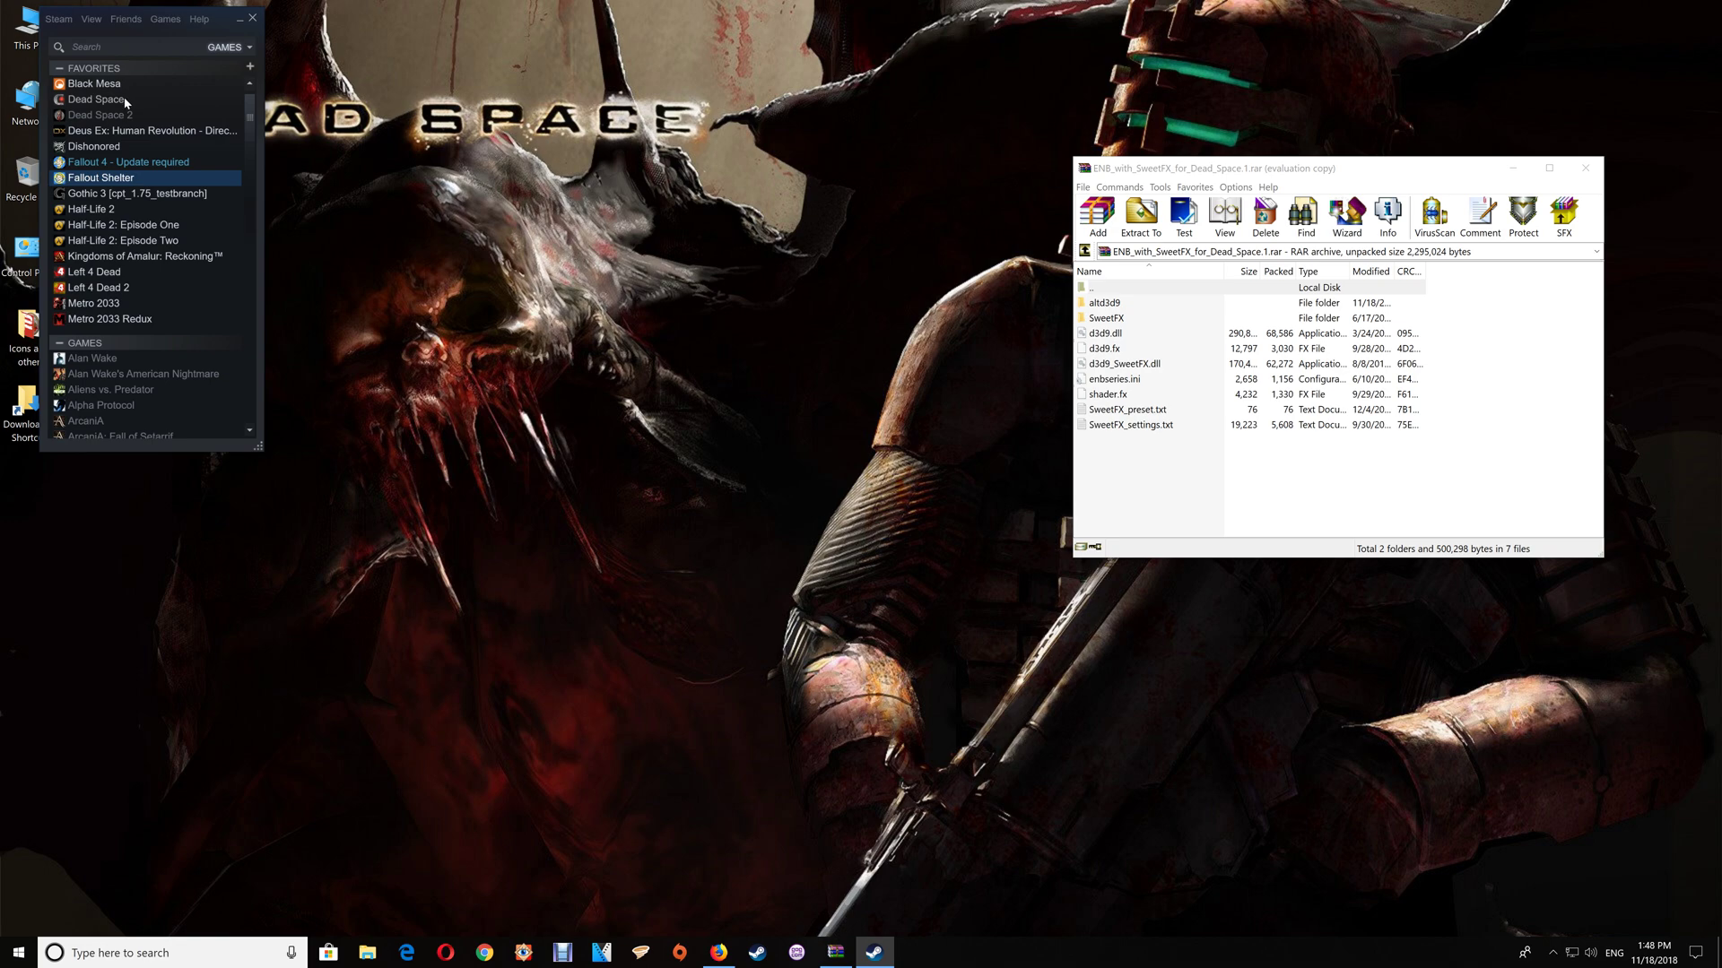
- Check Dead Space's Local Files page in its Steam properties, then close the properties
{"action": "left_click", "coordinate": [96, 99]}
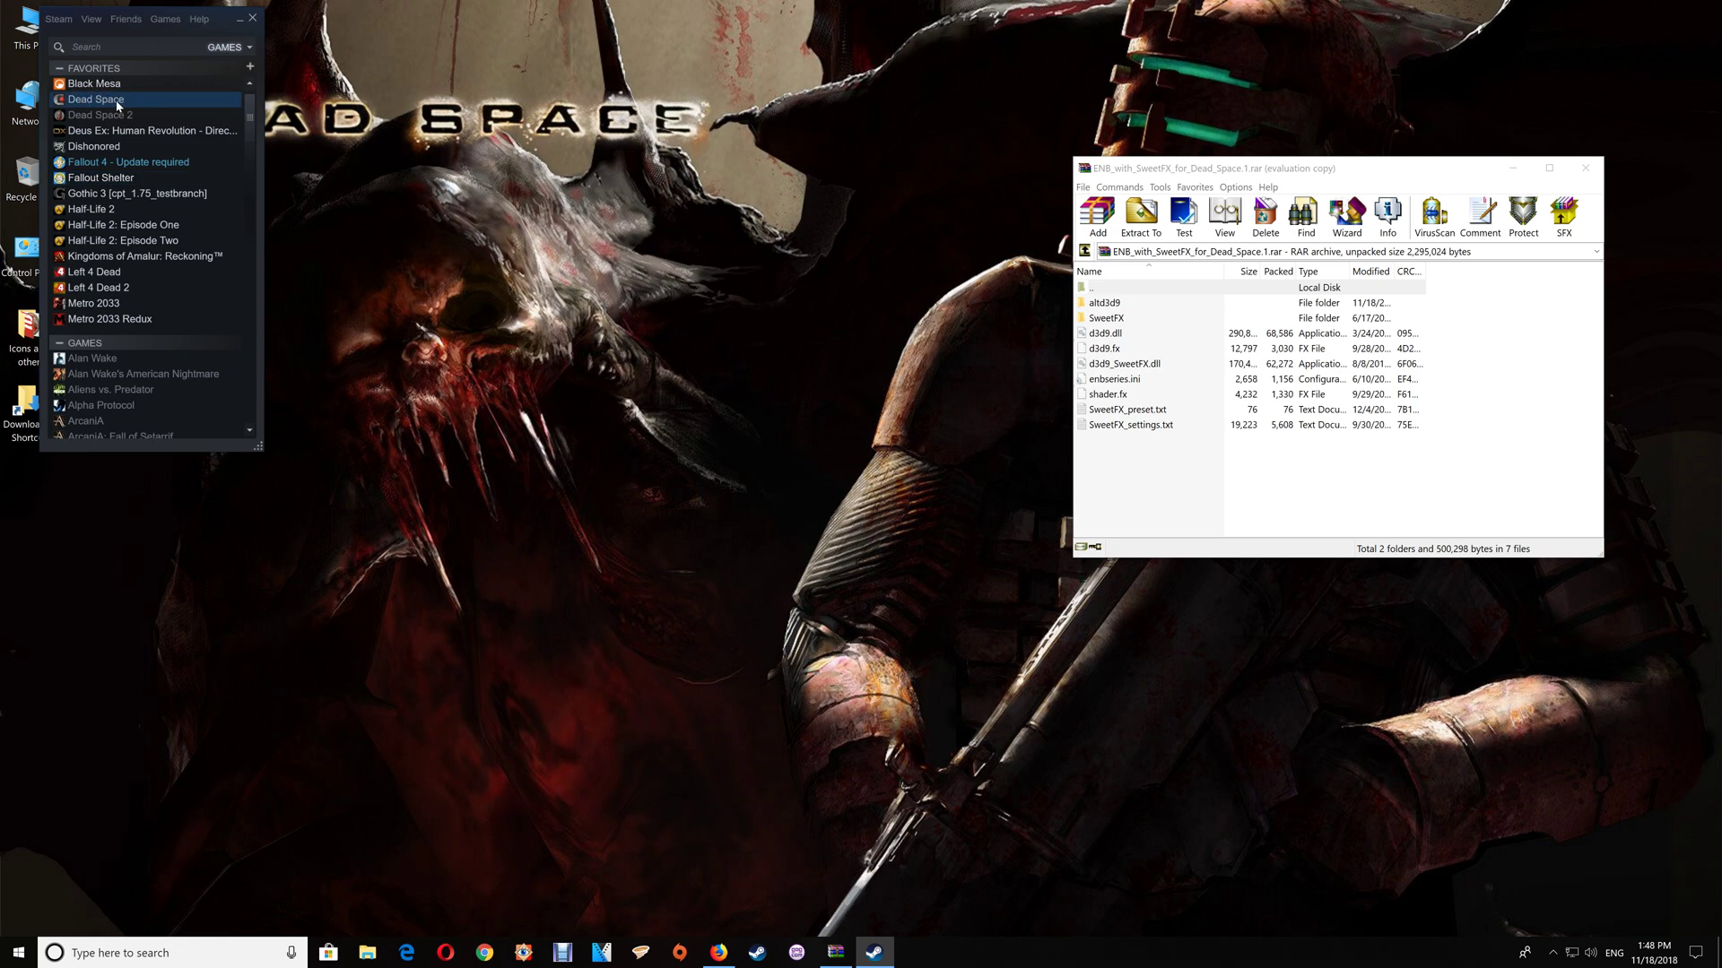
{"action": "right_click", "coordinate": [97, 99]}
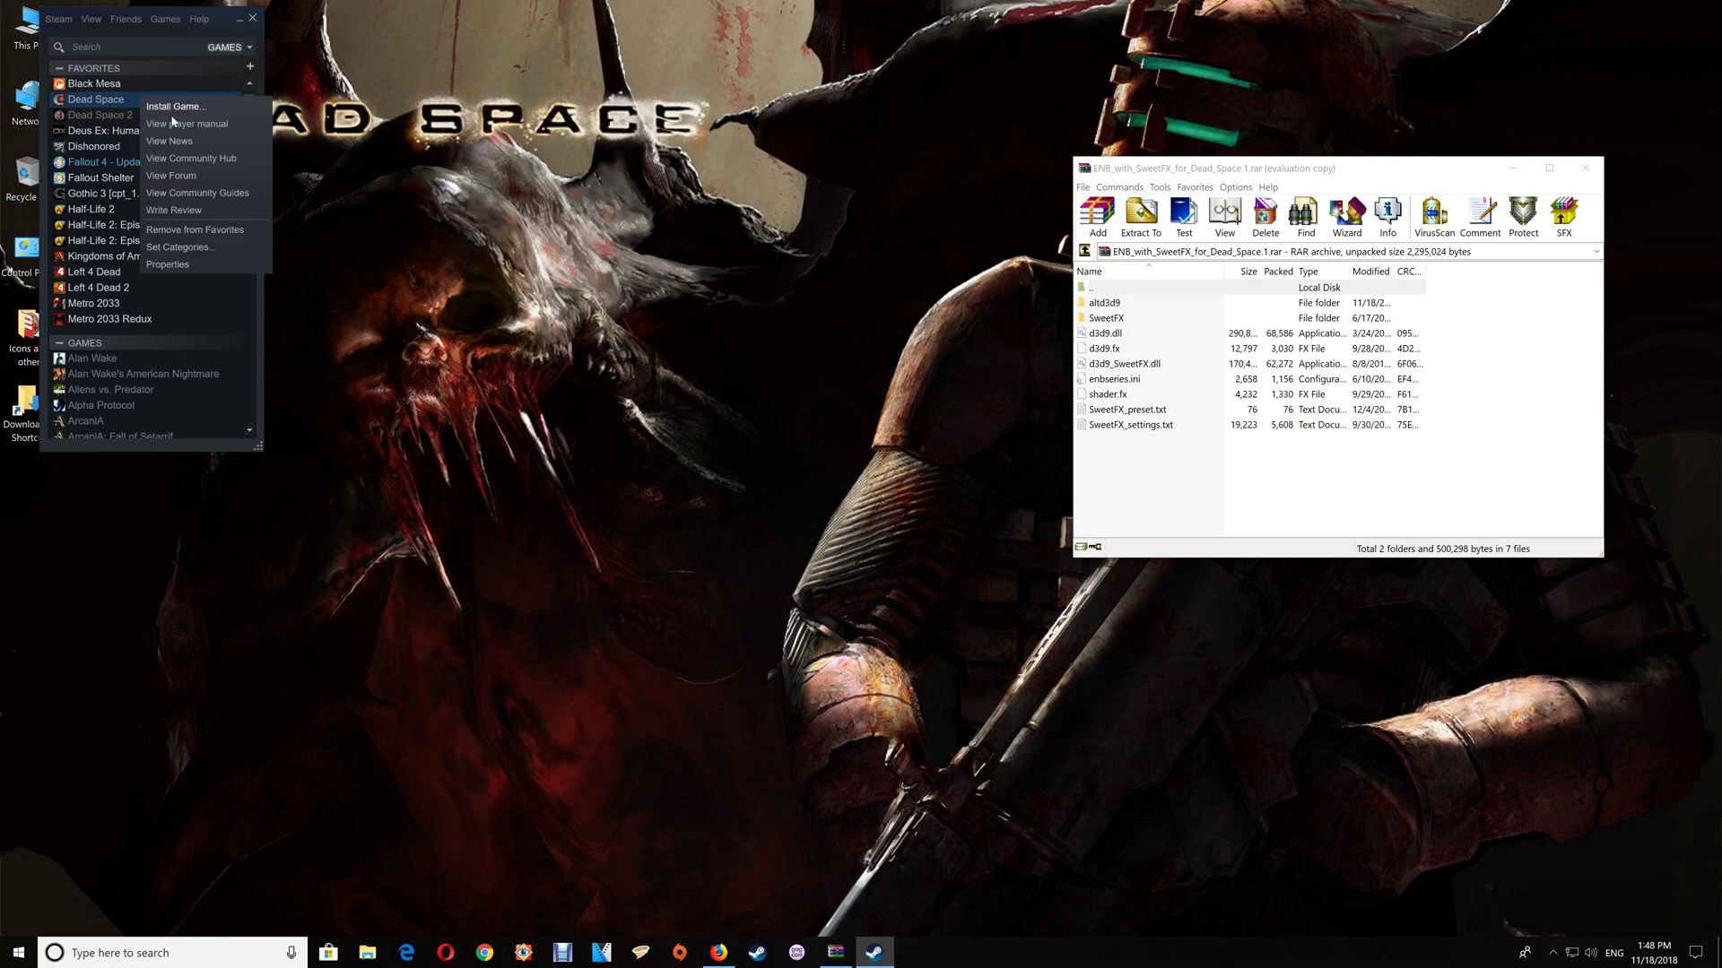
{"action": "left_click", "coordinate": [166, 265]}
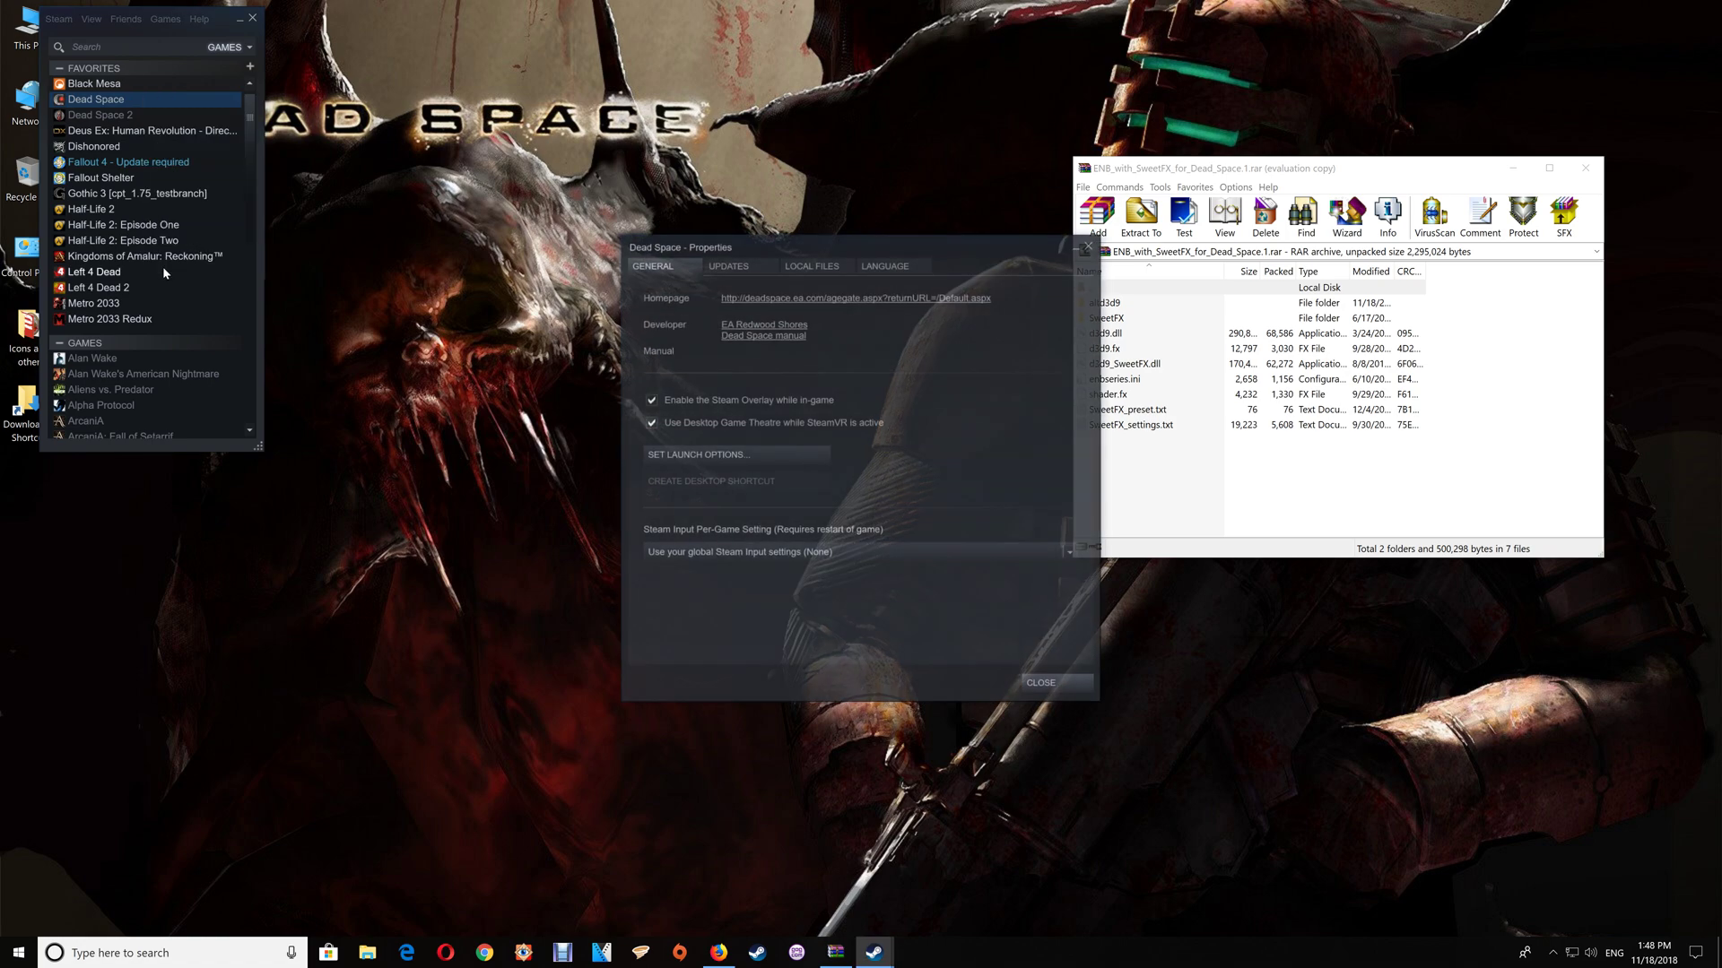
{"action": "left_click", "coordinate": [810, 266]}
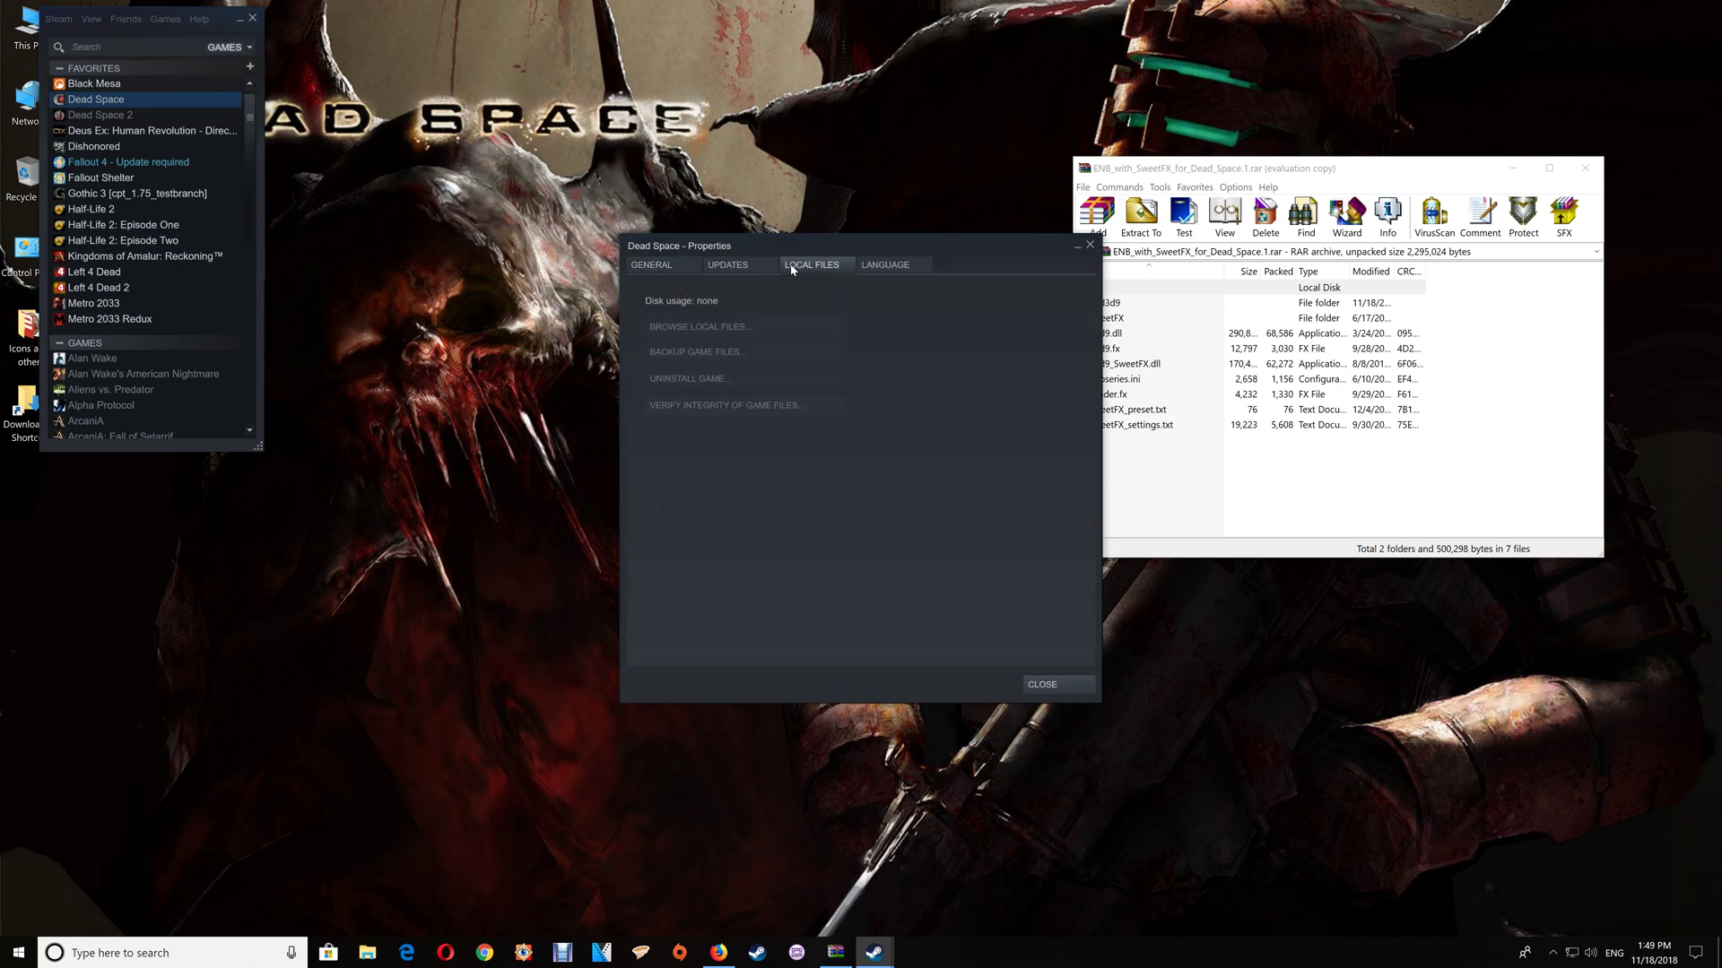
{"action": "mouse_move", "coordinate": [783, 333]}
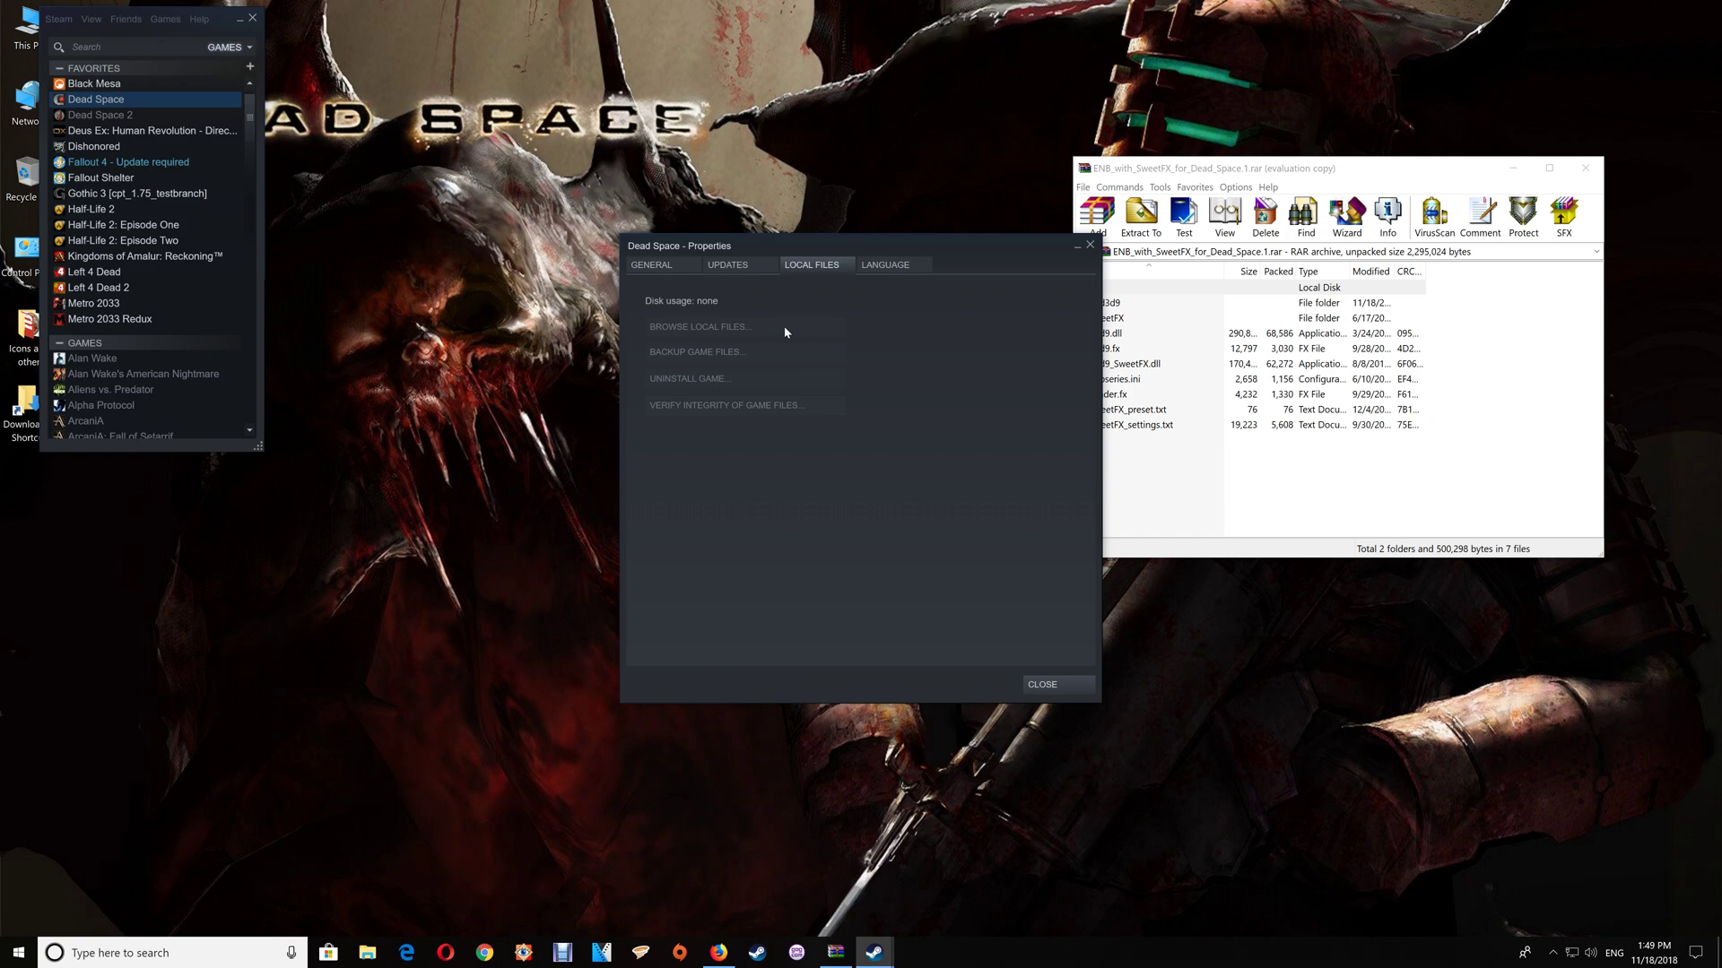
{"action": "mouse_move", "coordinate": [1101, 251]}
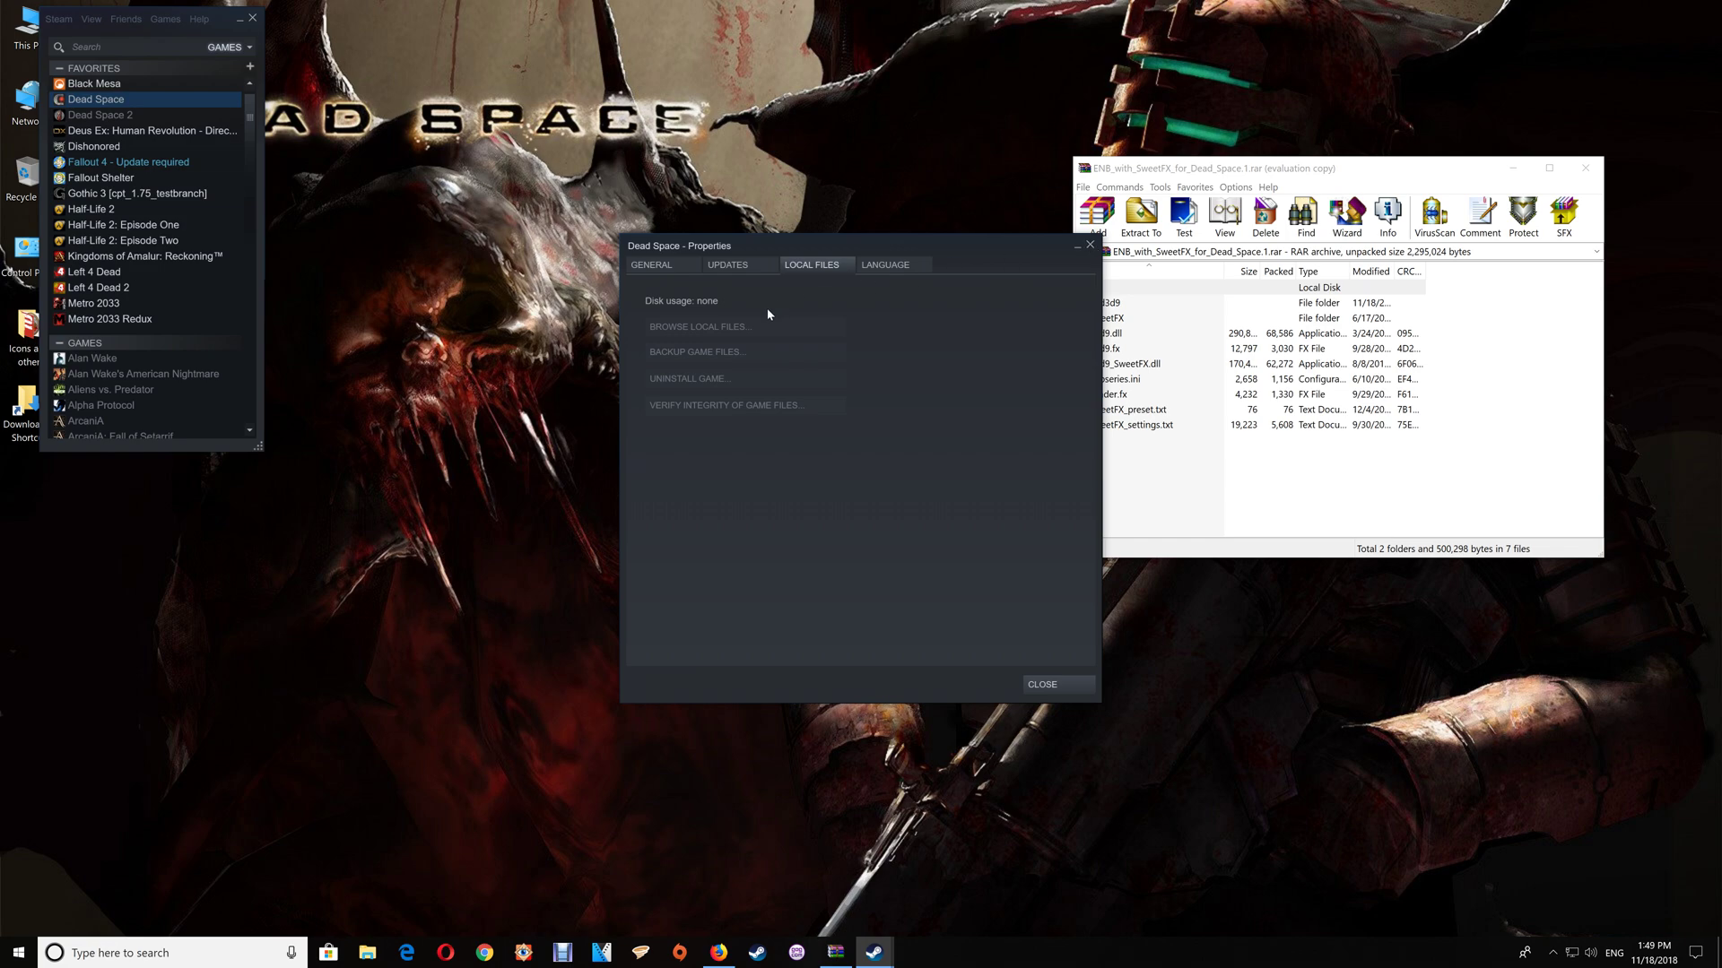
{"action": "mouse_move", "coordinate": [1094, 243]}
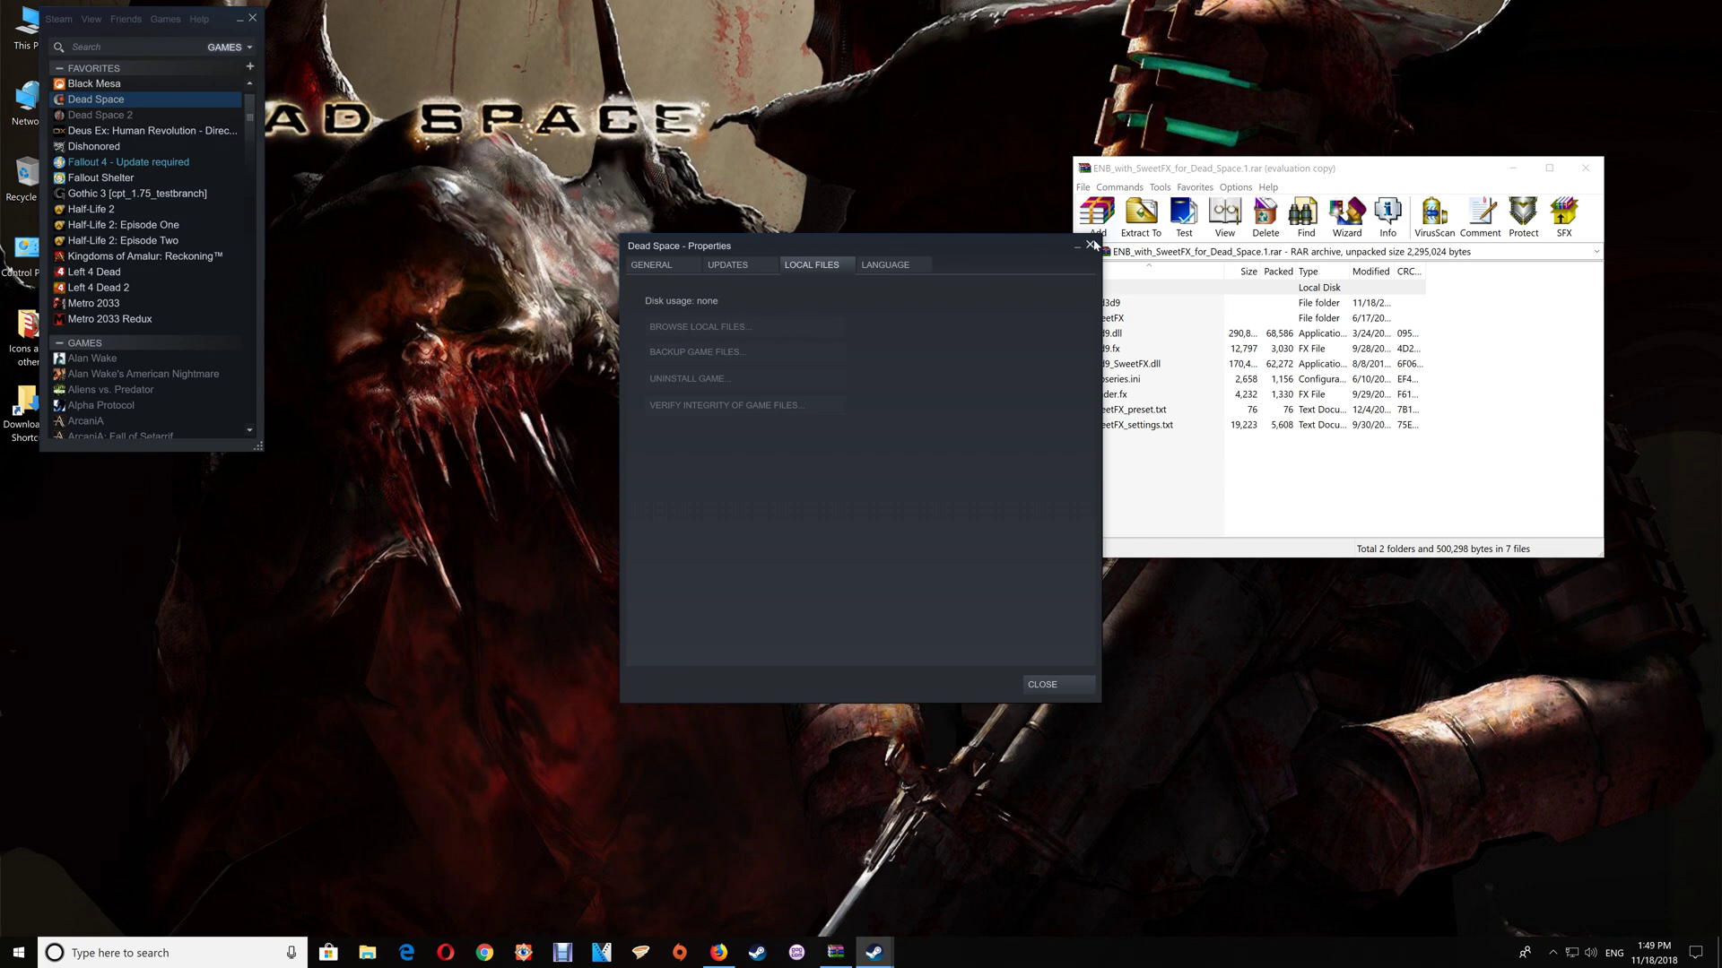
{"action": "left_click", "coordinate": [1090, 246]}
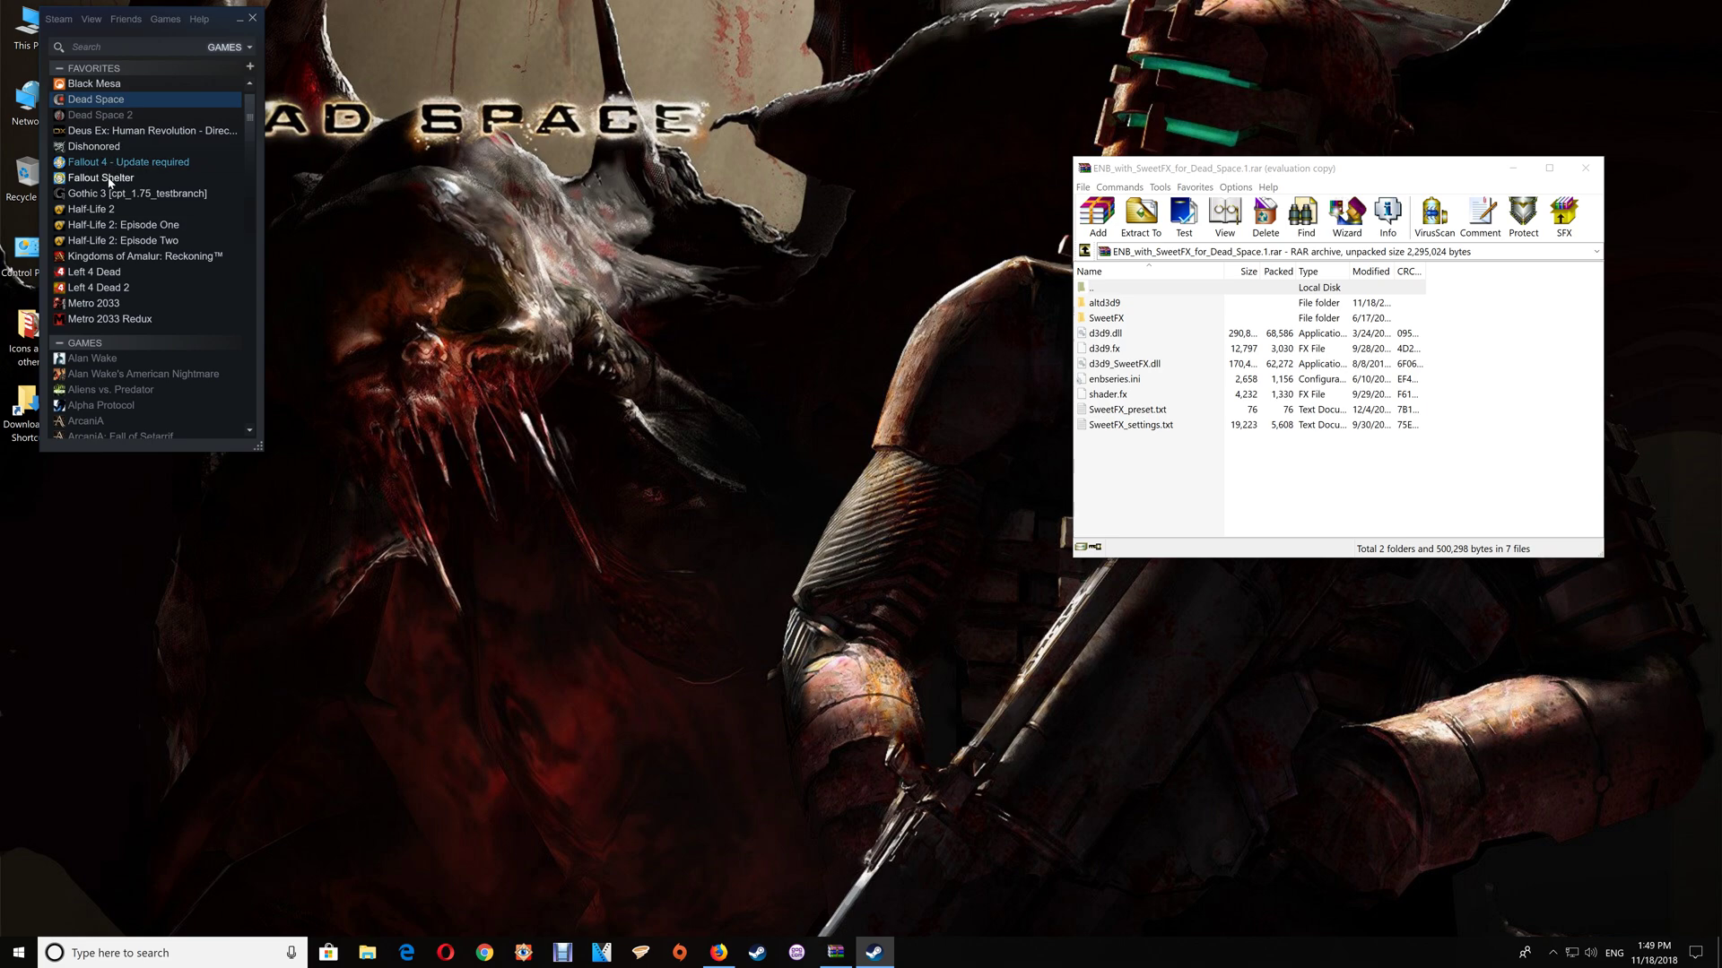
- Browse Fallout Shelter's installed files folder from its Steam properties, then close it
{"action": "right_click", "coordinate": [101, 178]}
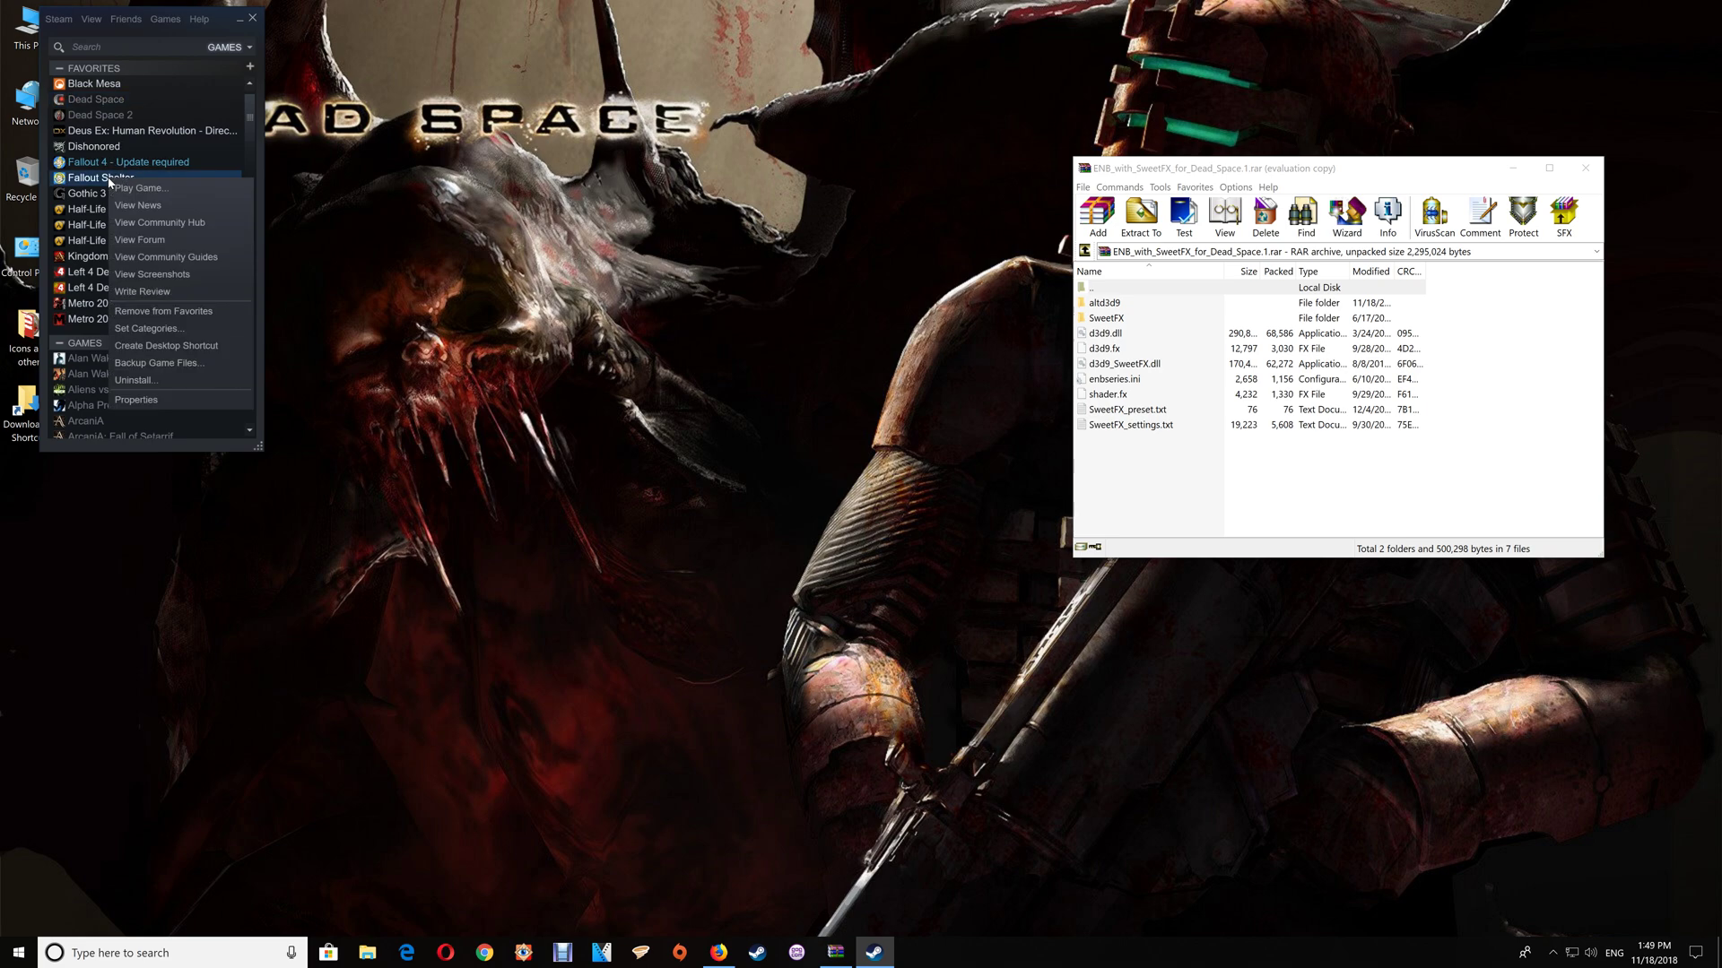
{"action": "left_click", "coordinate": [134, 399]}
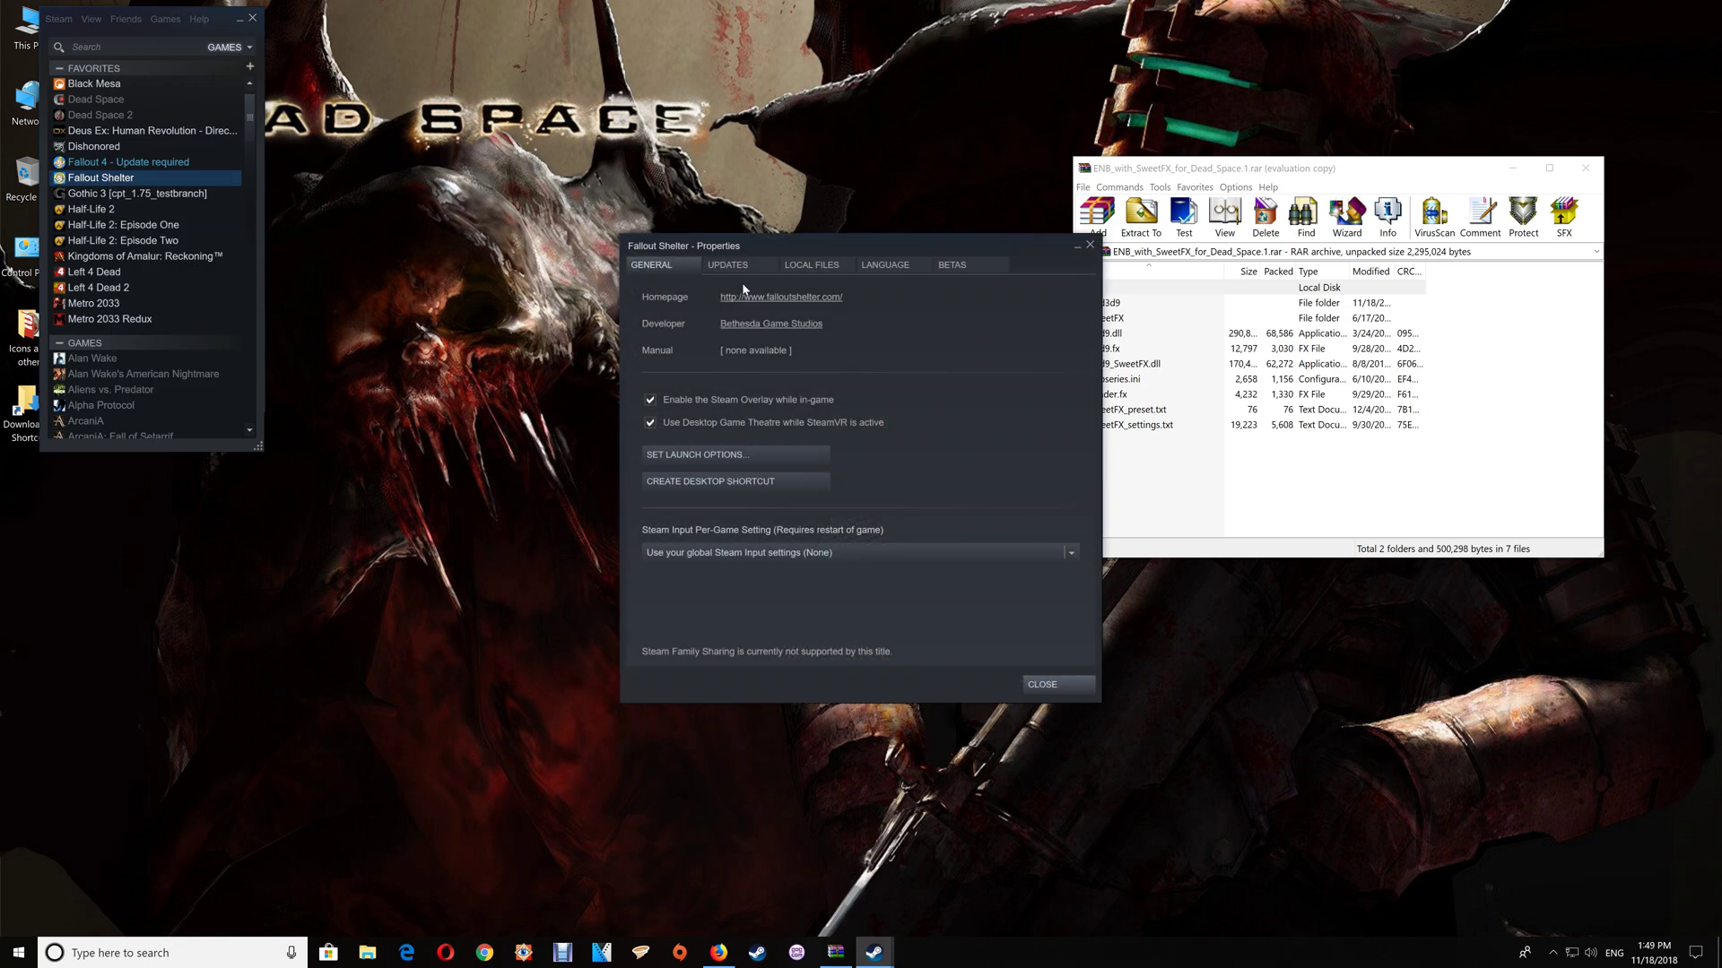
{"action": "left_click", "coordinate": [810, 265]}
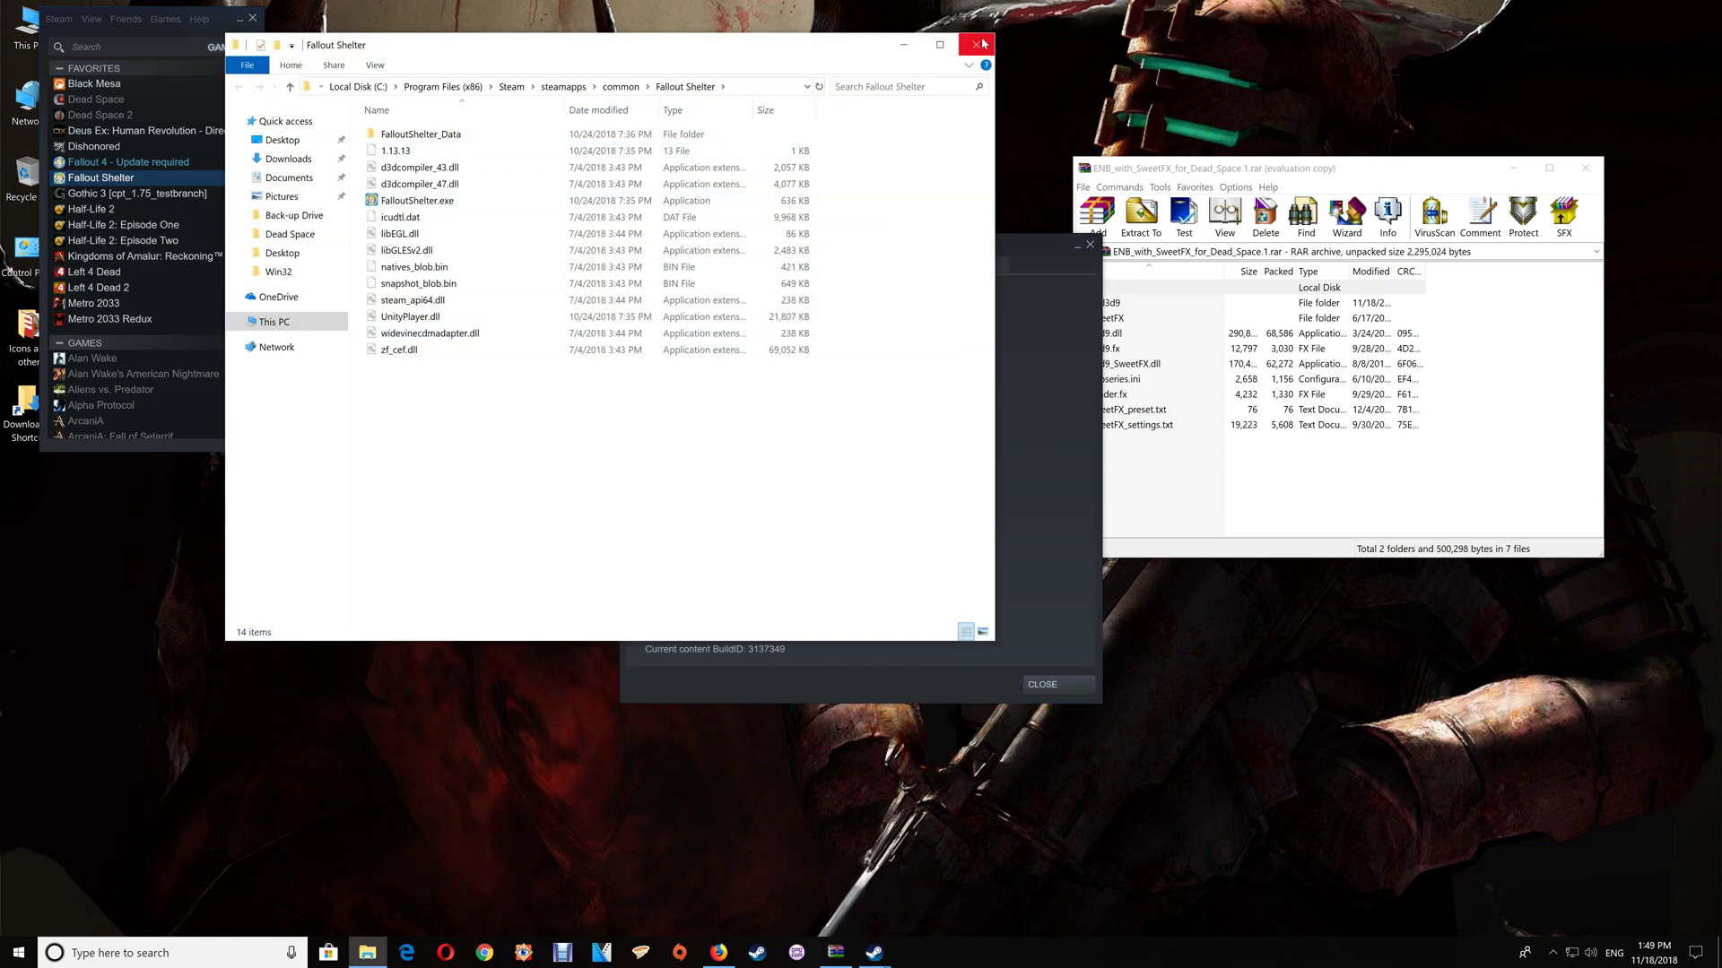
{"action": "left_click", "coordinate": [976, 43]}
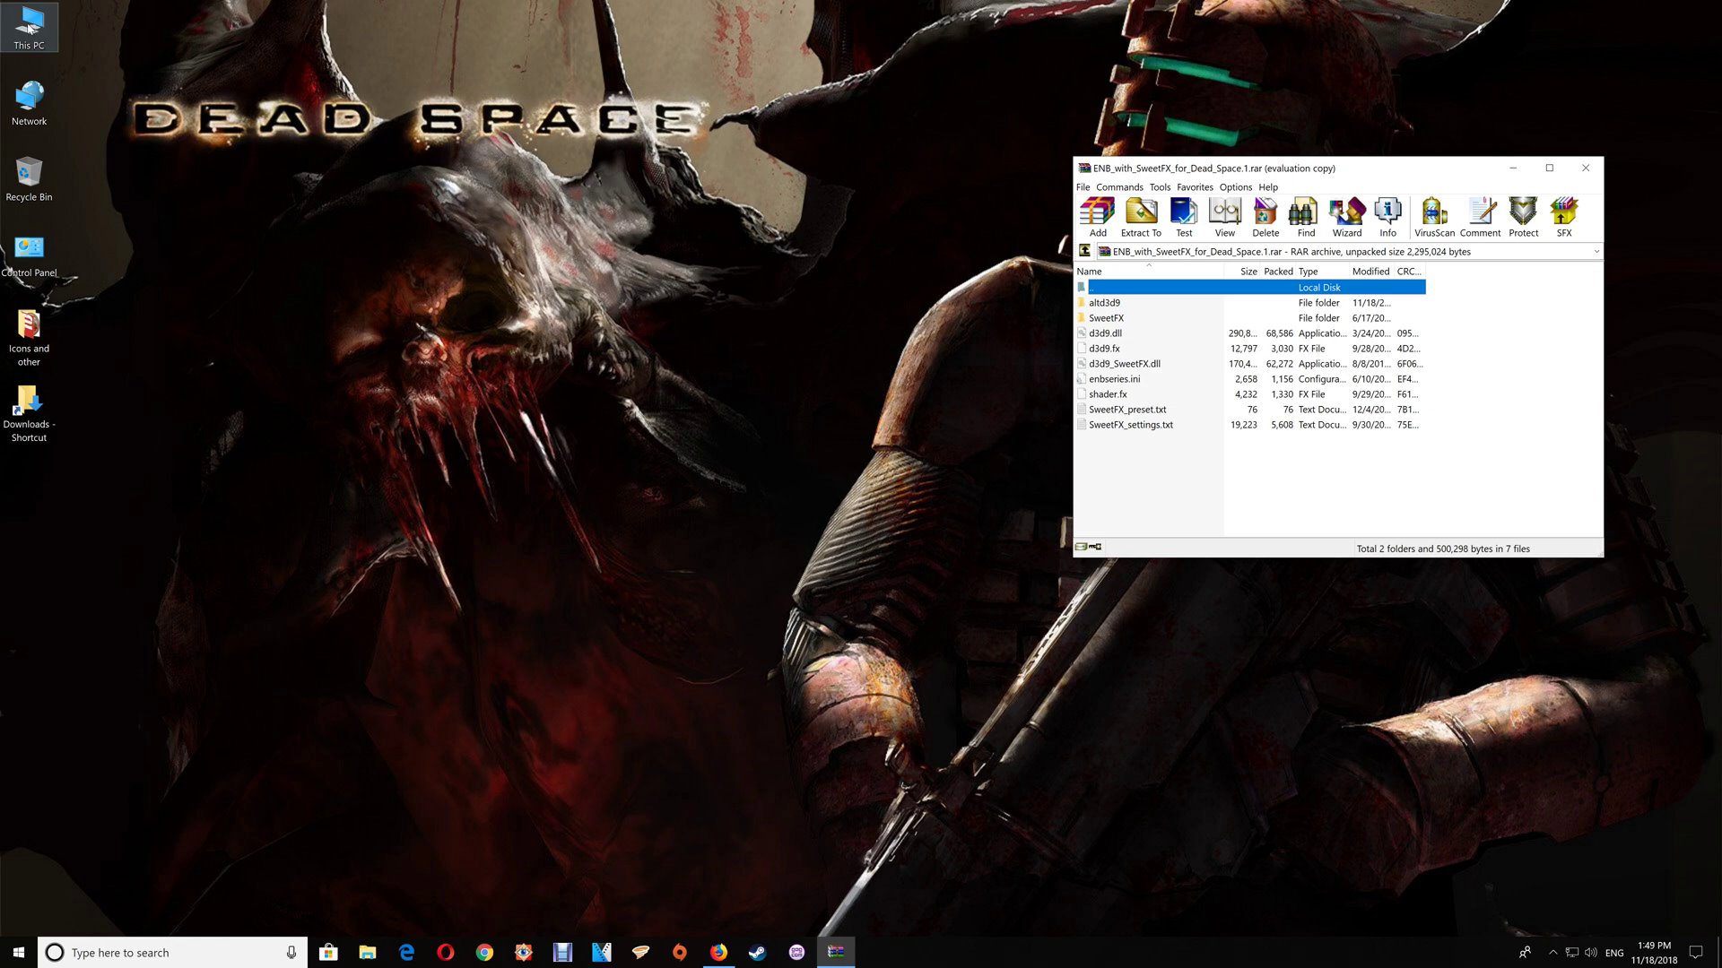
- Browse to C:\Program Files (x86)\Steam\steamapps\common, confirm no Dead Space folder, and close it
{"action": "left_click", "coordinate": [366, 952]}
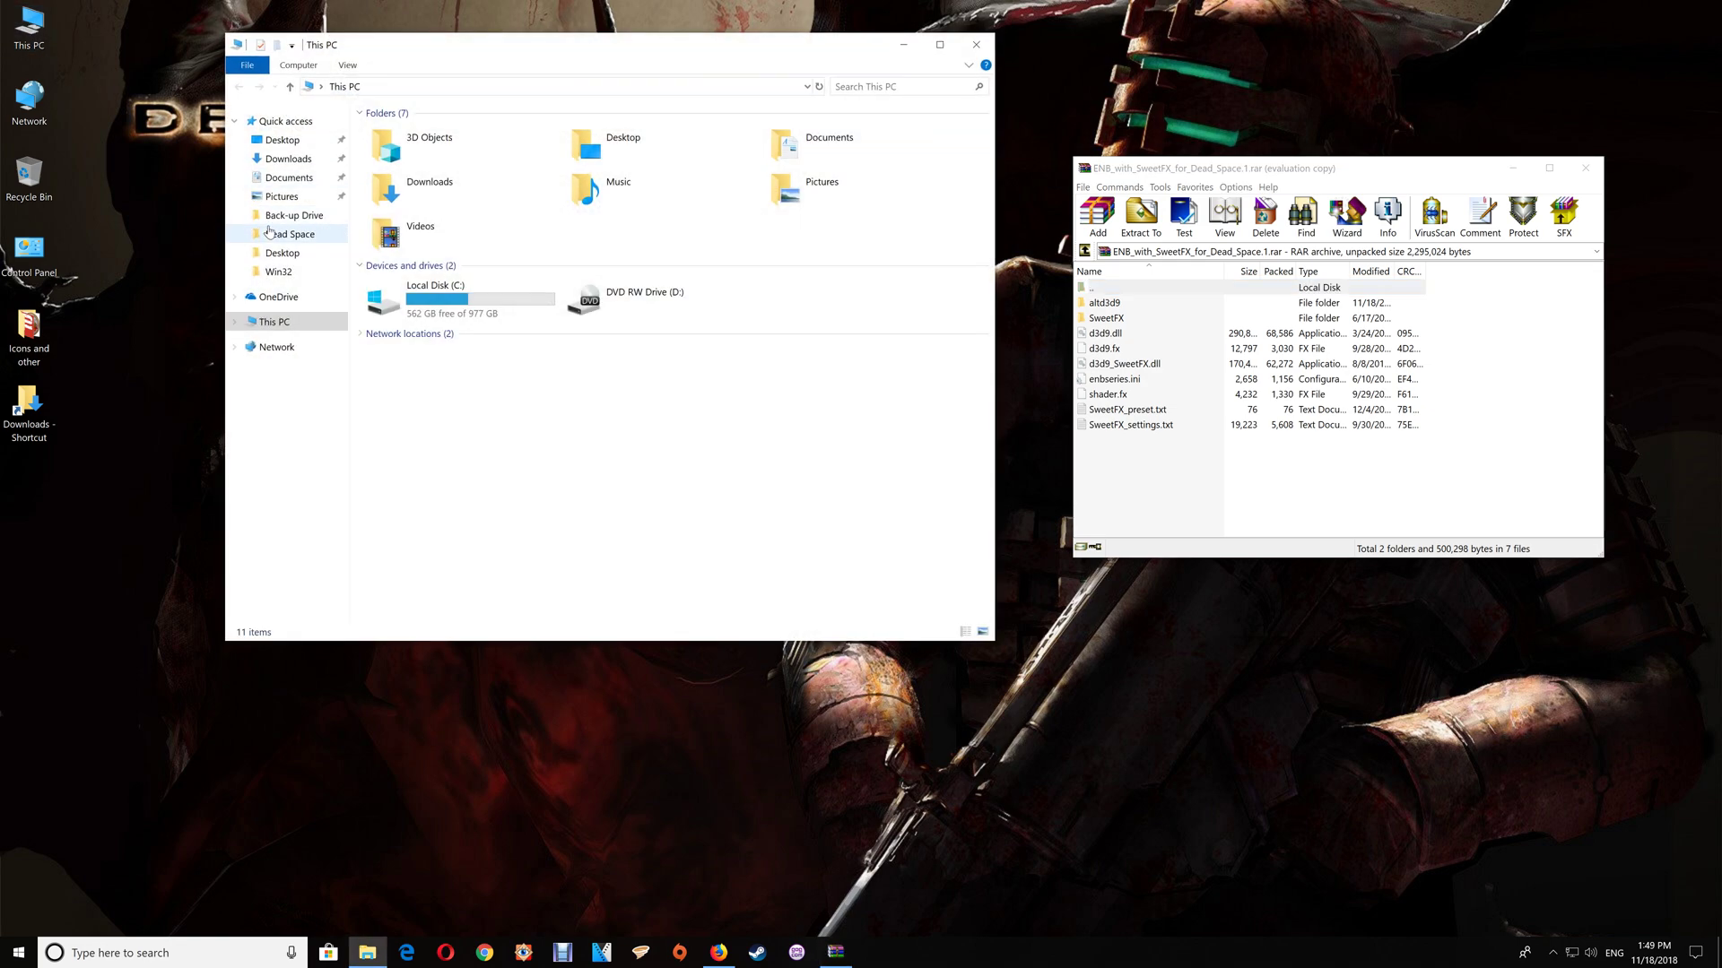
{"action": "double_click", "coordinate": [428, 298]}
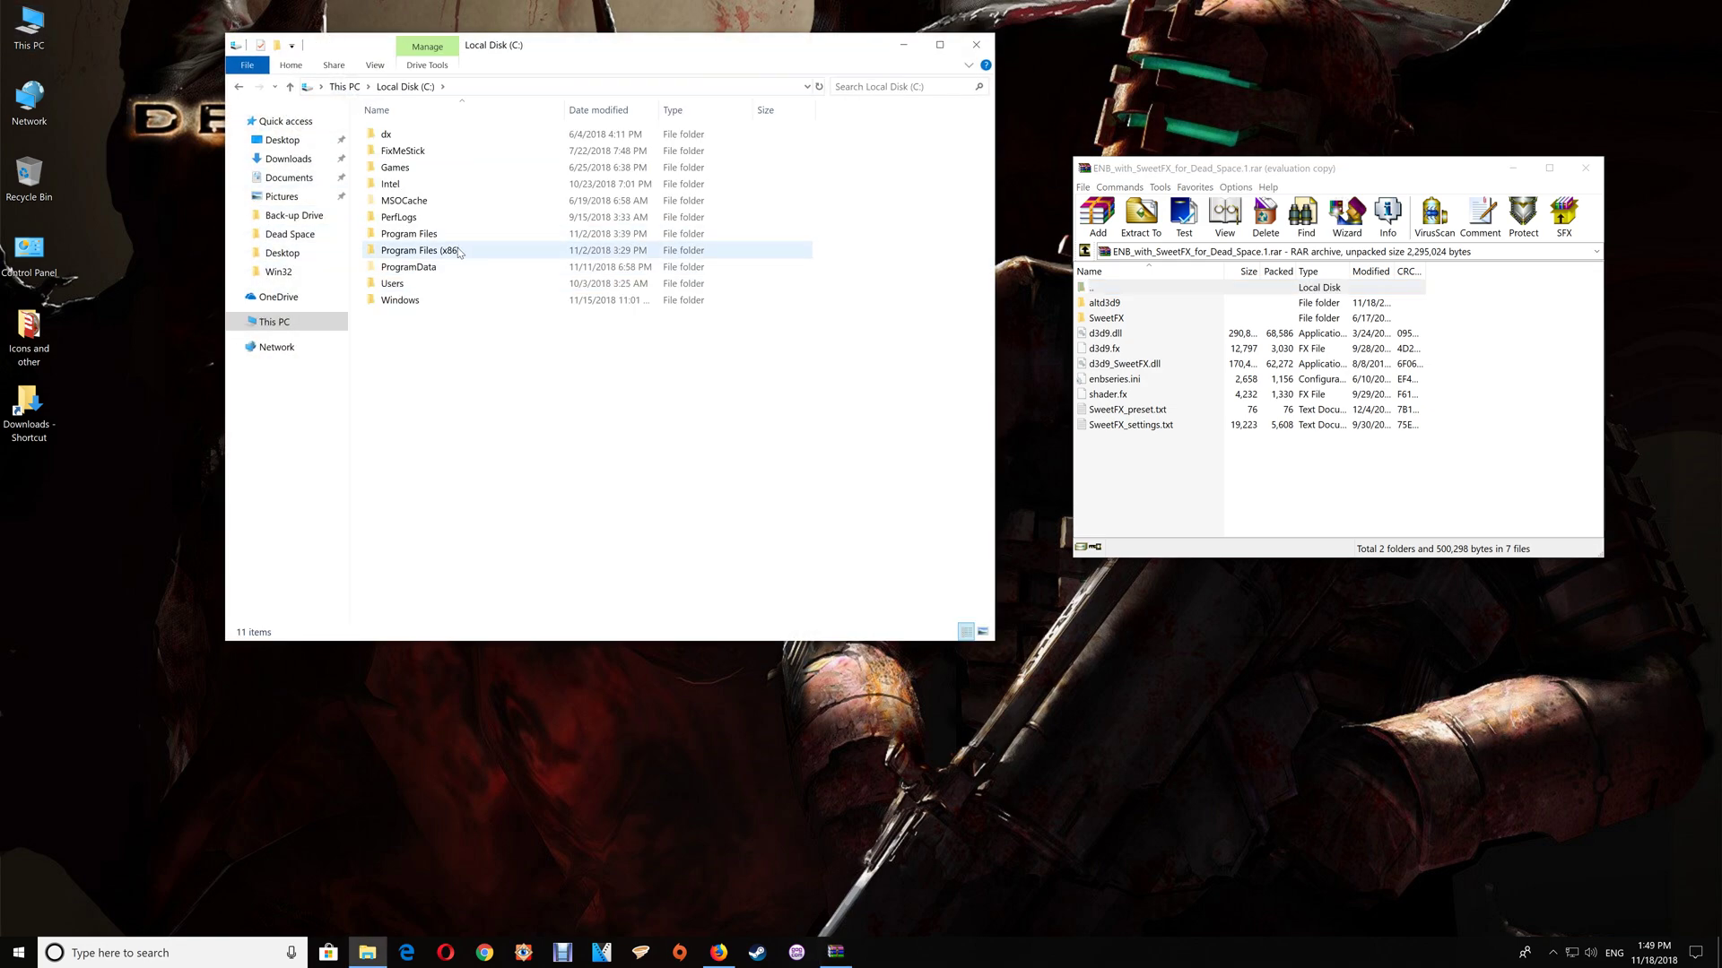
{"action": "double_click", "coordinate": [421, 249]}
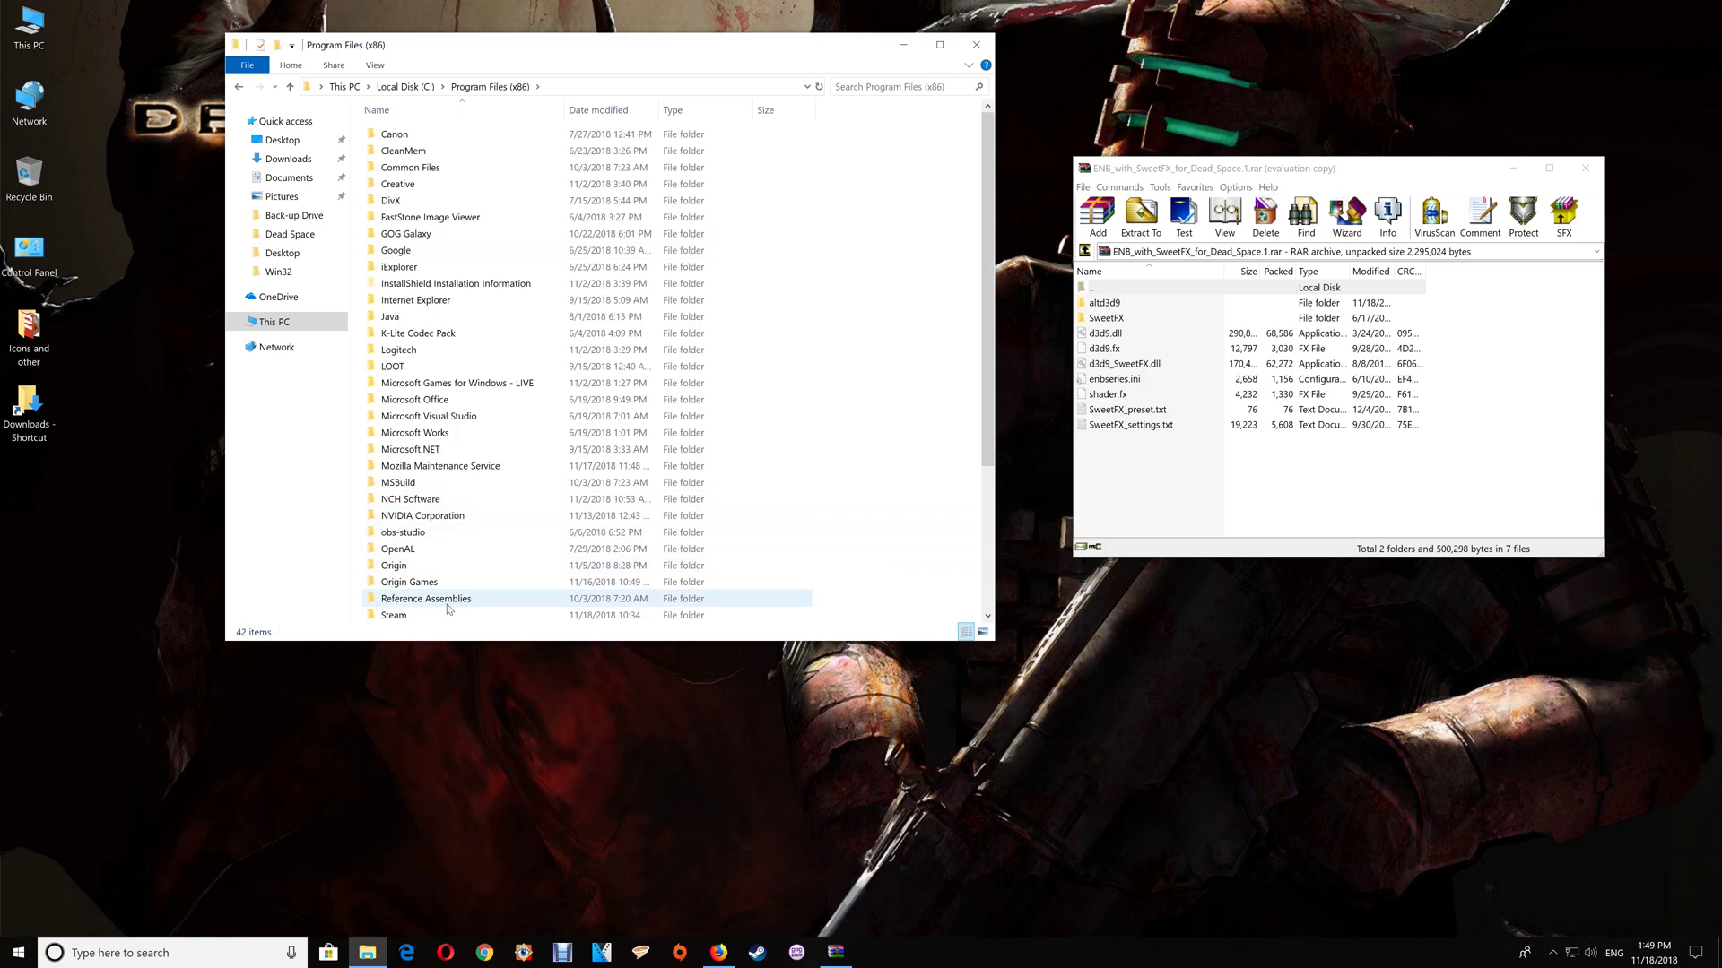
{"action": "double_click", "coordinate": [393, 616]}
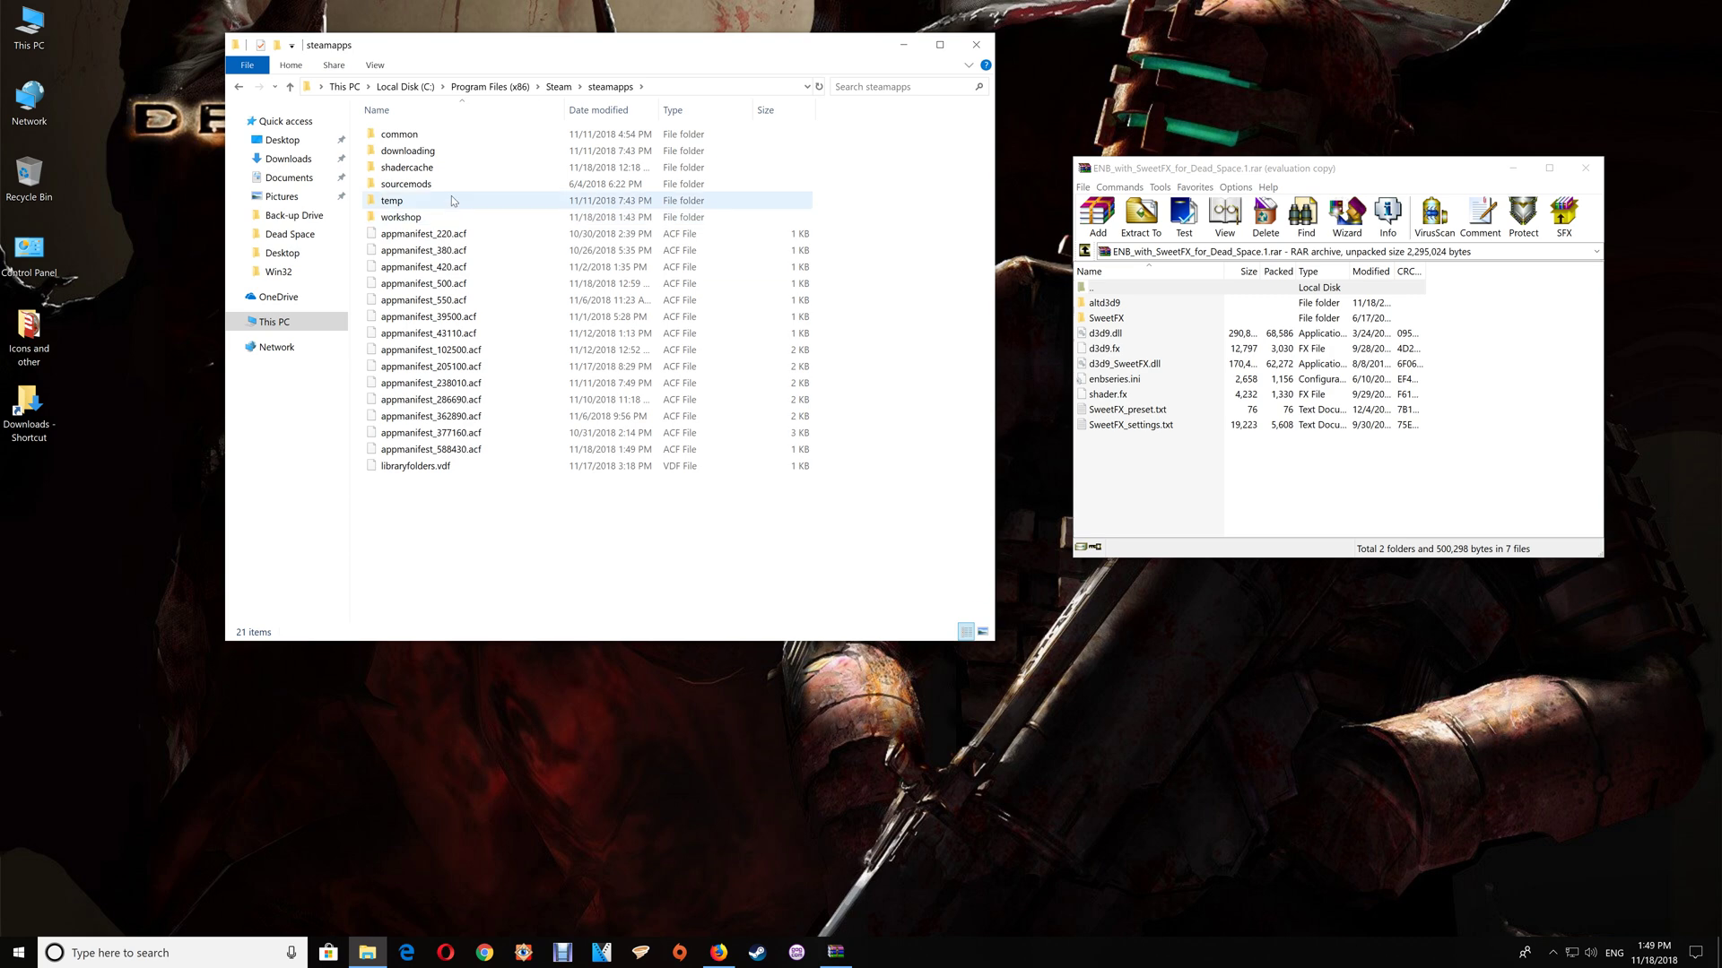
{"action": "double_click", "coordinate": [398, 133]}
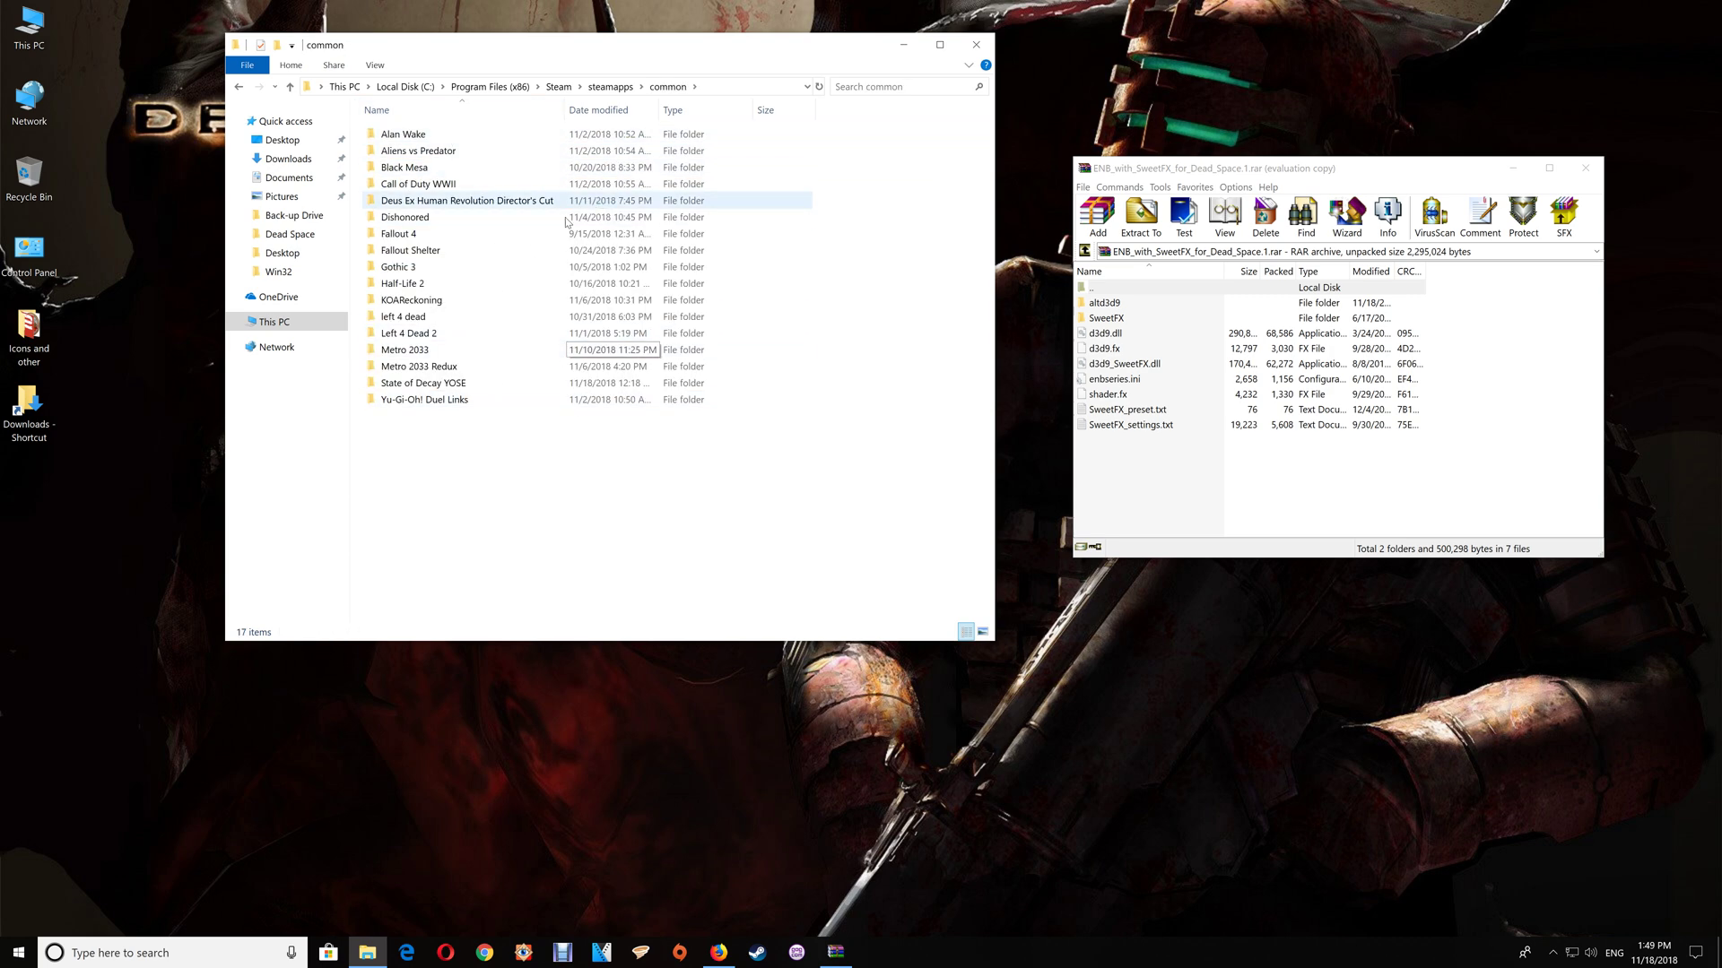
{"action": "left_click", "coordinate": [418, 183]}
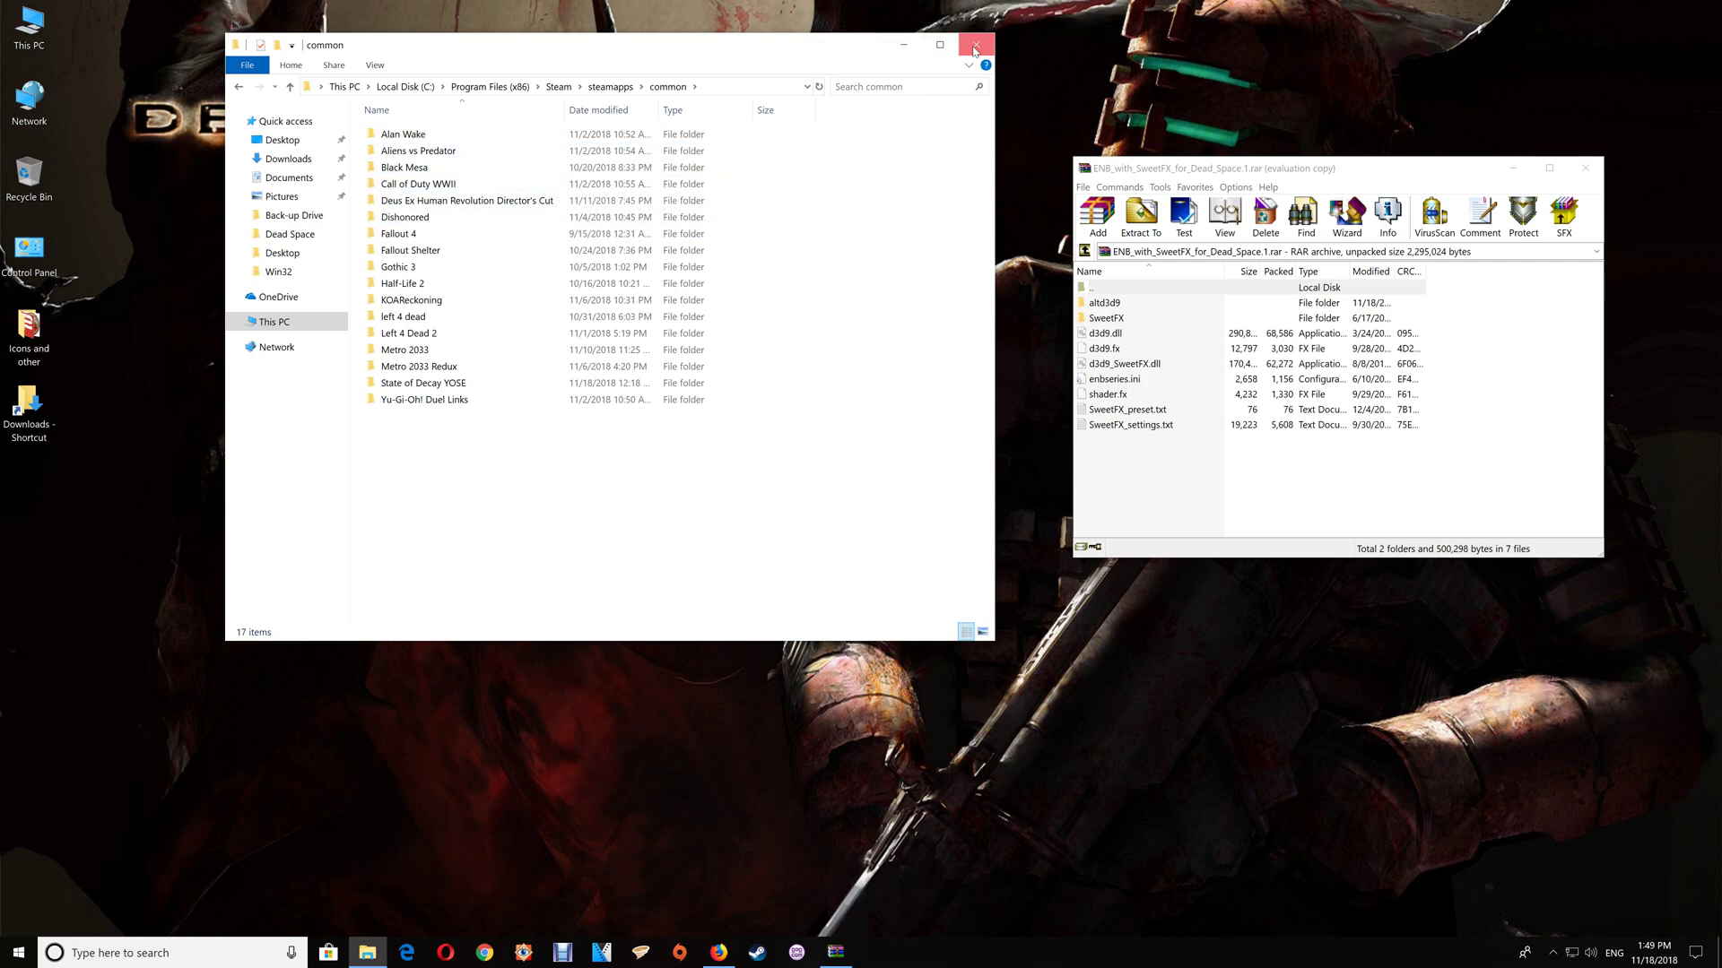
{"action": "left_click", "coordinate": [972, 49]}
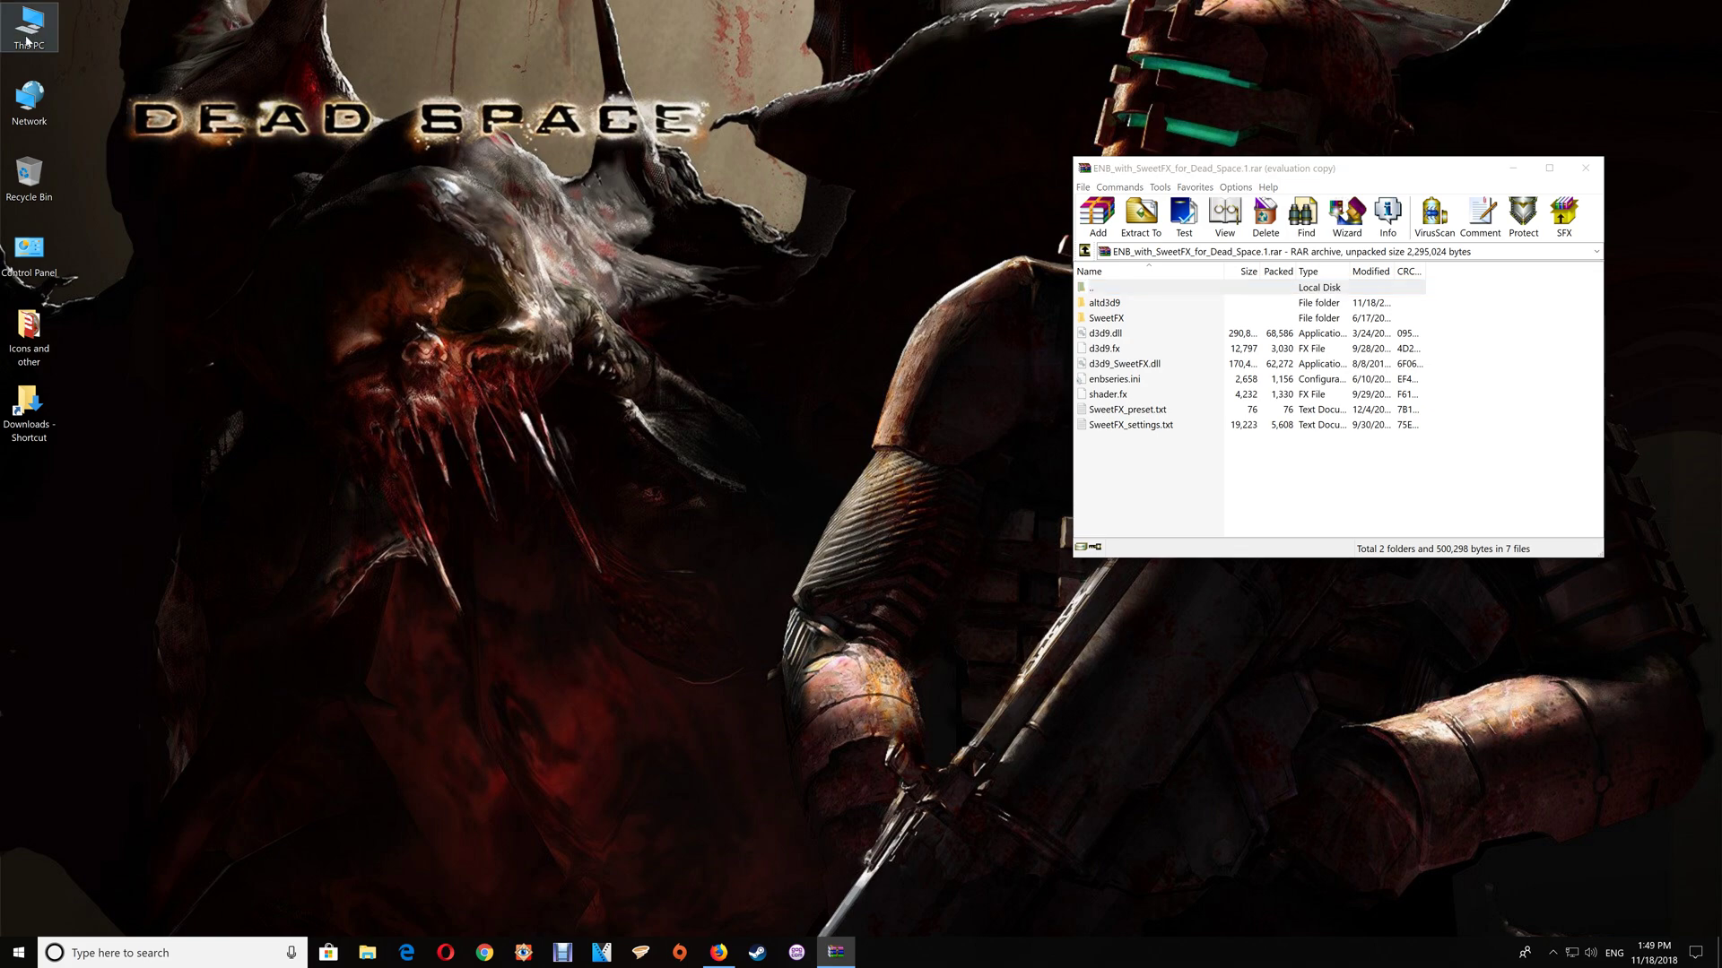
- Browse to Program Files (x86)\Origin Games\Dead Space and select every file in the archive
{"action": "left_click", "coordinate": [366, 952]}
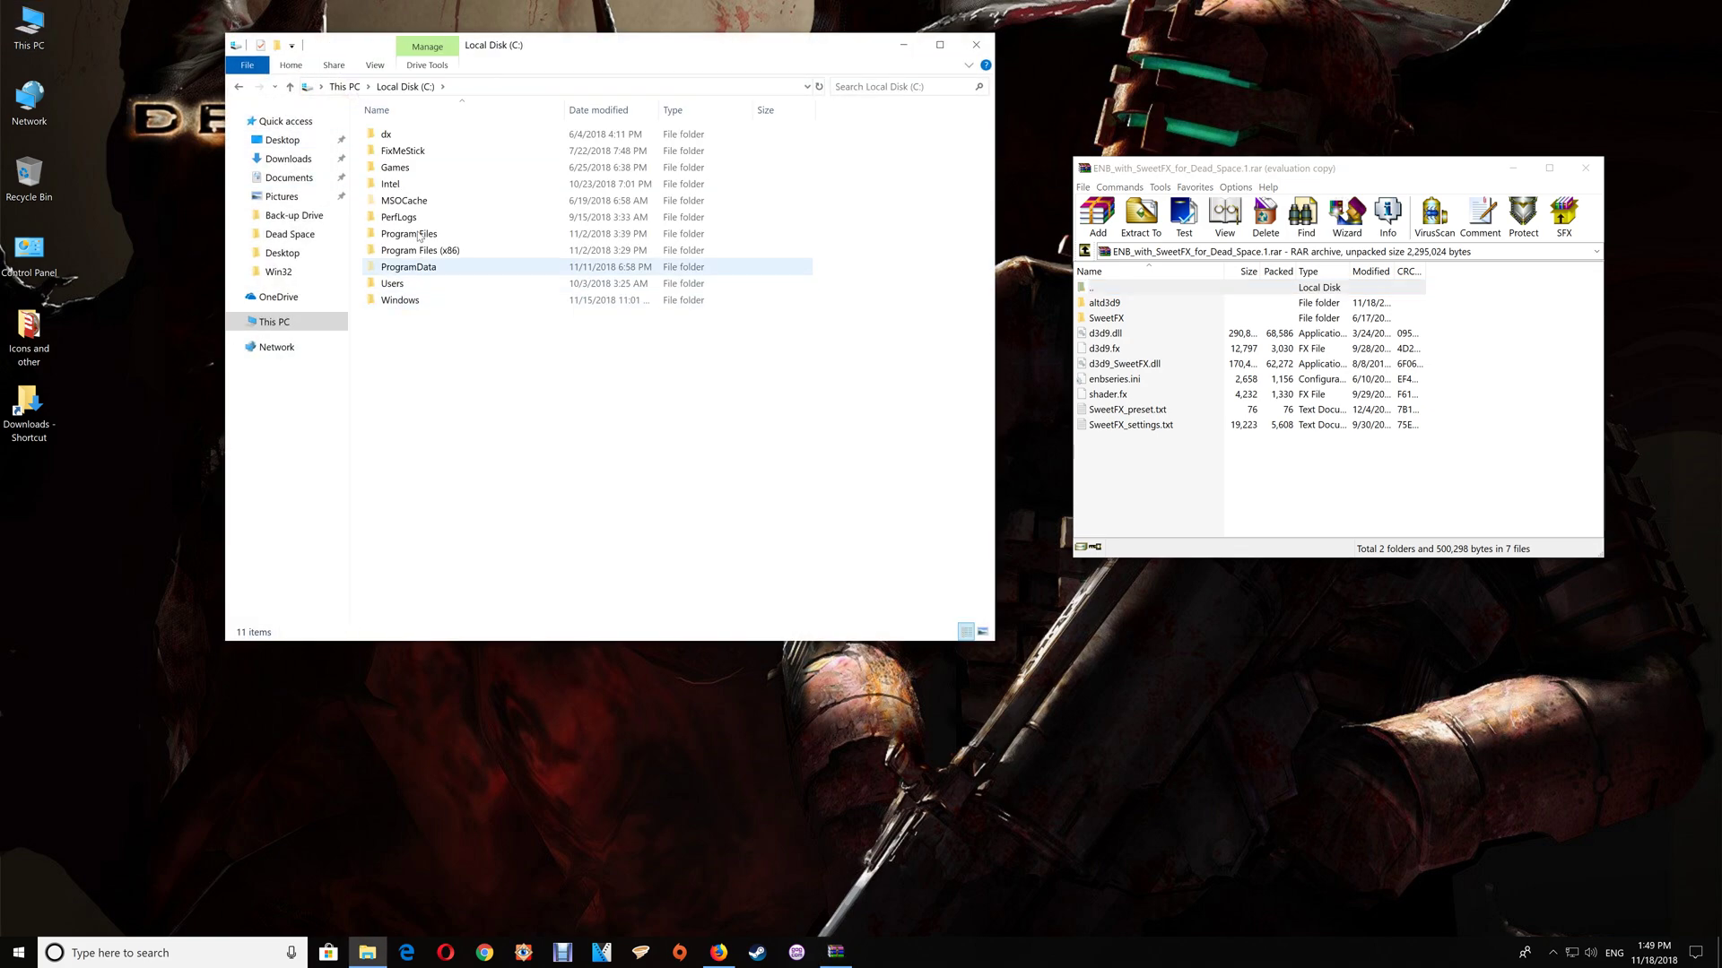
{"action": "double_click", "coordinate": [409, 233]}
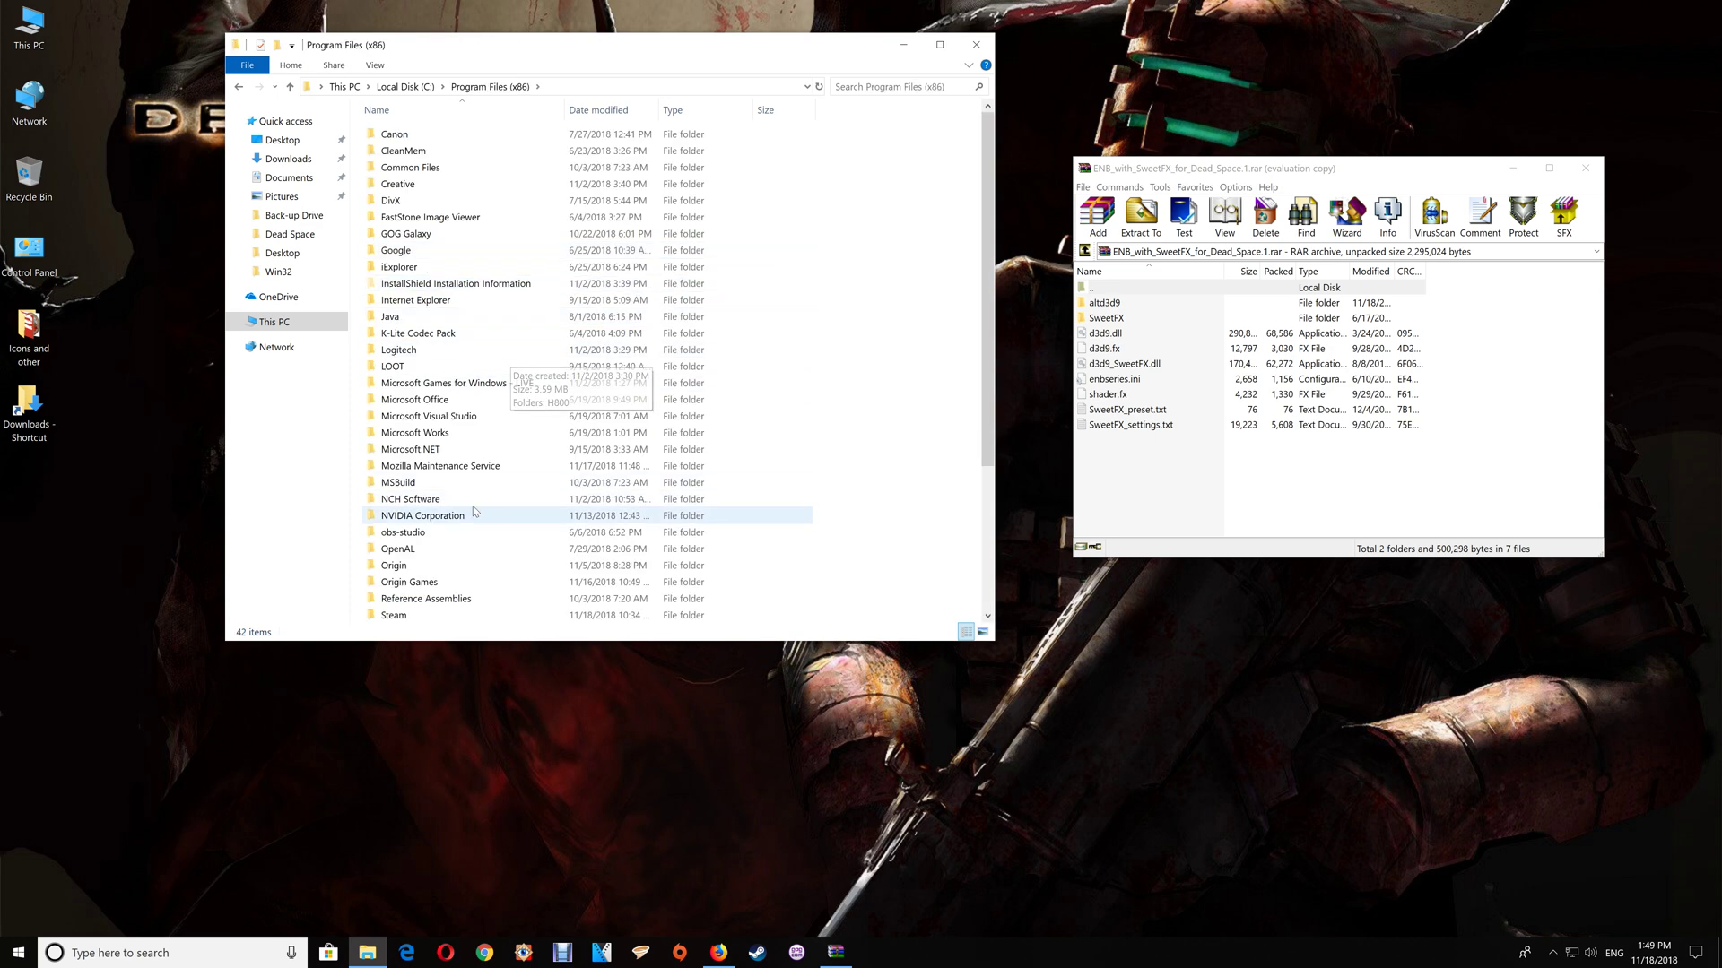
{"action": "double_click", "coordinate": [409, 581]}
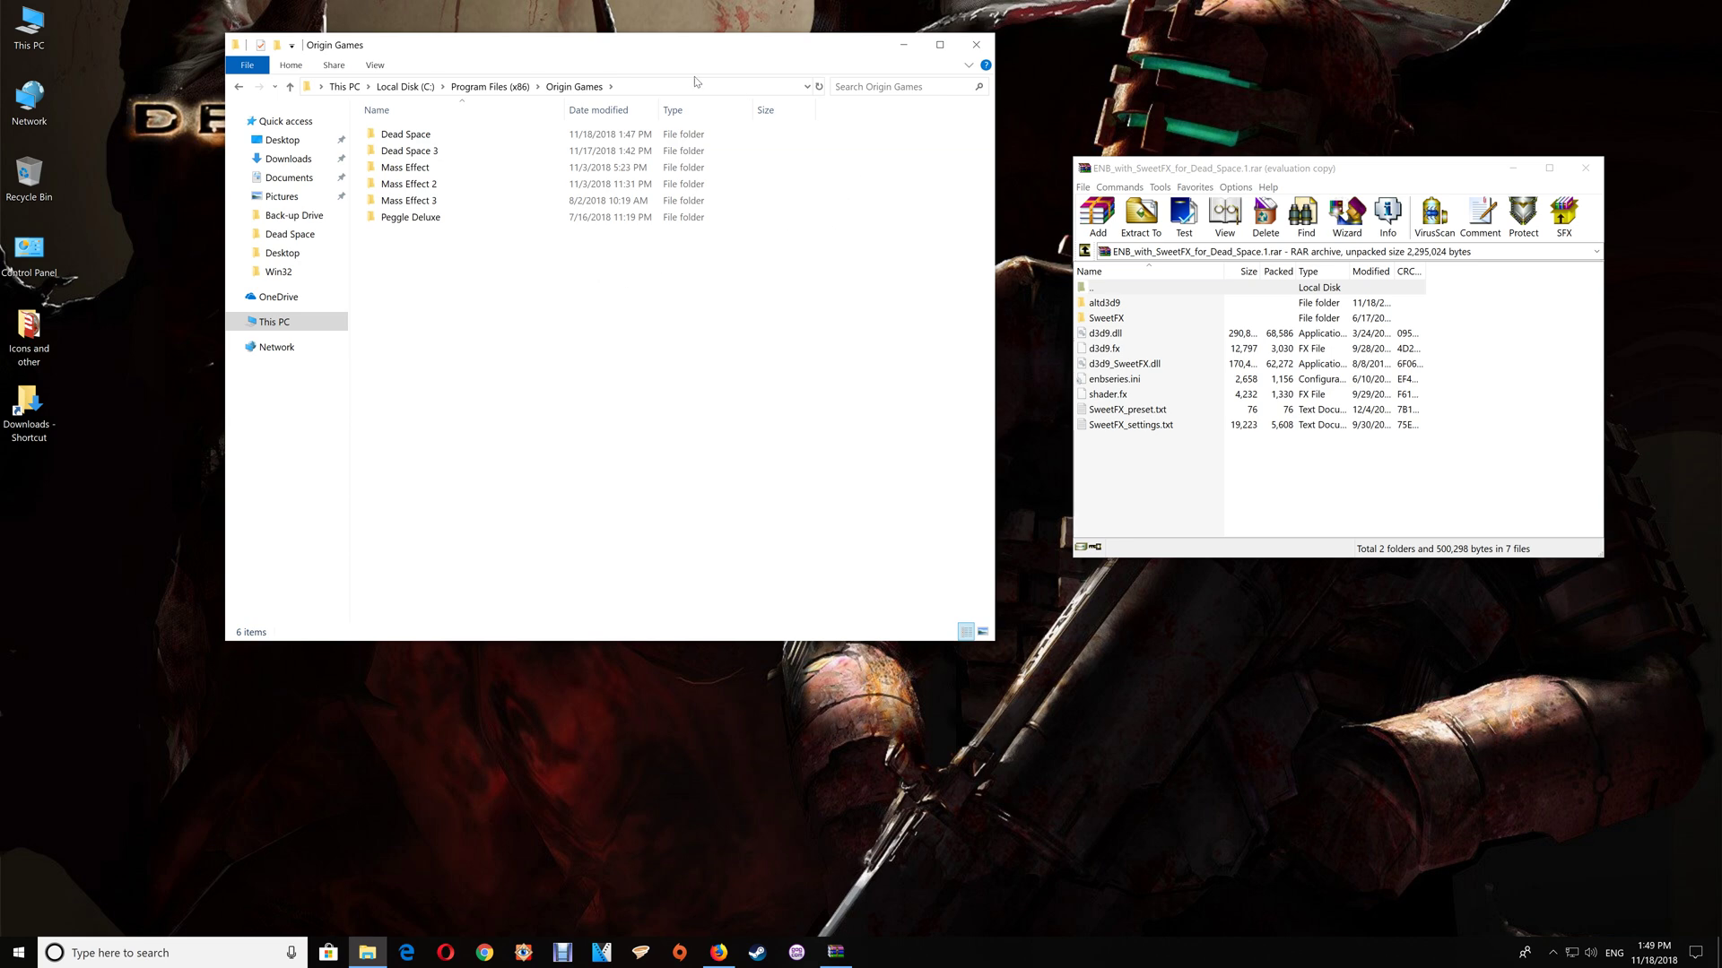
{"action": "mouse_move", "coordinate": [403, 132]}
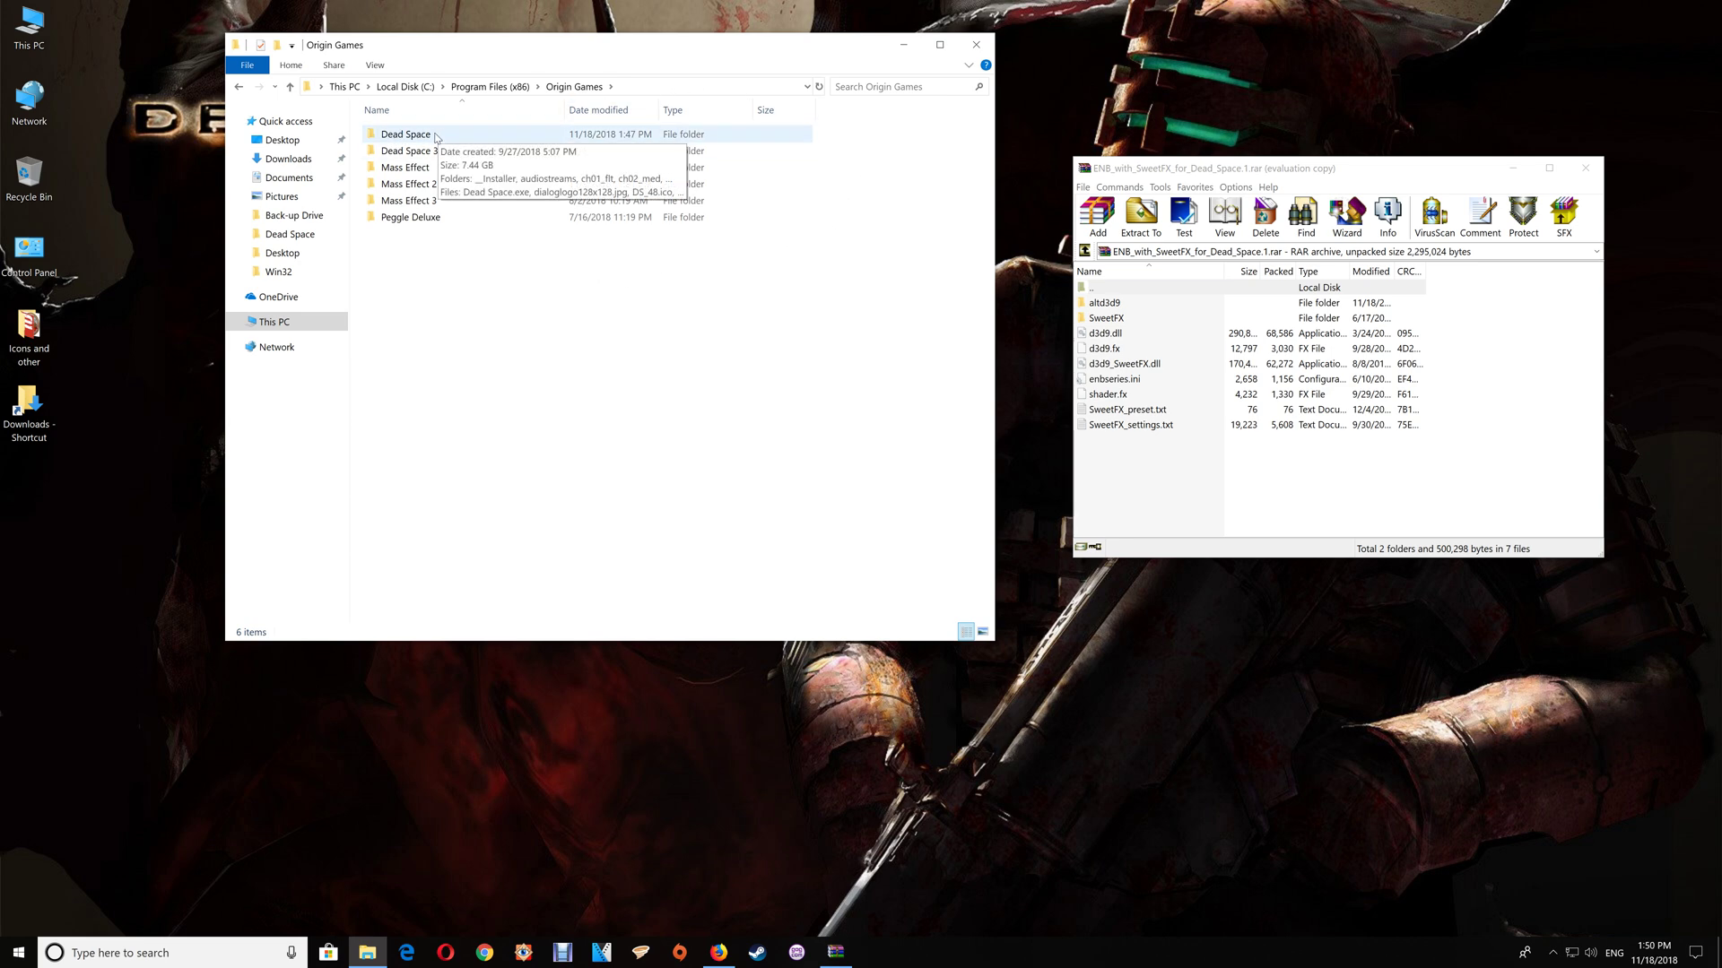
{"action": "double_click", "coordinate": [403, 133]}
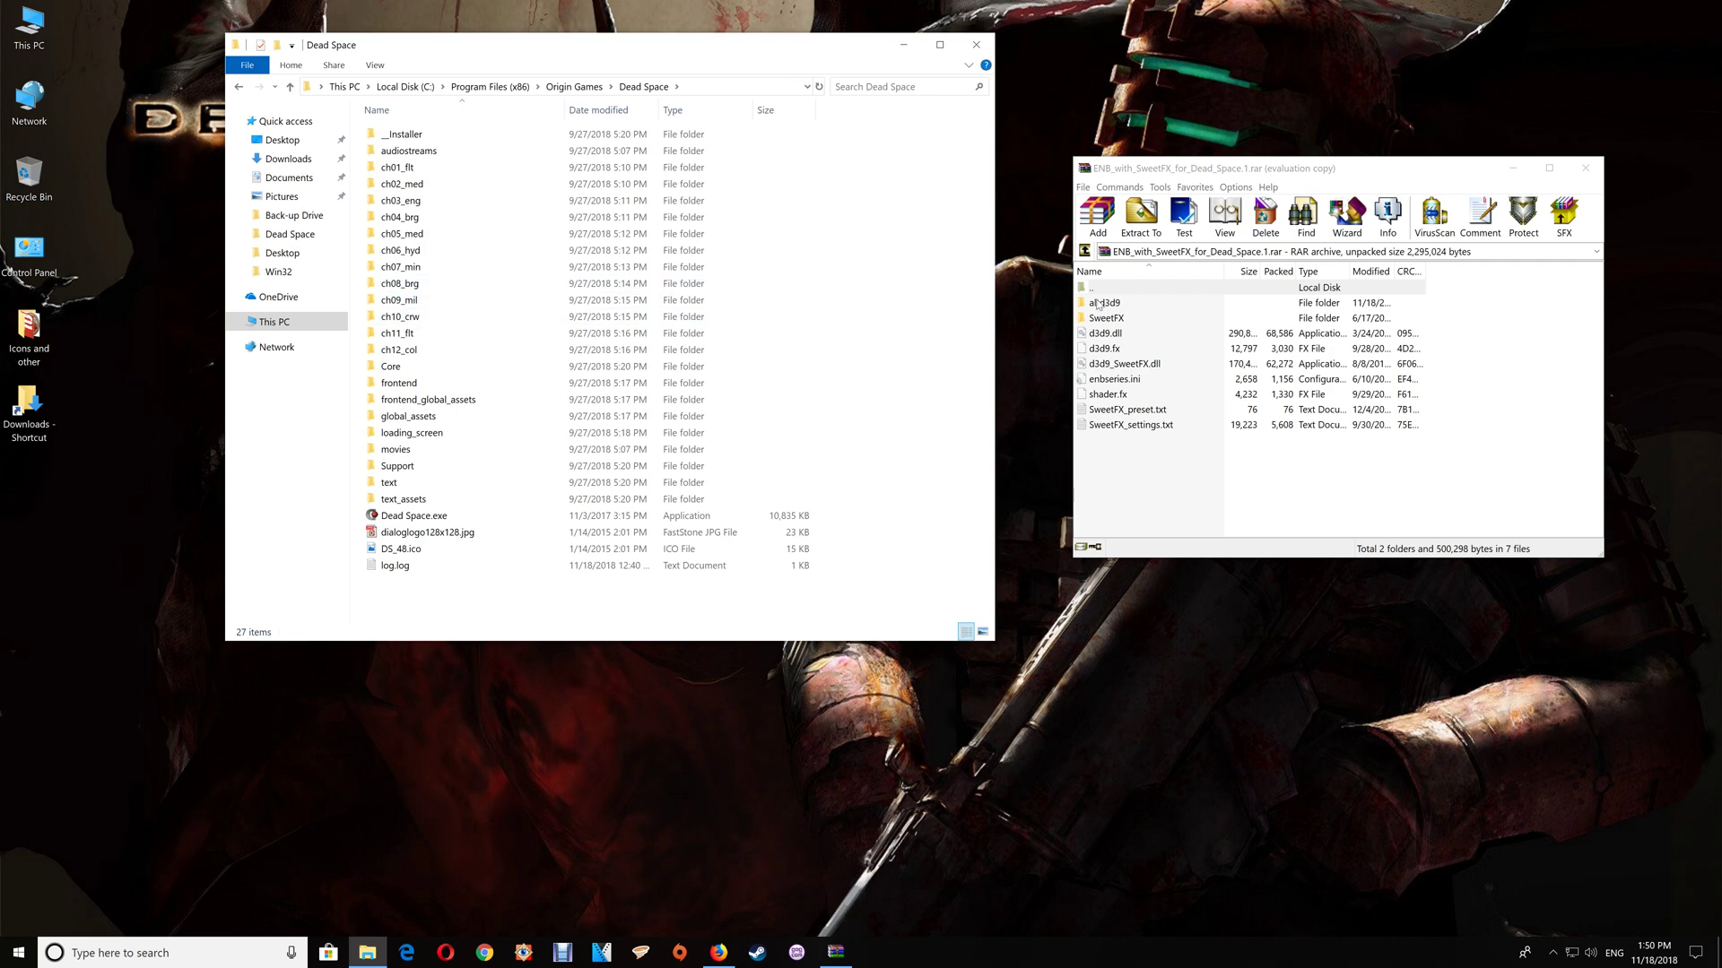
{"action": "key", "text": "ctrl+a"}
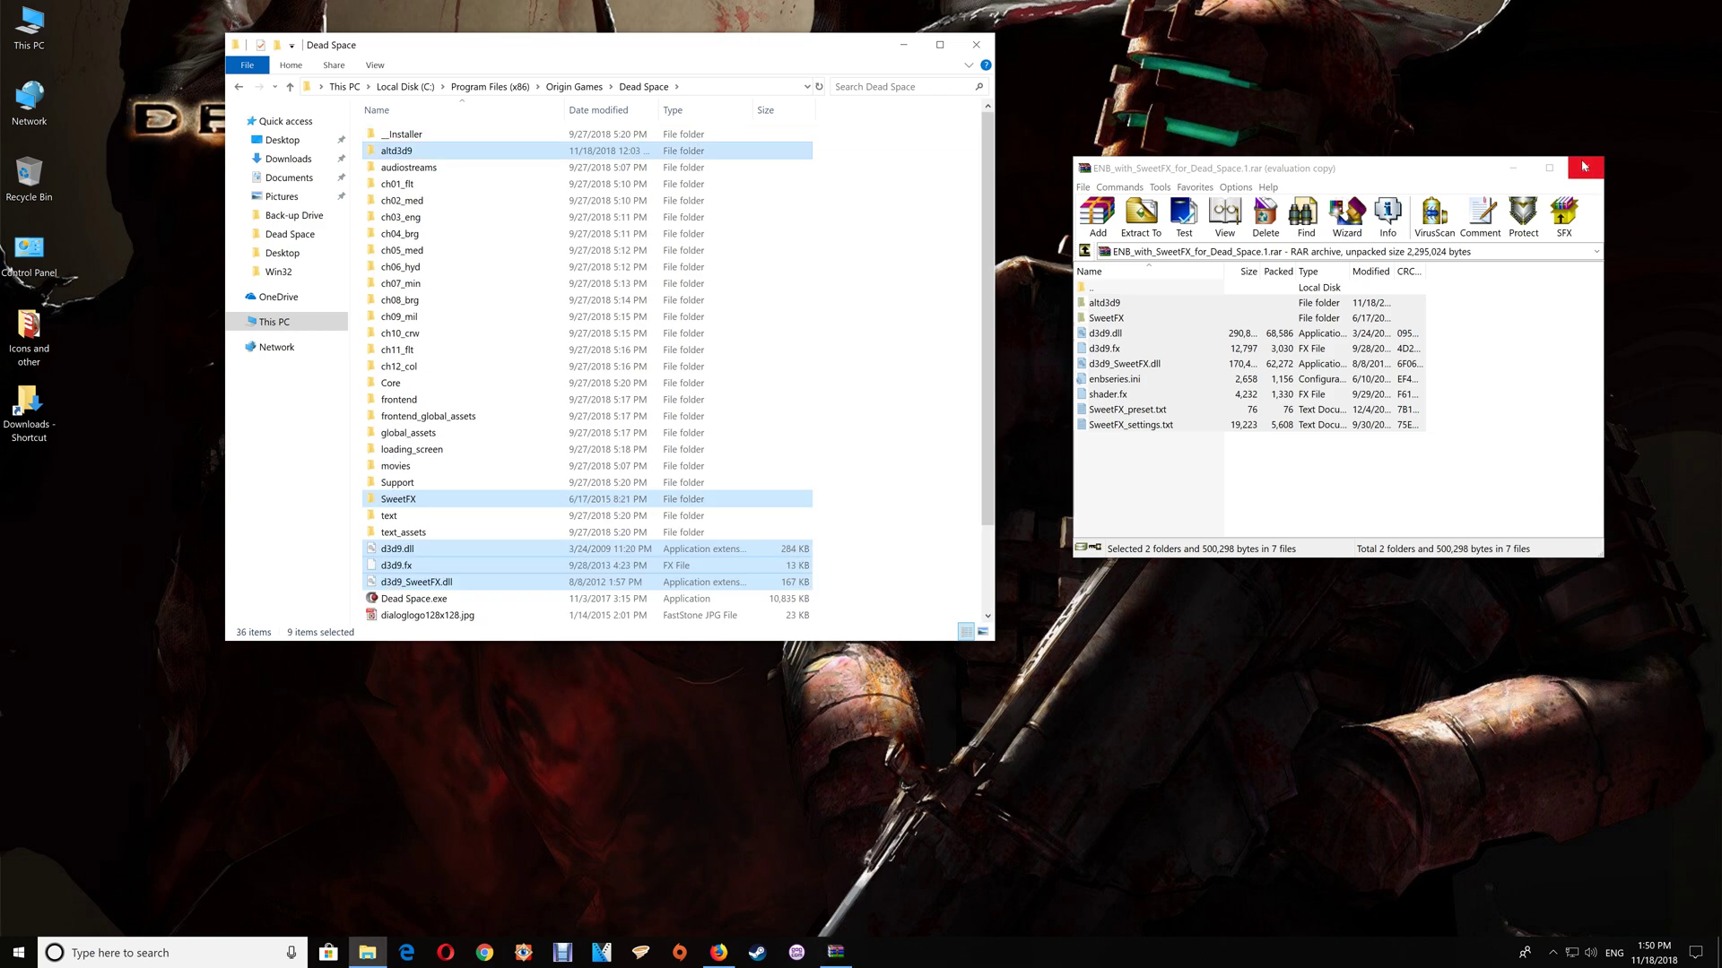
- Close the WinRAR archive once its files are in the Dead Space folder
{"action": "left_click", "coordinate": [1584, 165]}
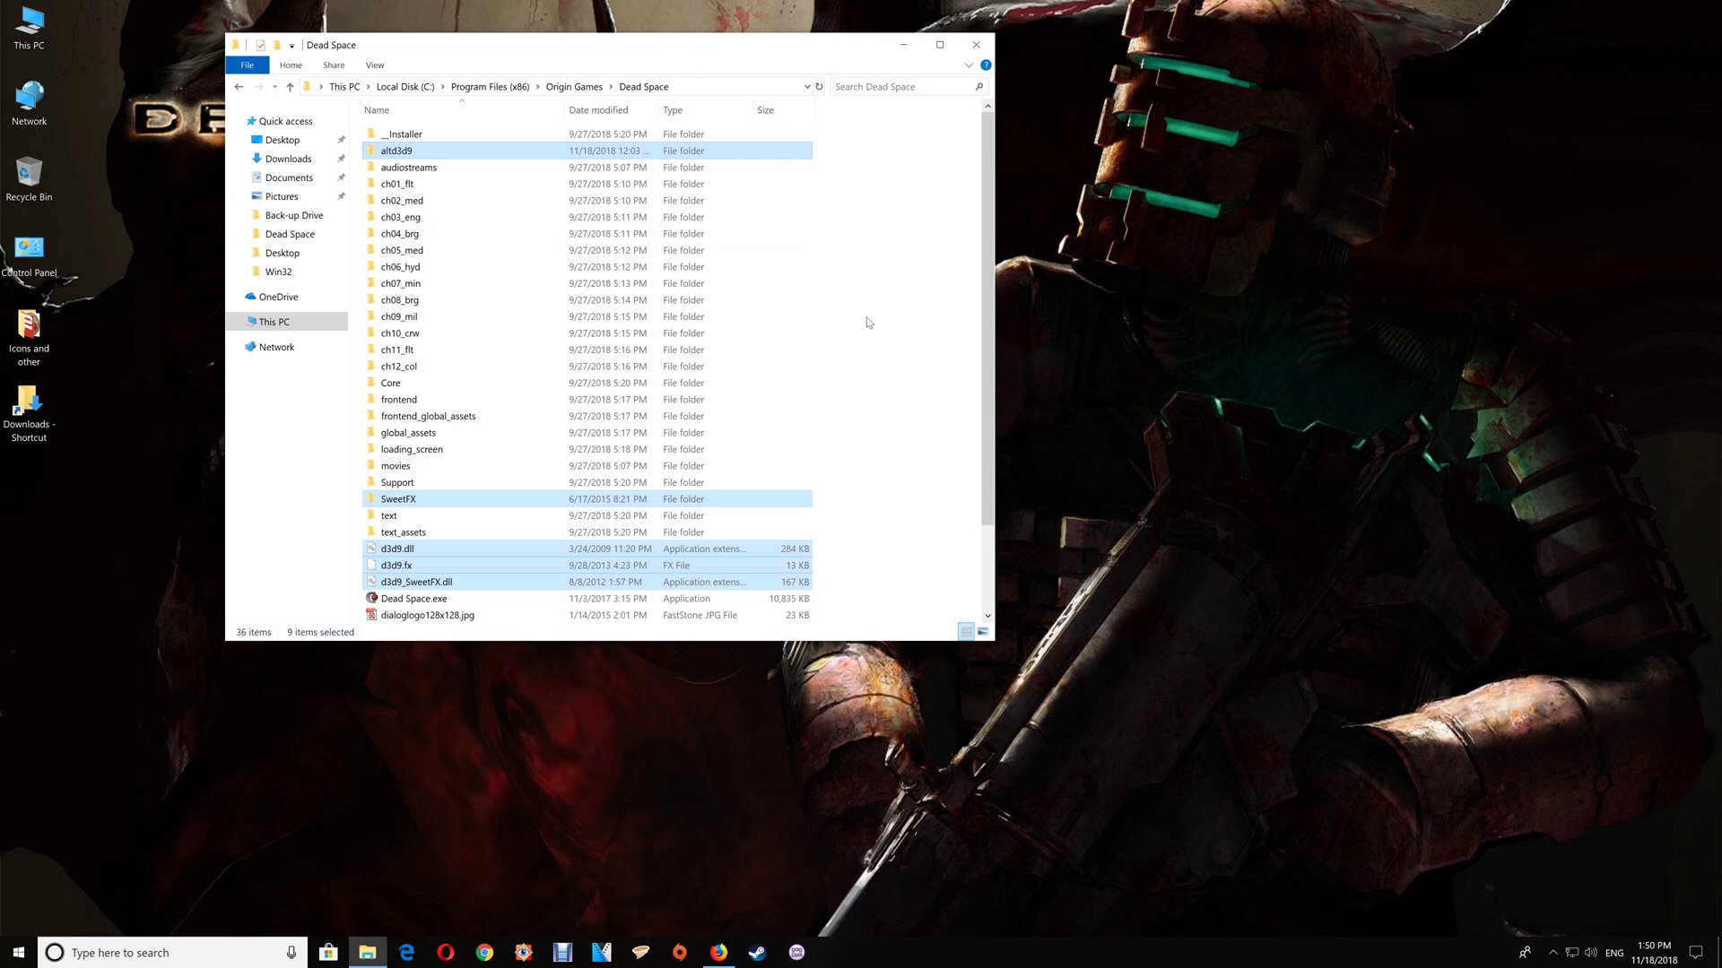
{"action": "mouse_move", "coordinate": [874, 330]}
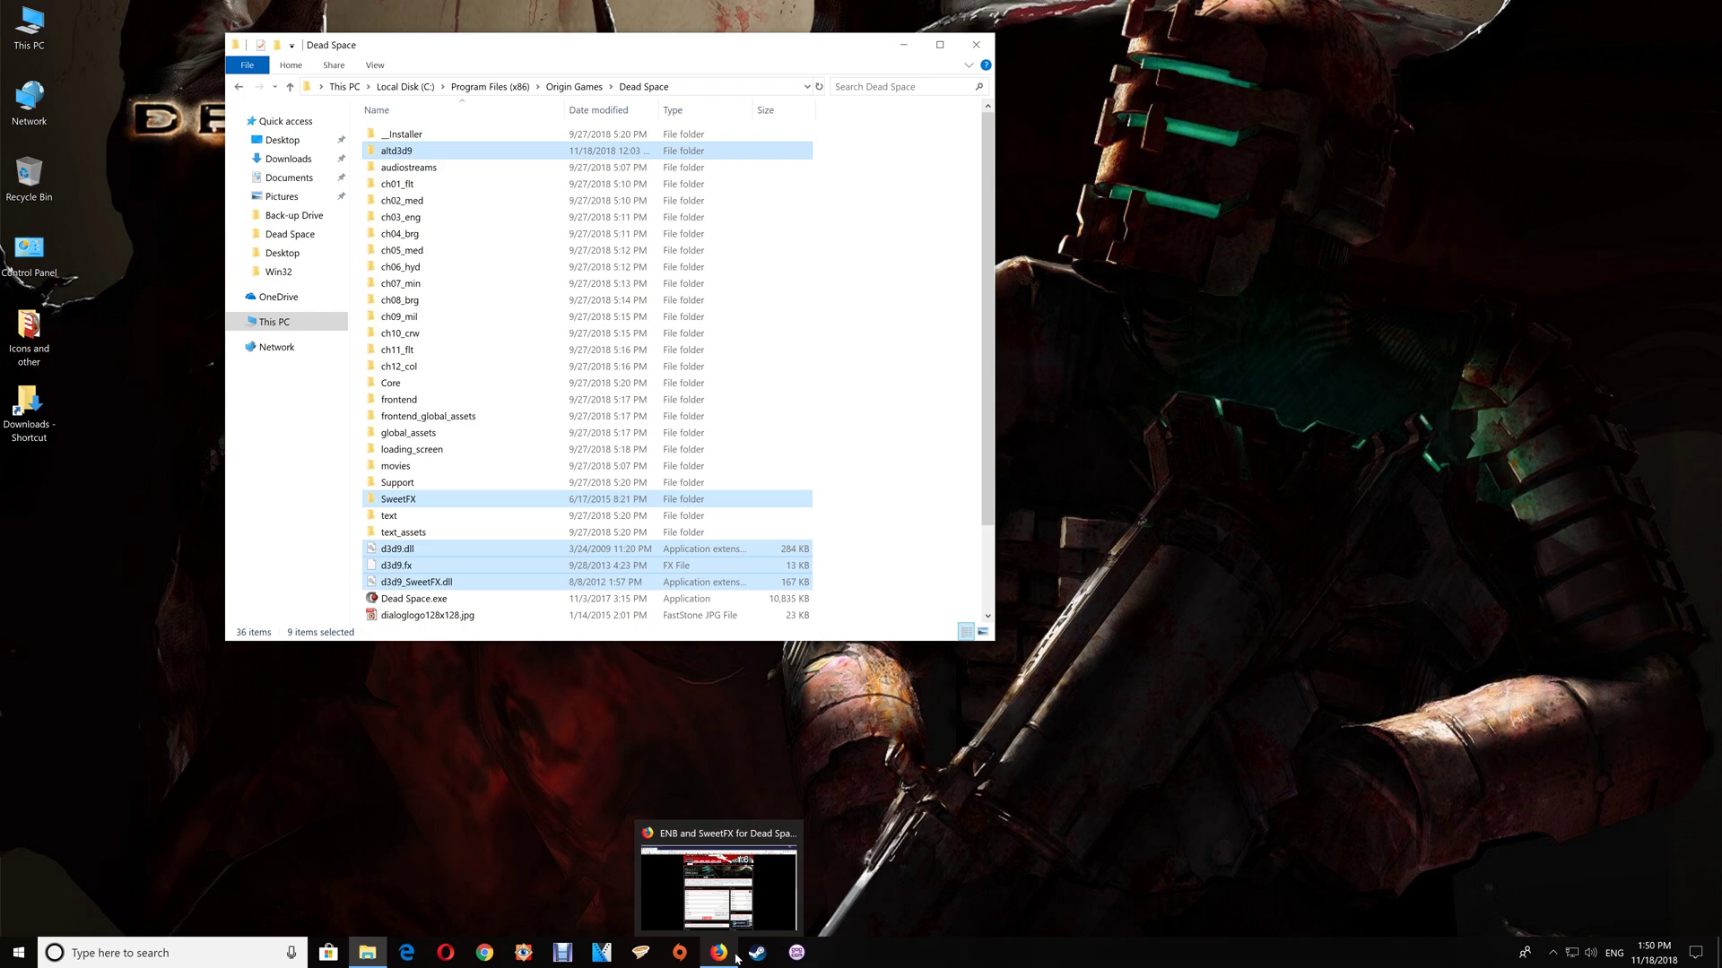
- Scroll the ModDB mod page down to the advanced render settings image
{"action": "left_click", "coordinate": [717, 953]}
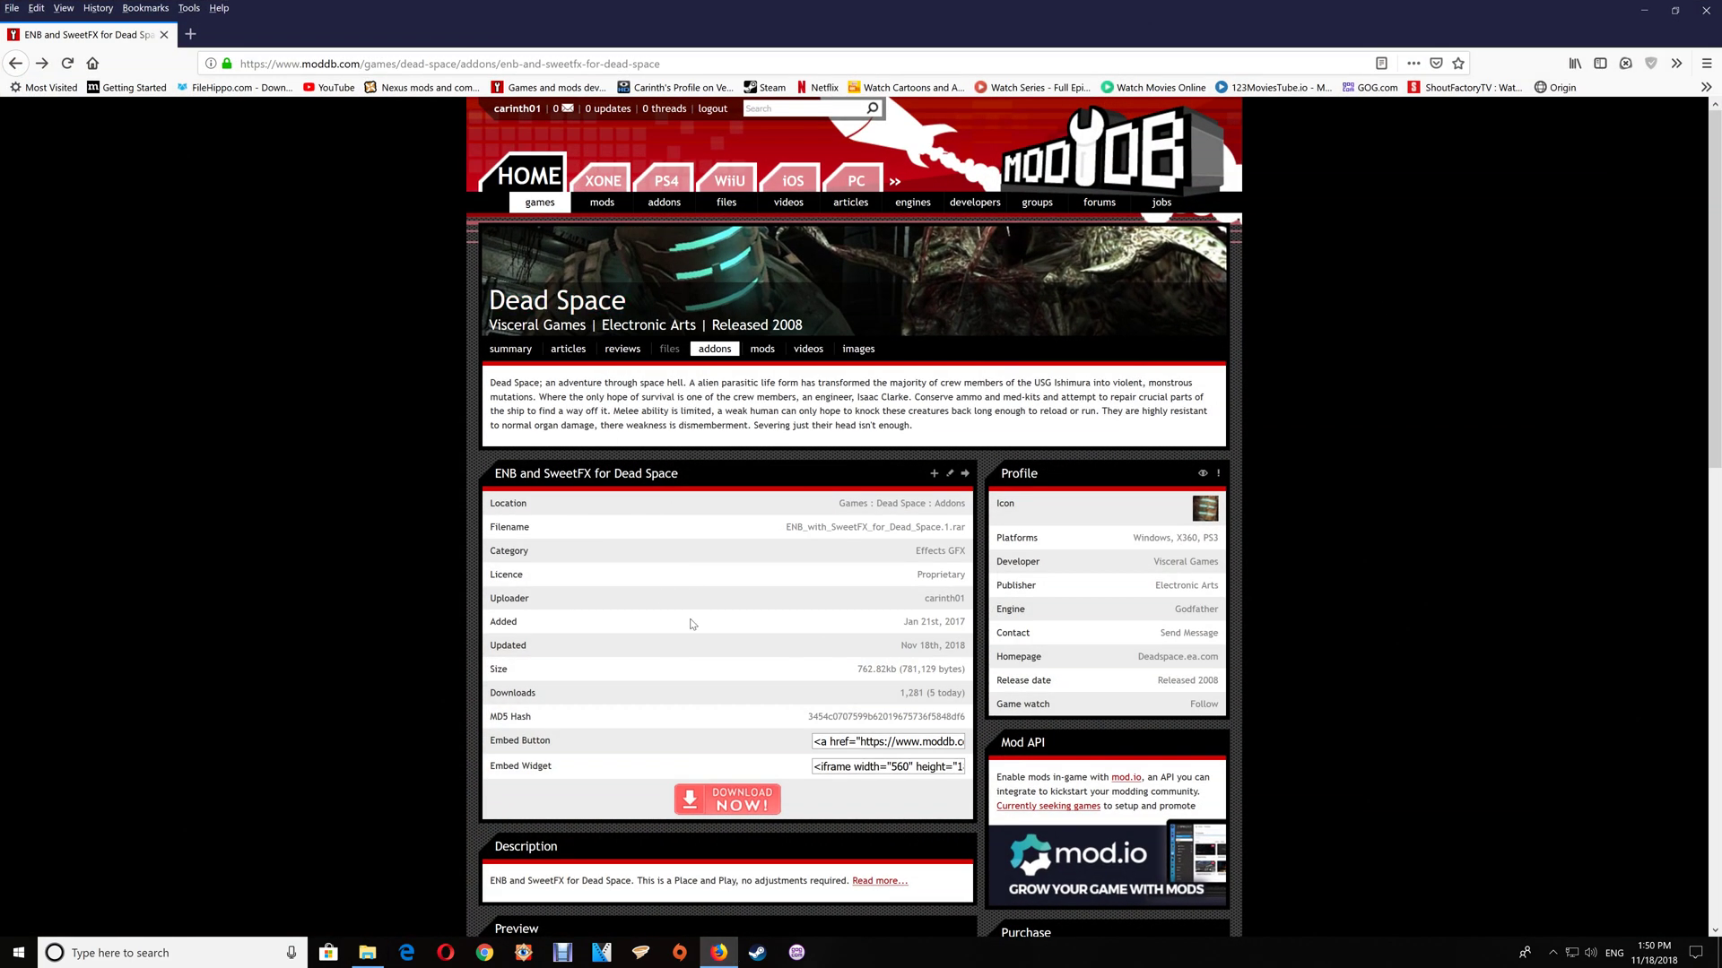
{"action": "scroll", "scroll_direction": "down", "scroll_amount": 3}
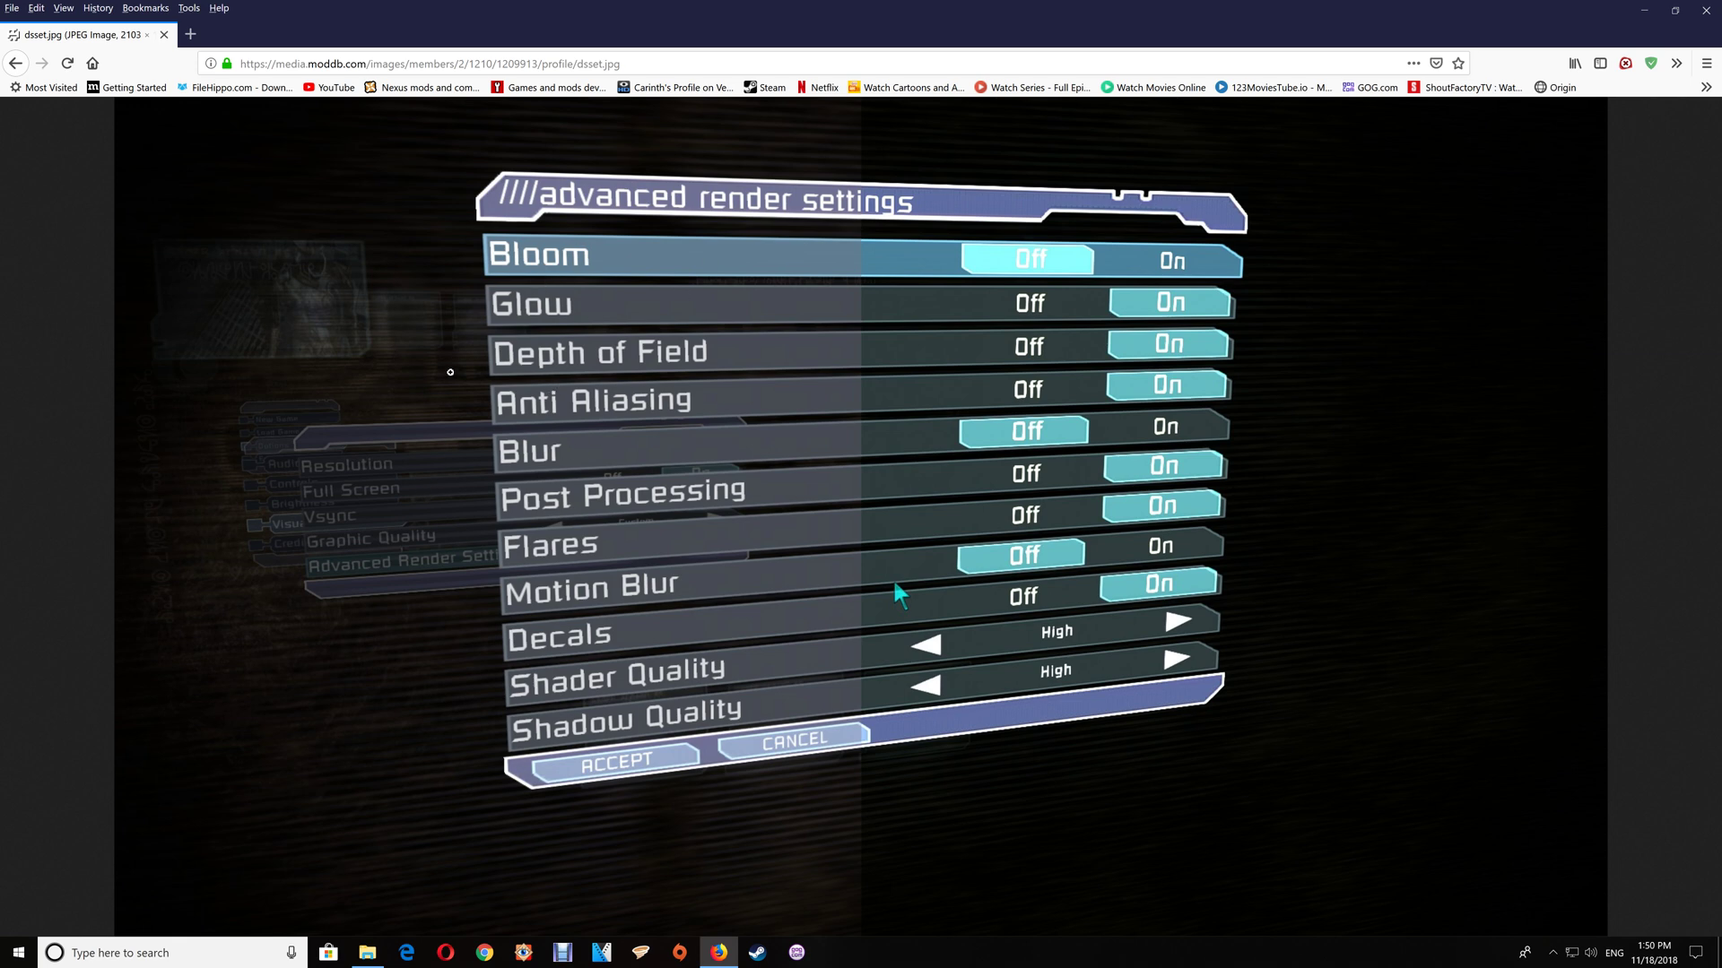
{"action": "mouse_move", "coordinate": [618, 413]}
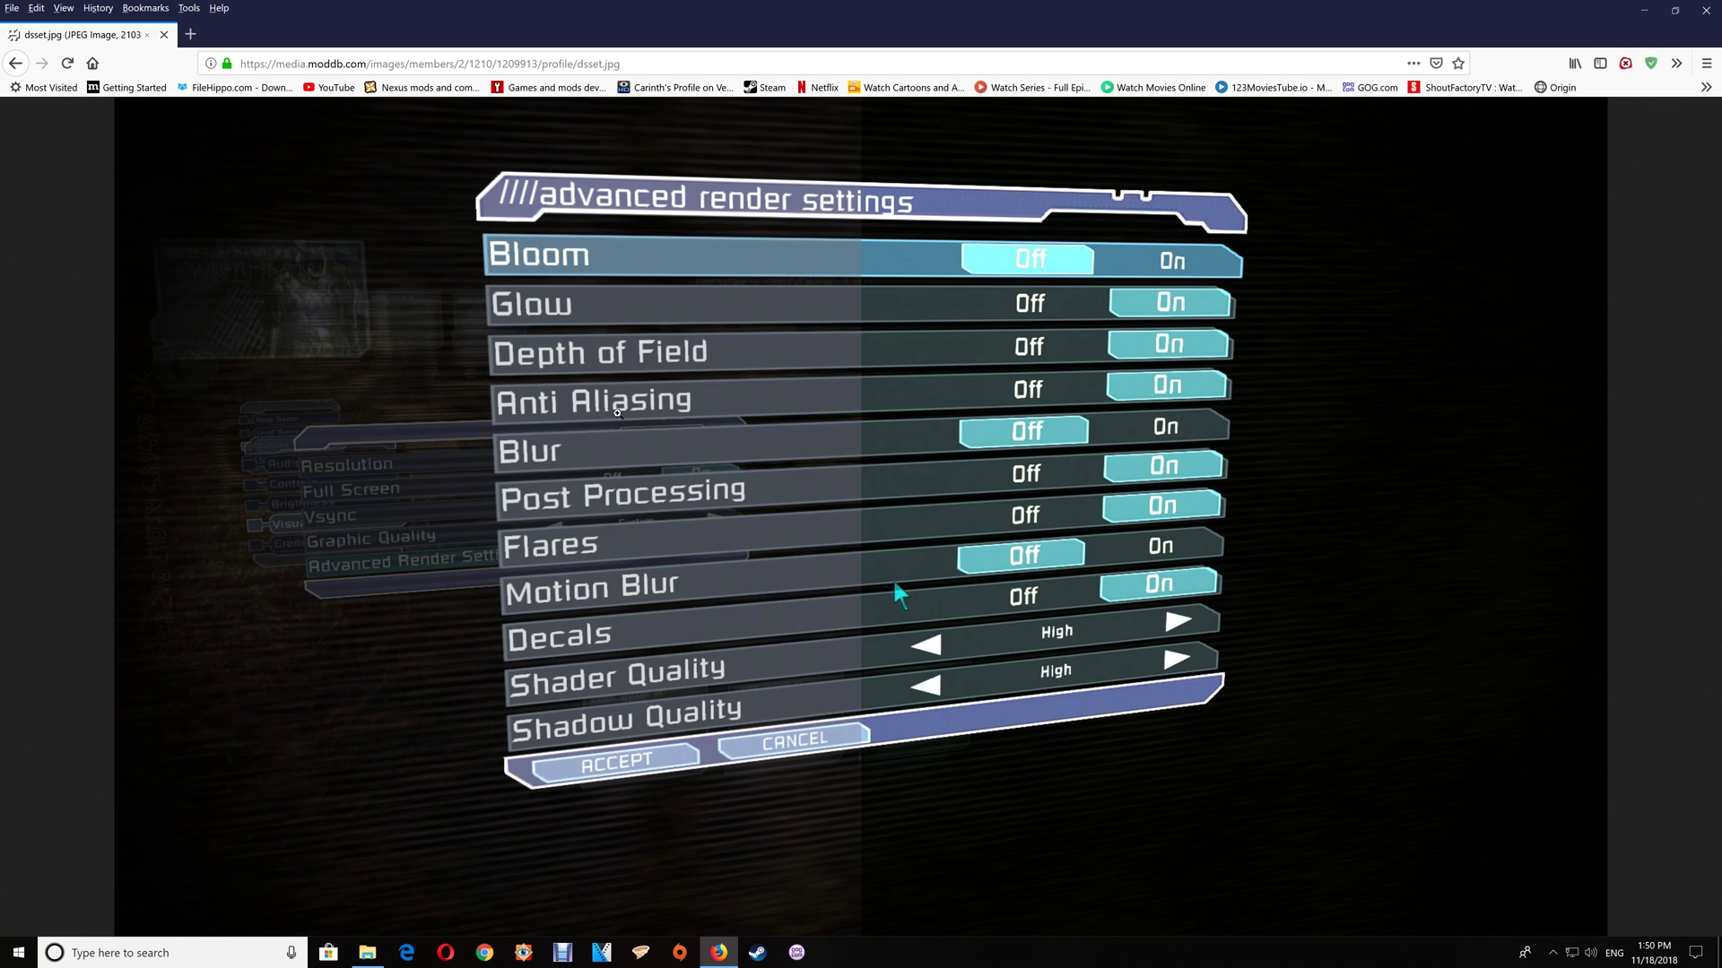
{"action": "mouse_move", "coordinate": [791, 580]}
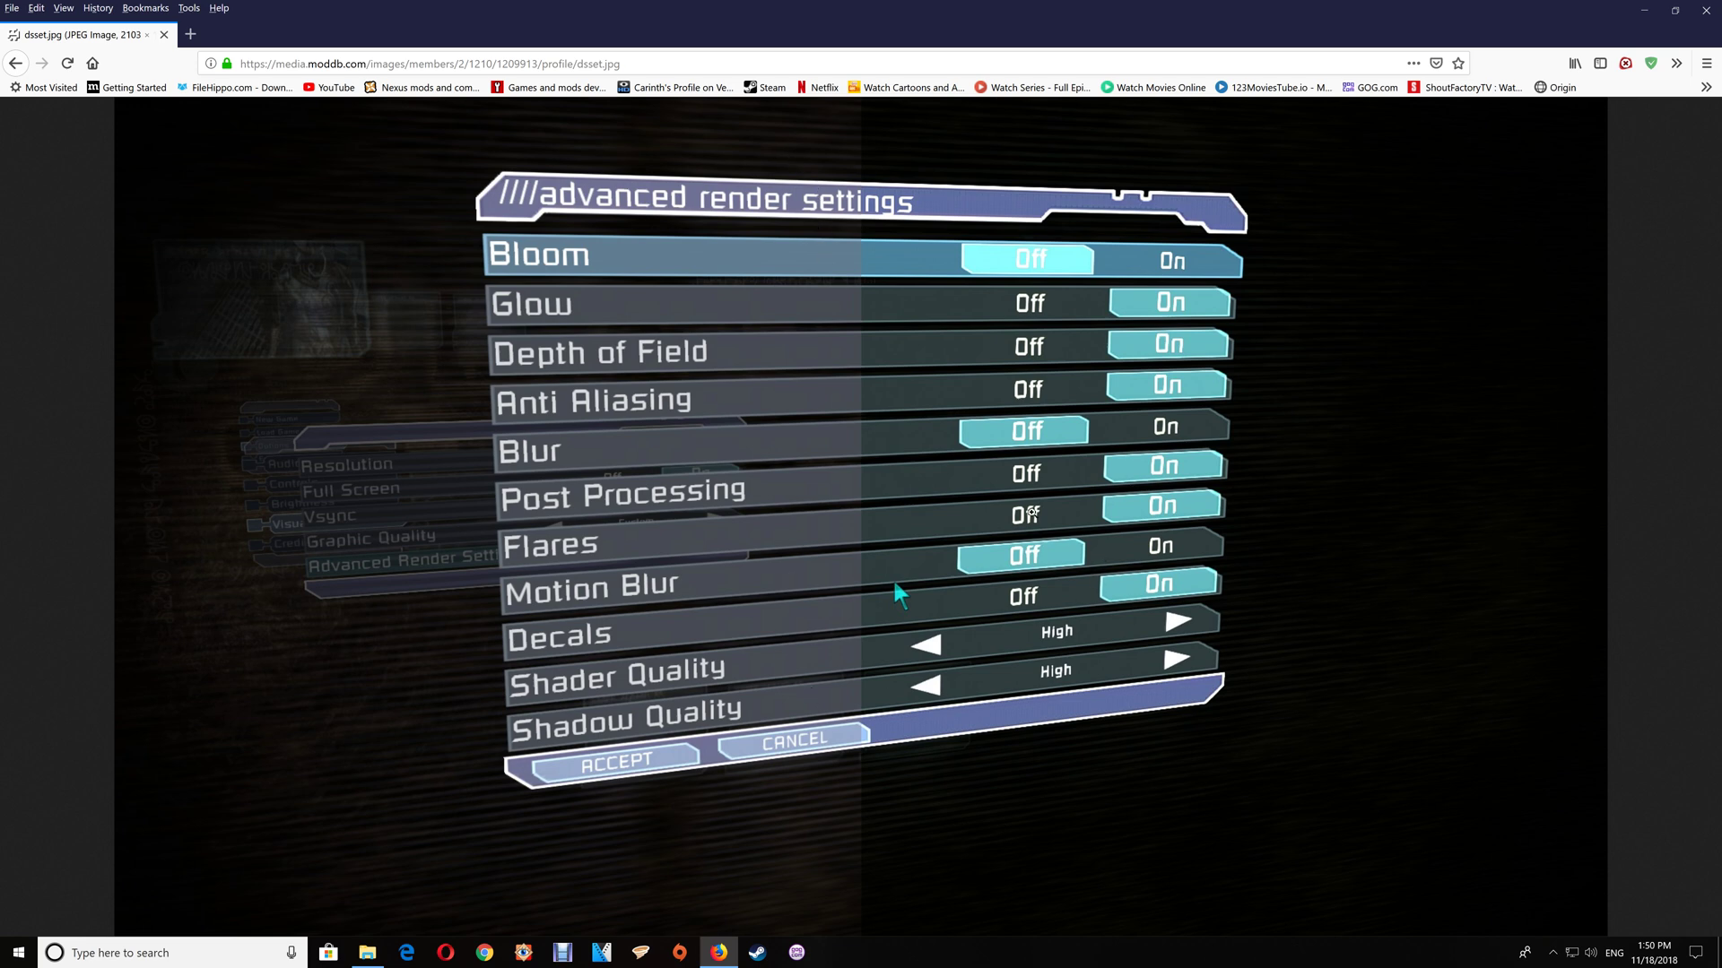
{"action": "mouse_move", "coordinate": [879, 658]}
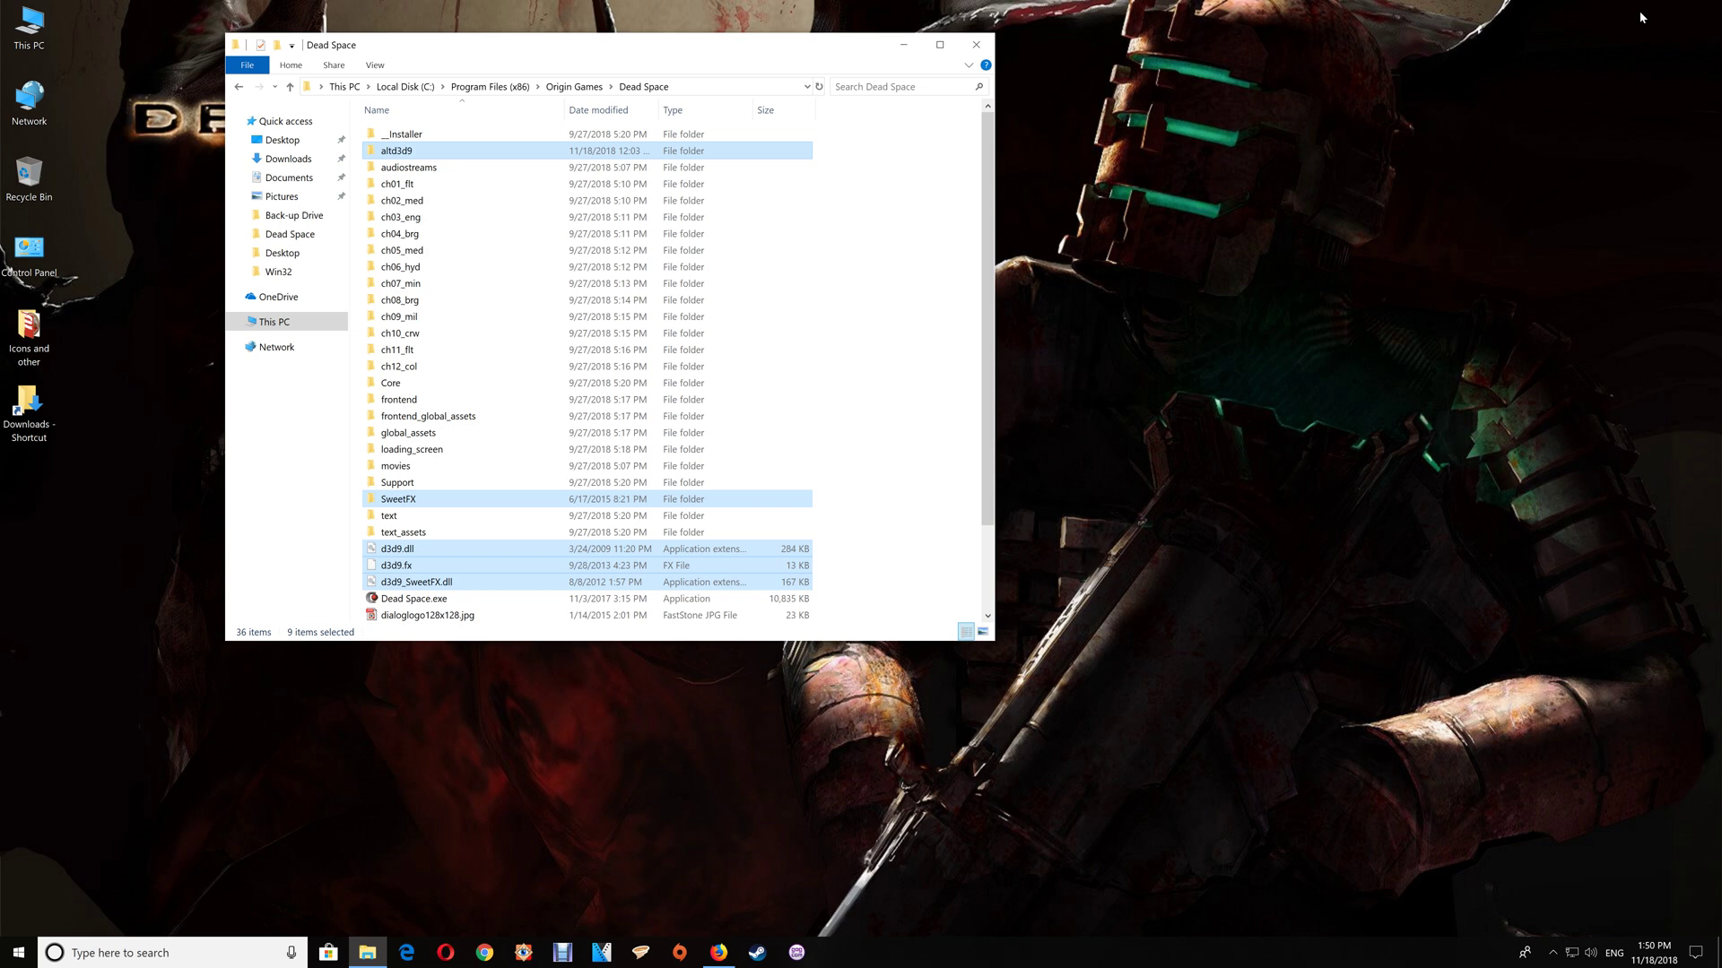
{"action": "mouse_move", "coordinate": [1135, 7]}
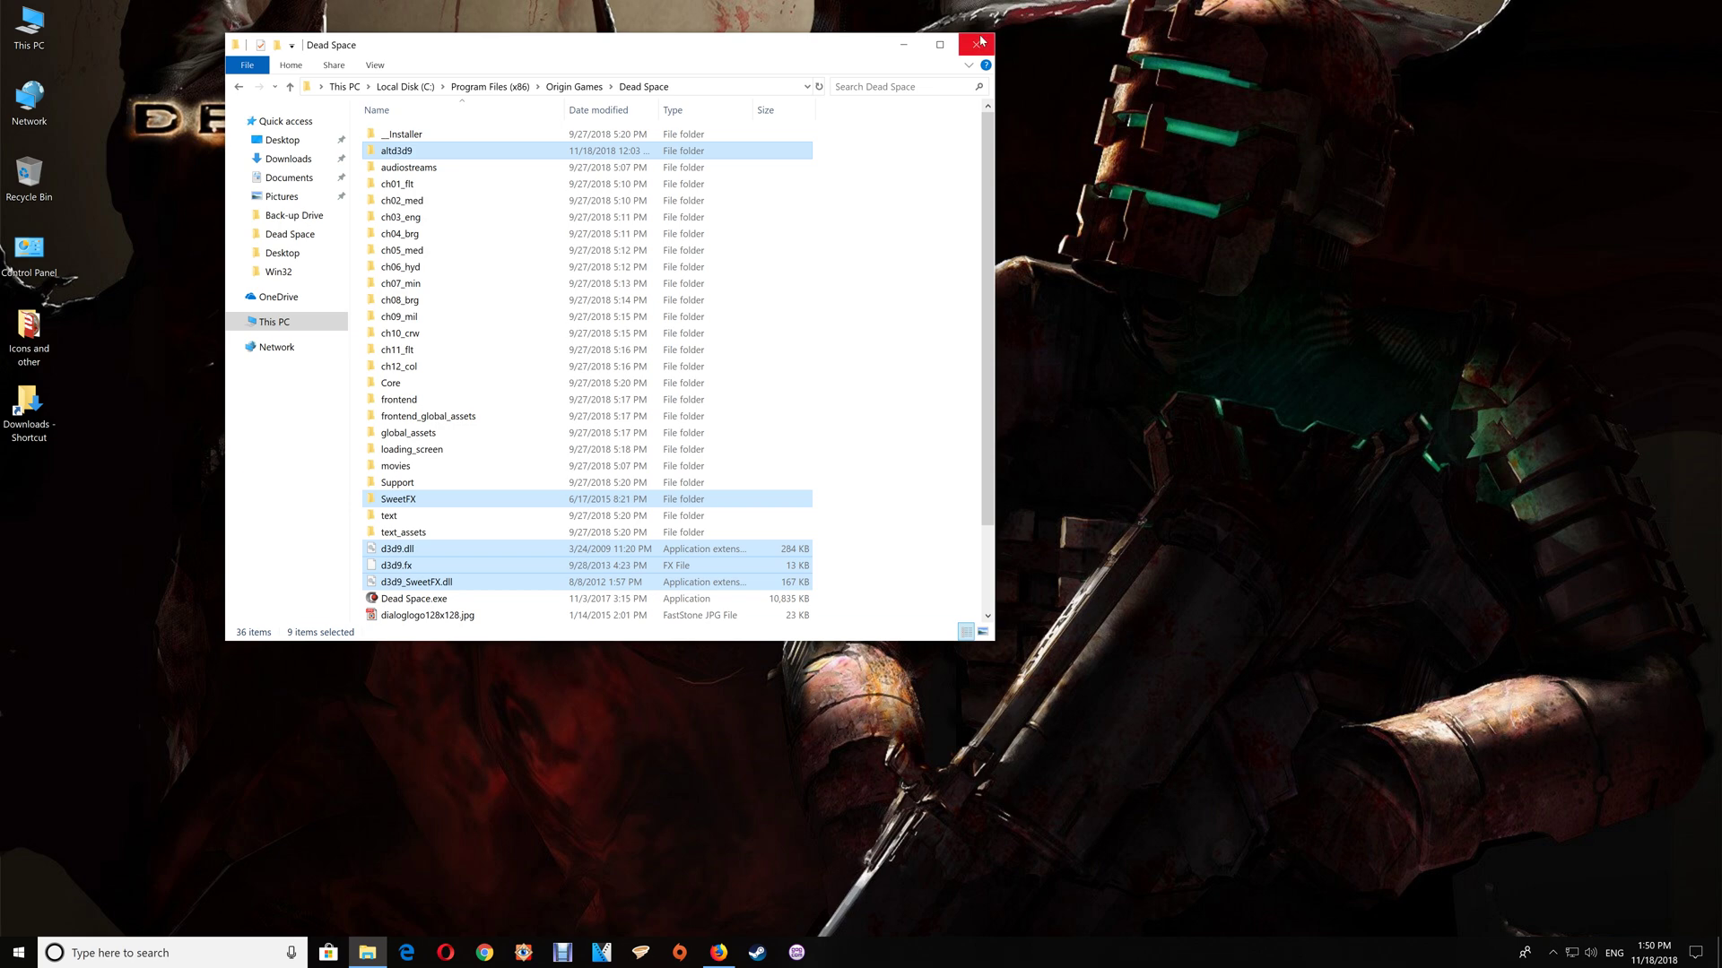
{"action": "mouse_move", "coordinate": [979, 43]}
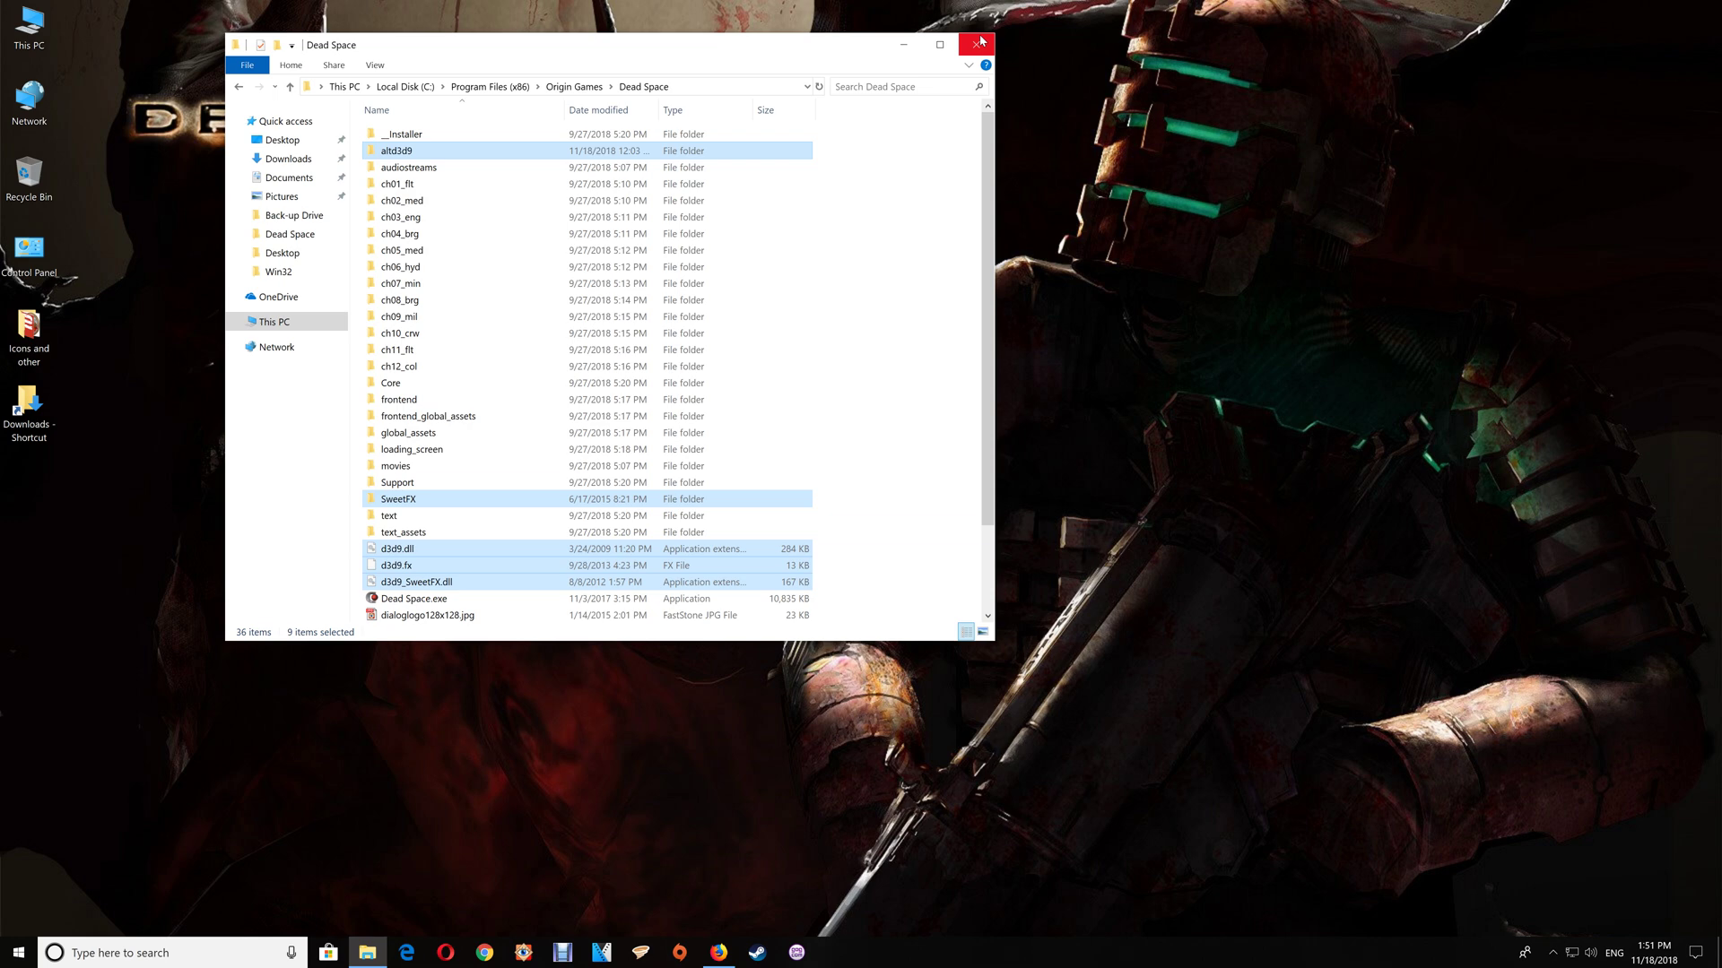
{"action": "left_click", "coordinate": [890, 163]}
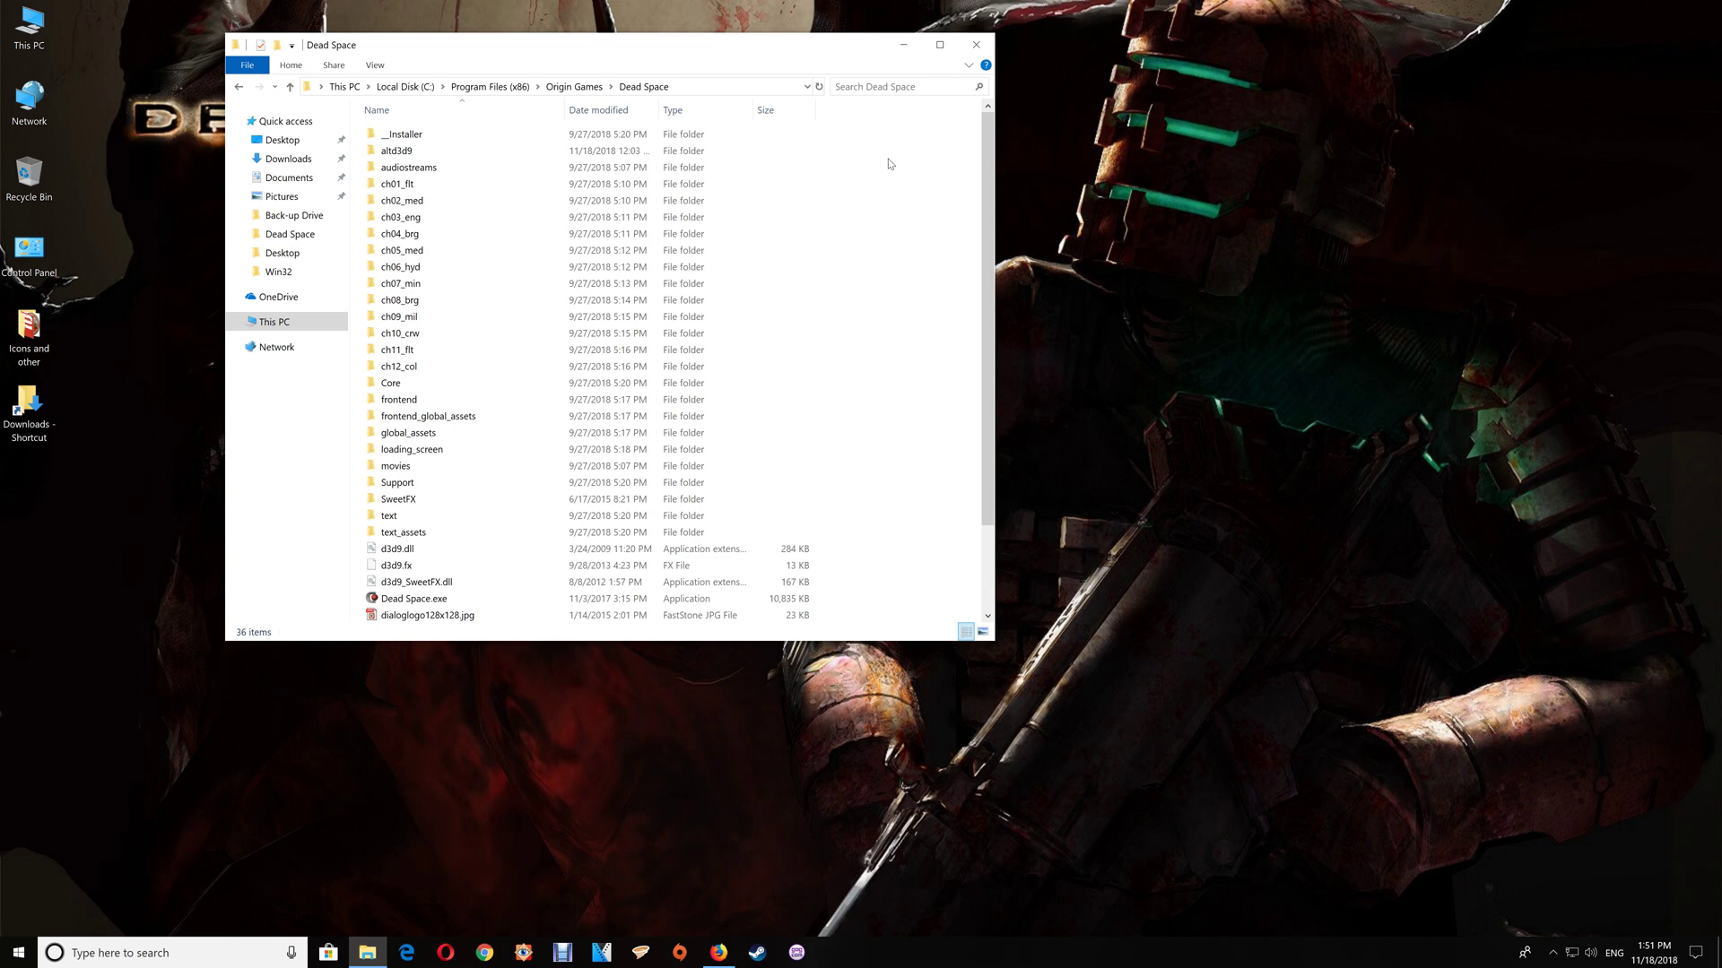
{"action": "mouse_move", "coordinate": [891, 240]}
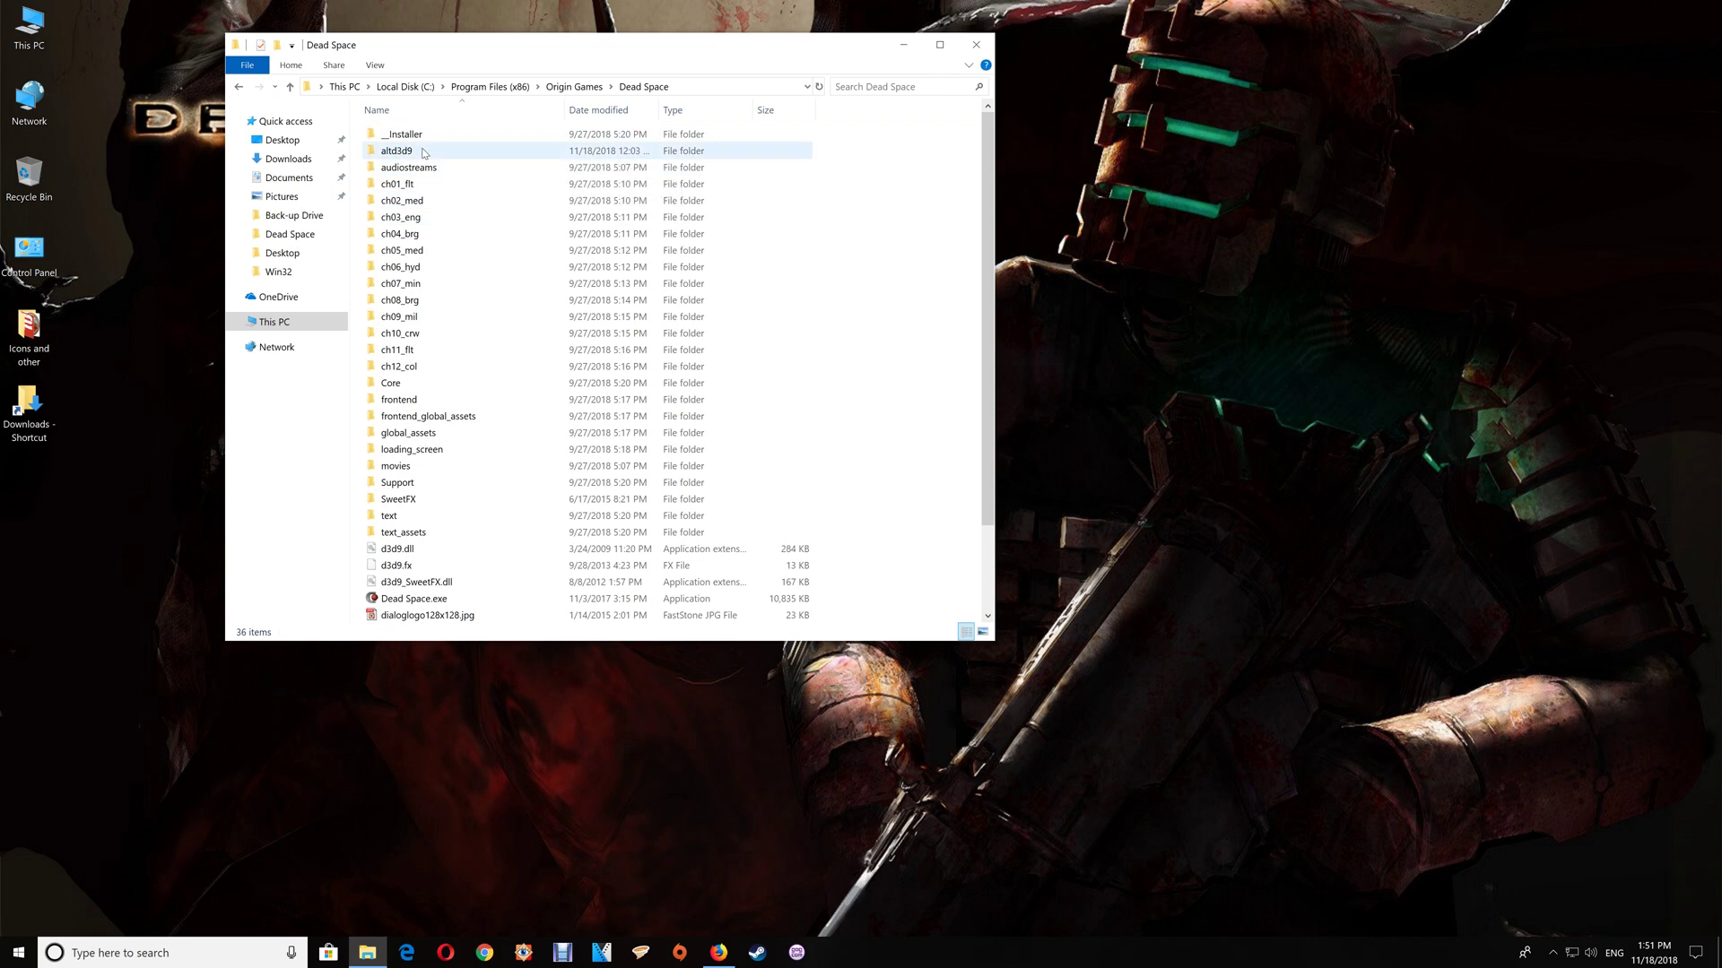
- Copy d3d9.dll from altd3d9\blackmesa and overwrite the one in the Dead Space folder
{"action": "left_click", "coordinate": [402, 150]}
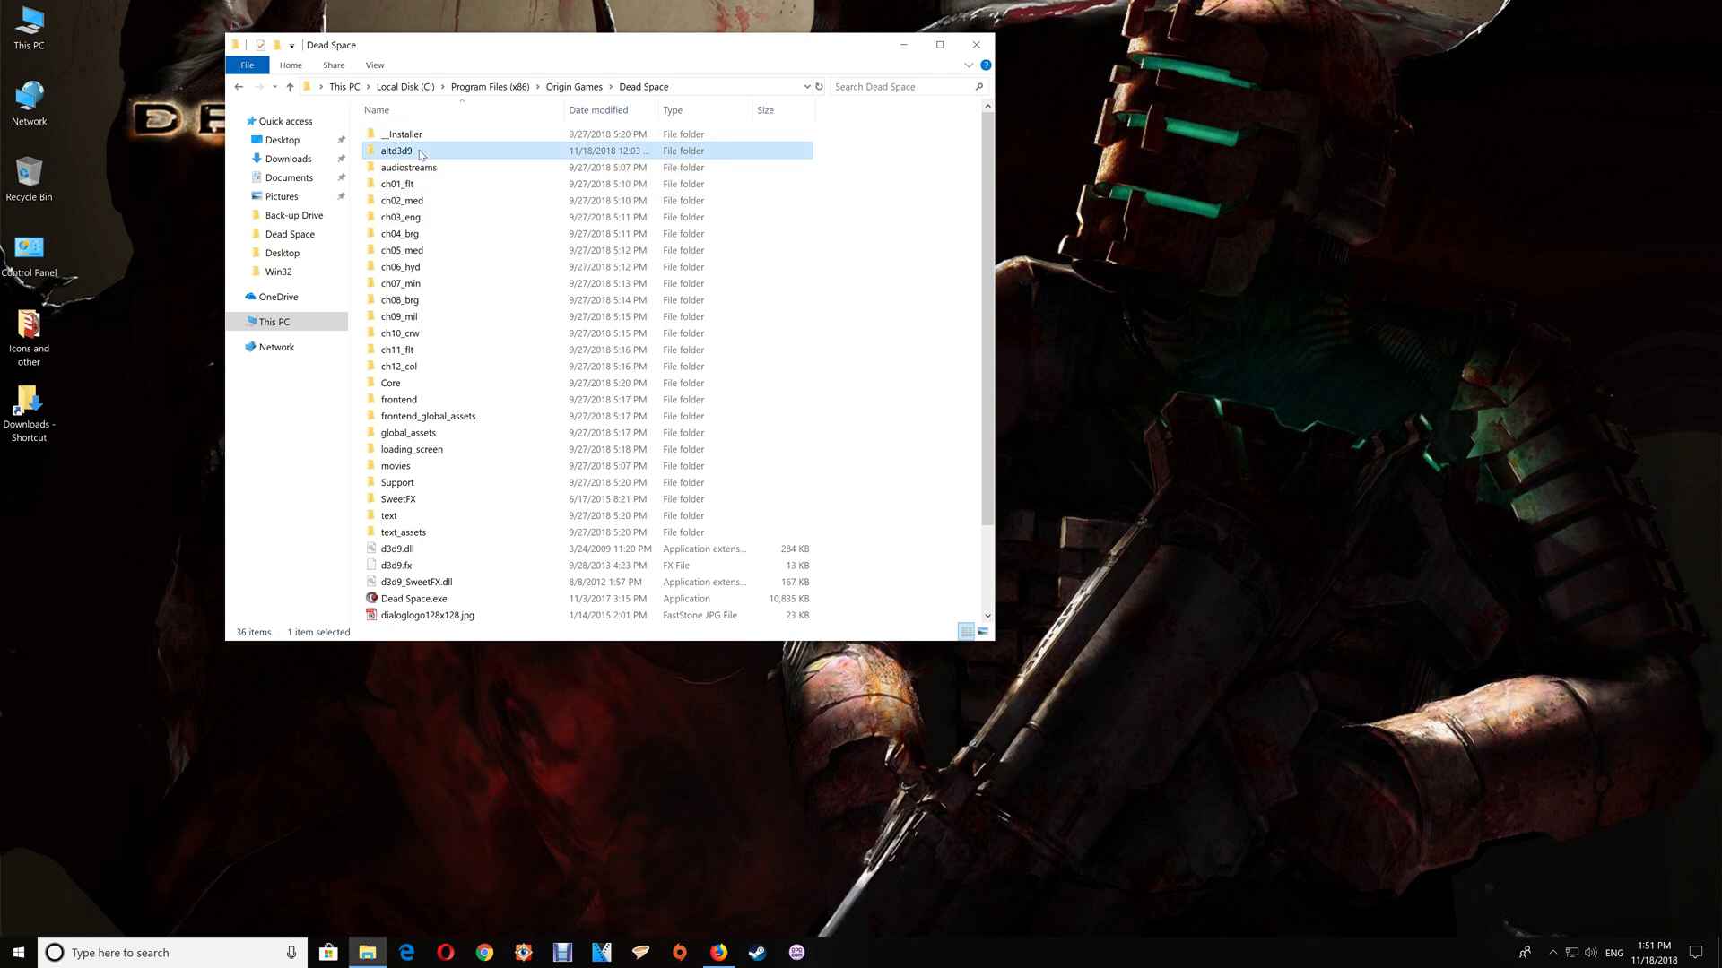
{"action": "double_click", "coordinate": [402, 151]}
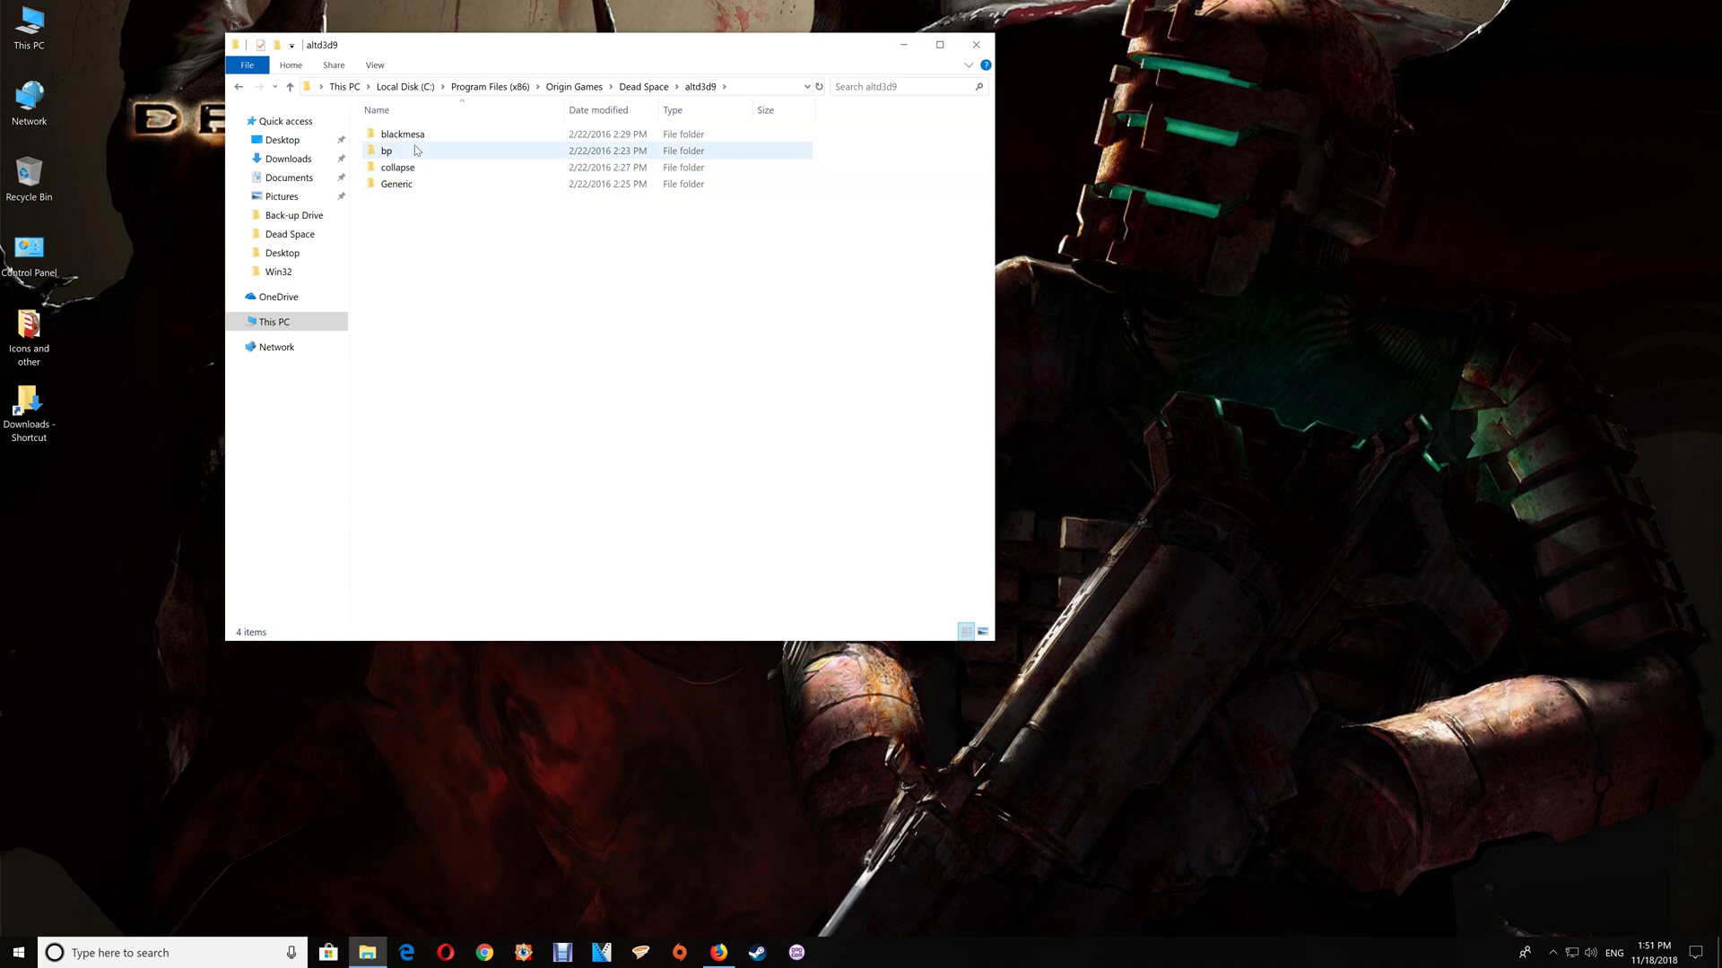
{"action": "double_click", "coordinate": [401, 133]}
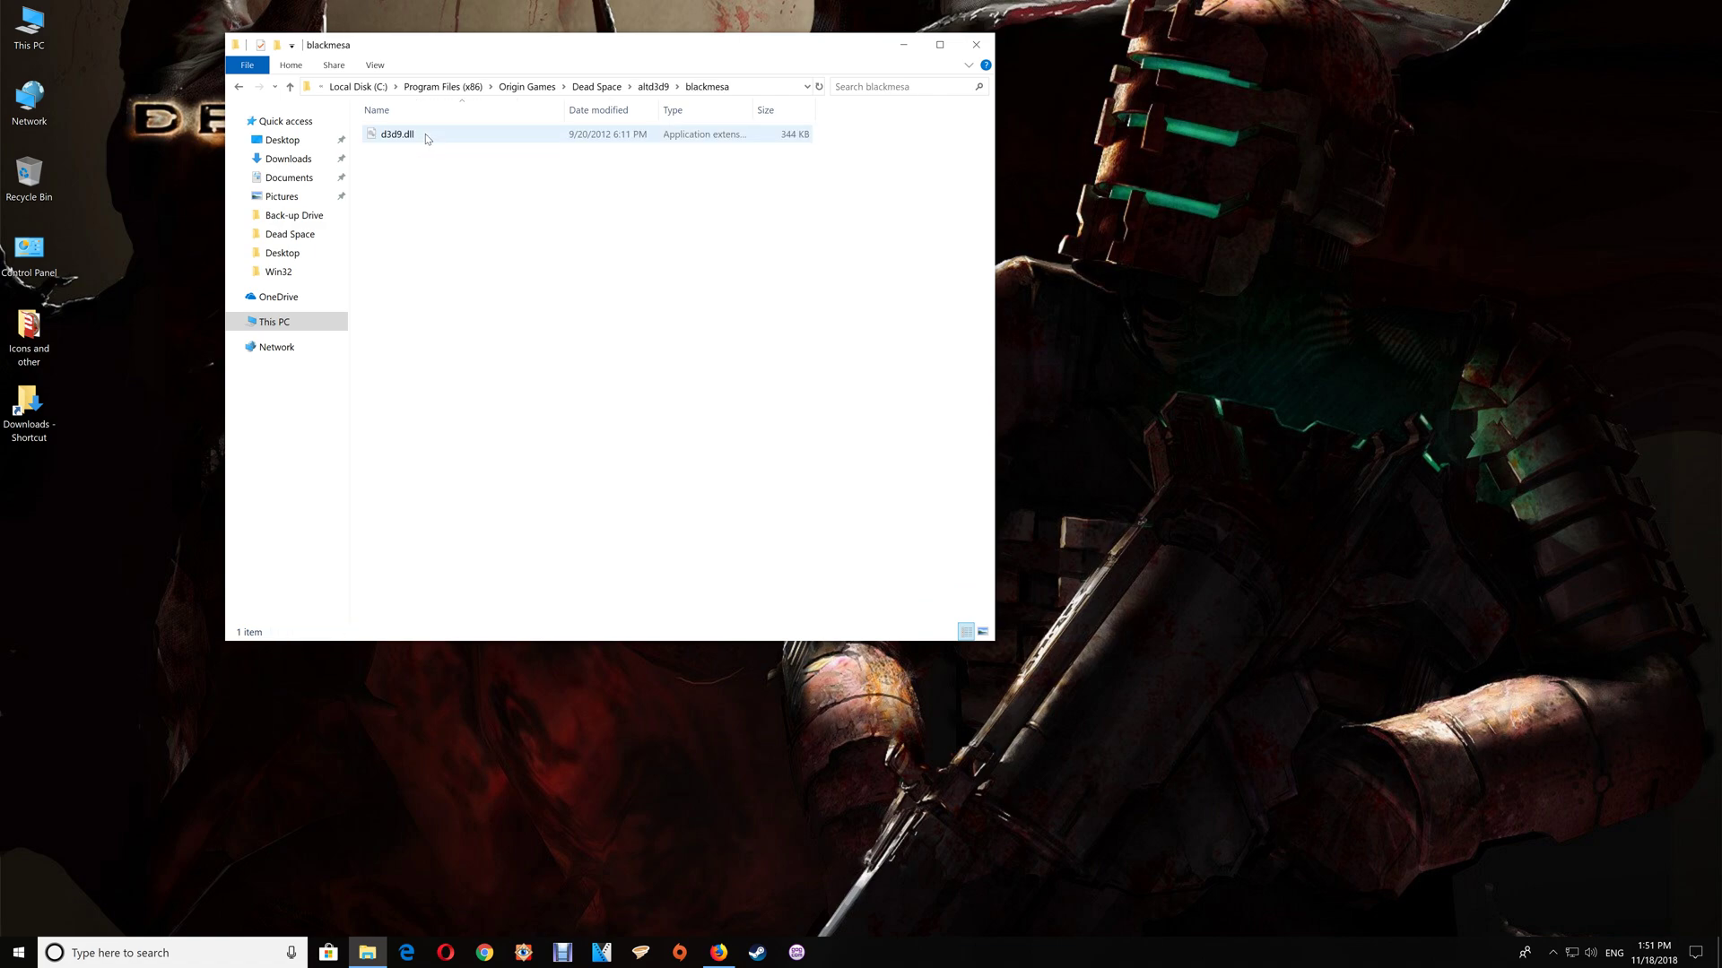
{"action": "mouse_move", "coordinate": [398, 140]}
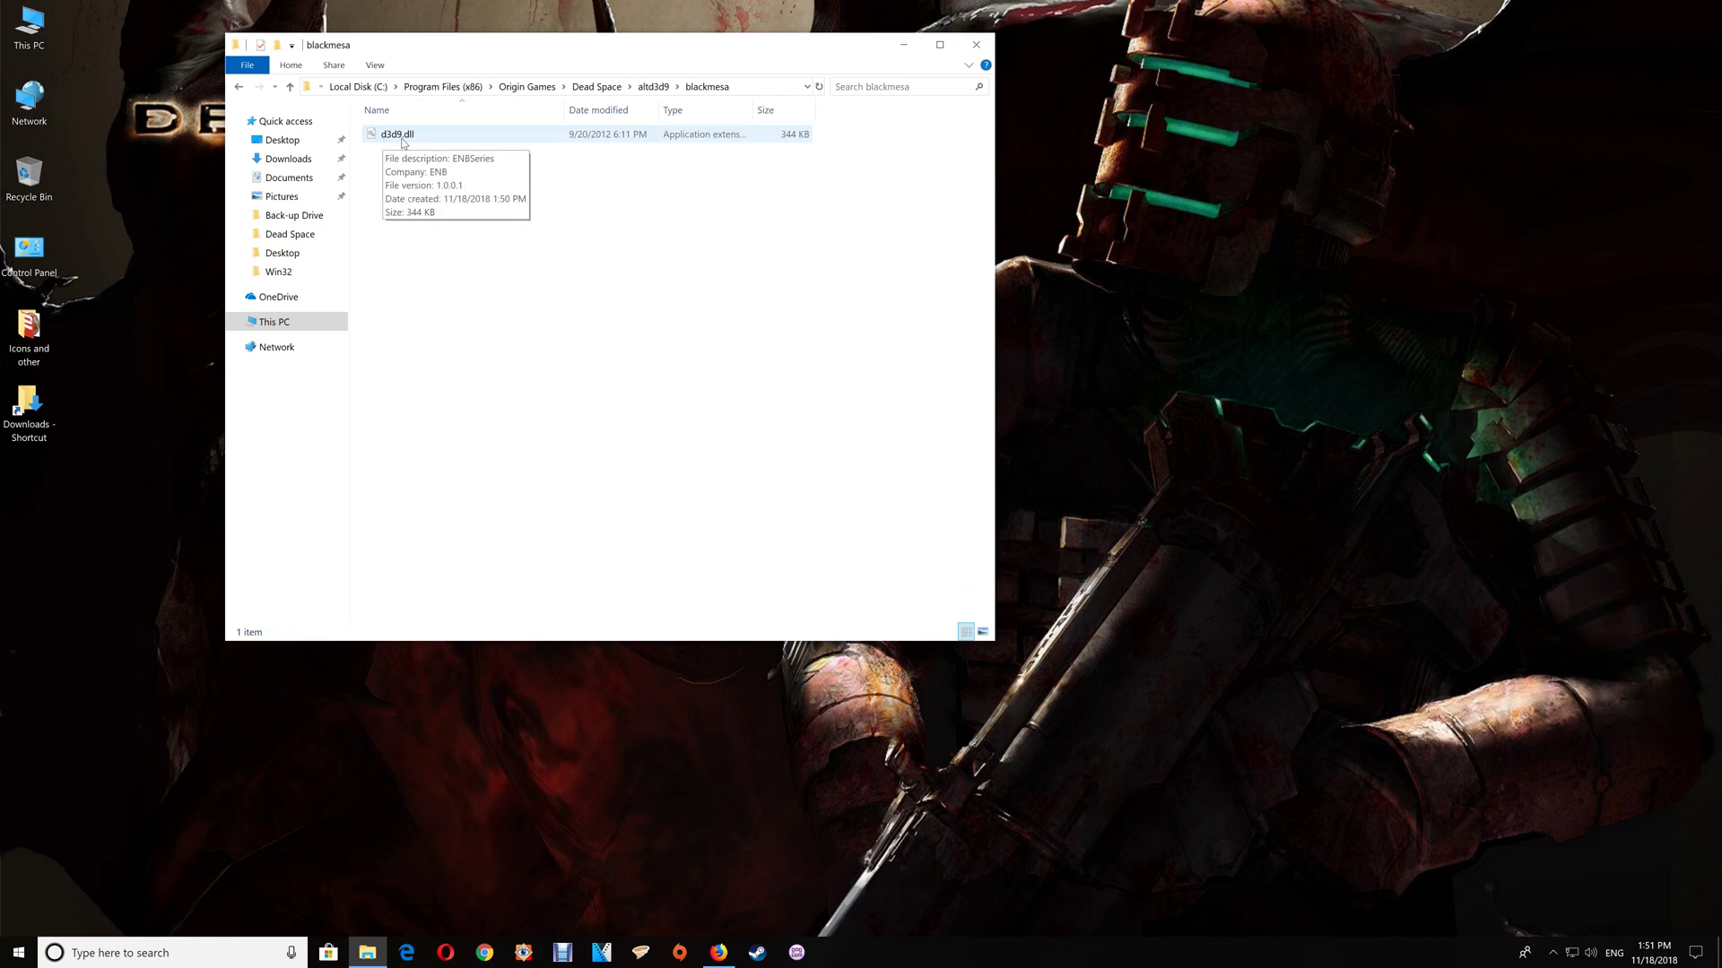
{"action": "right_click", "coordinate": [394, 133]}
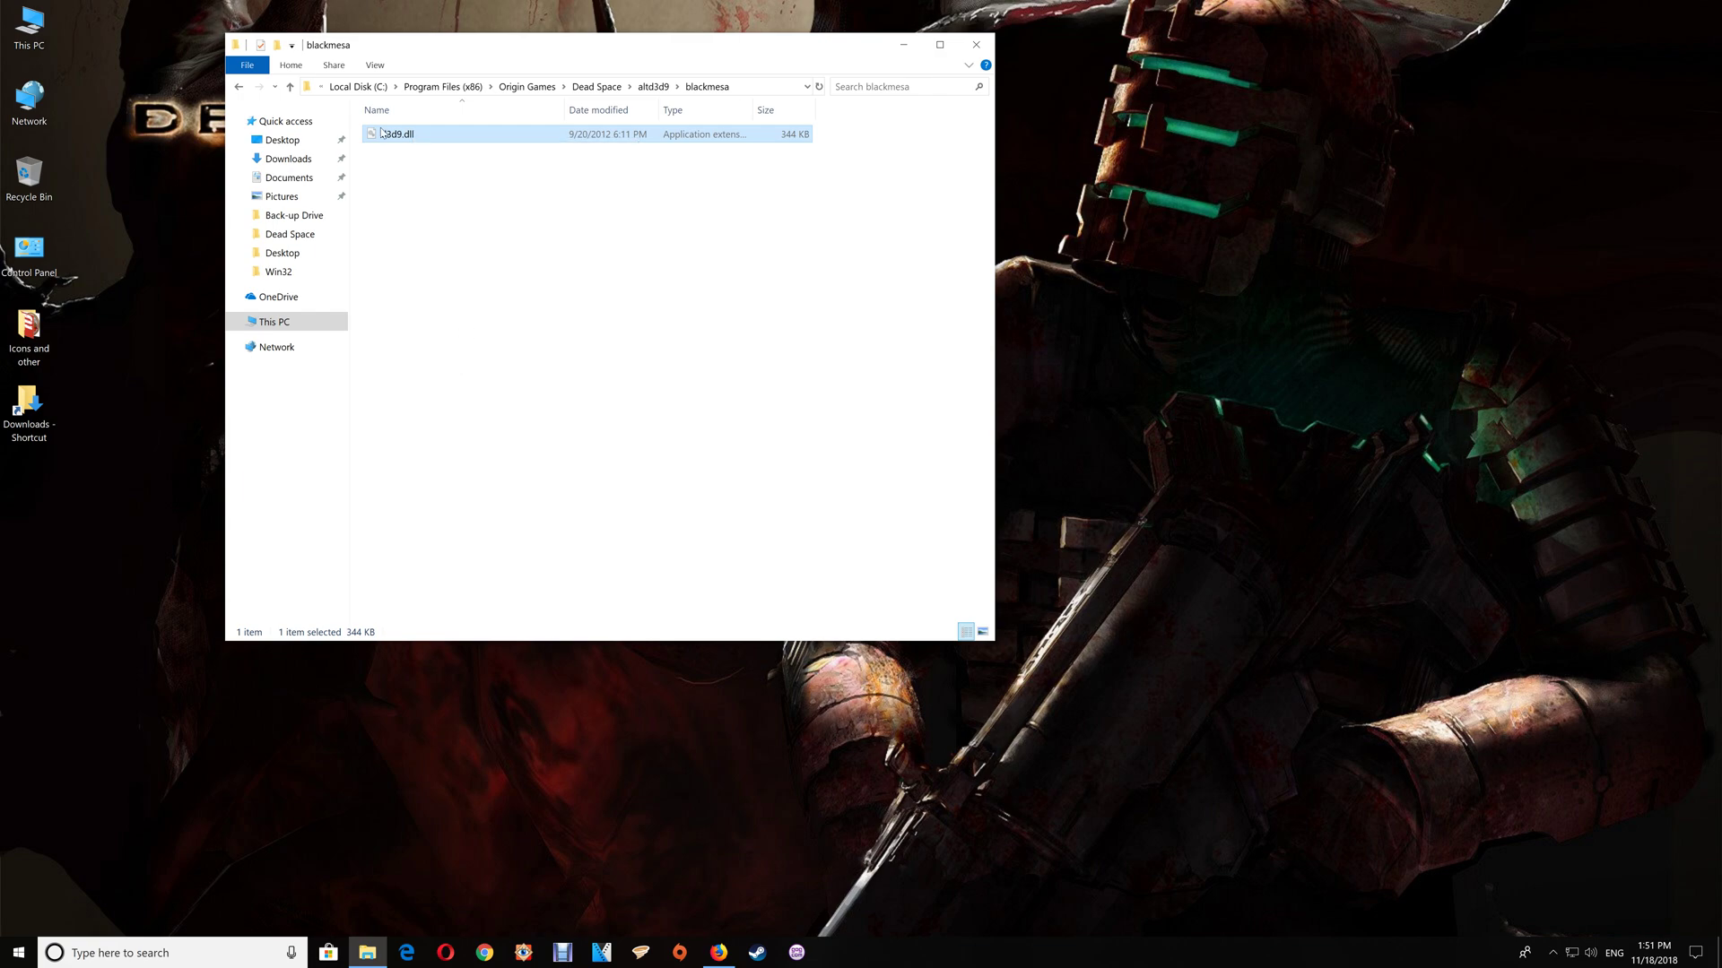
{"action": "left_click", "coordinate": [238, 86]}
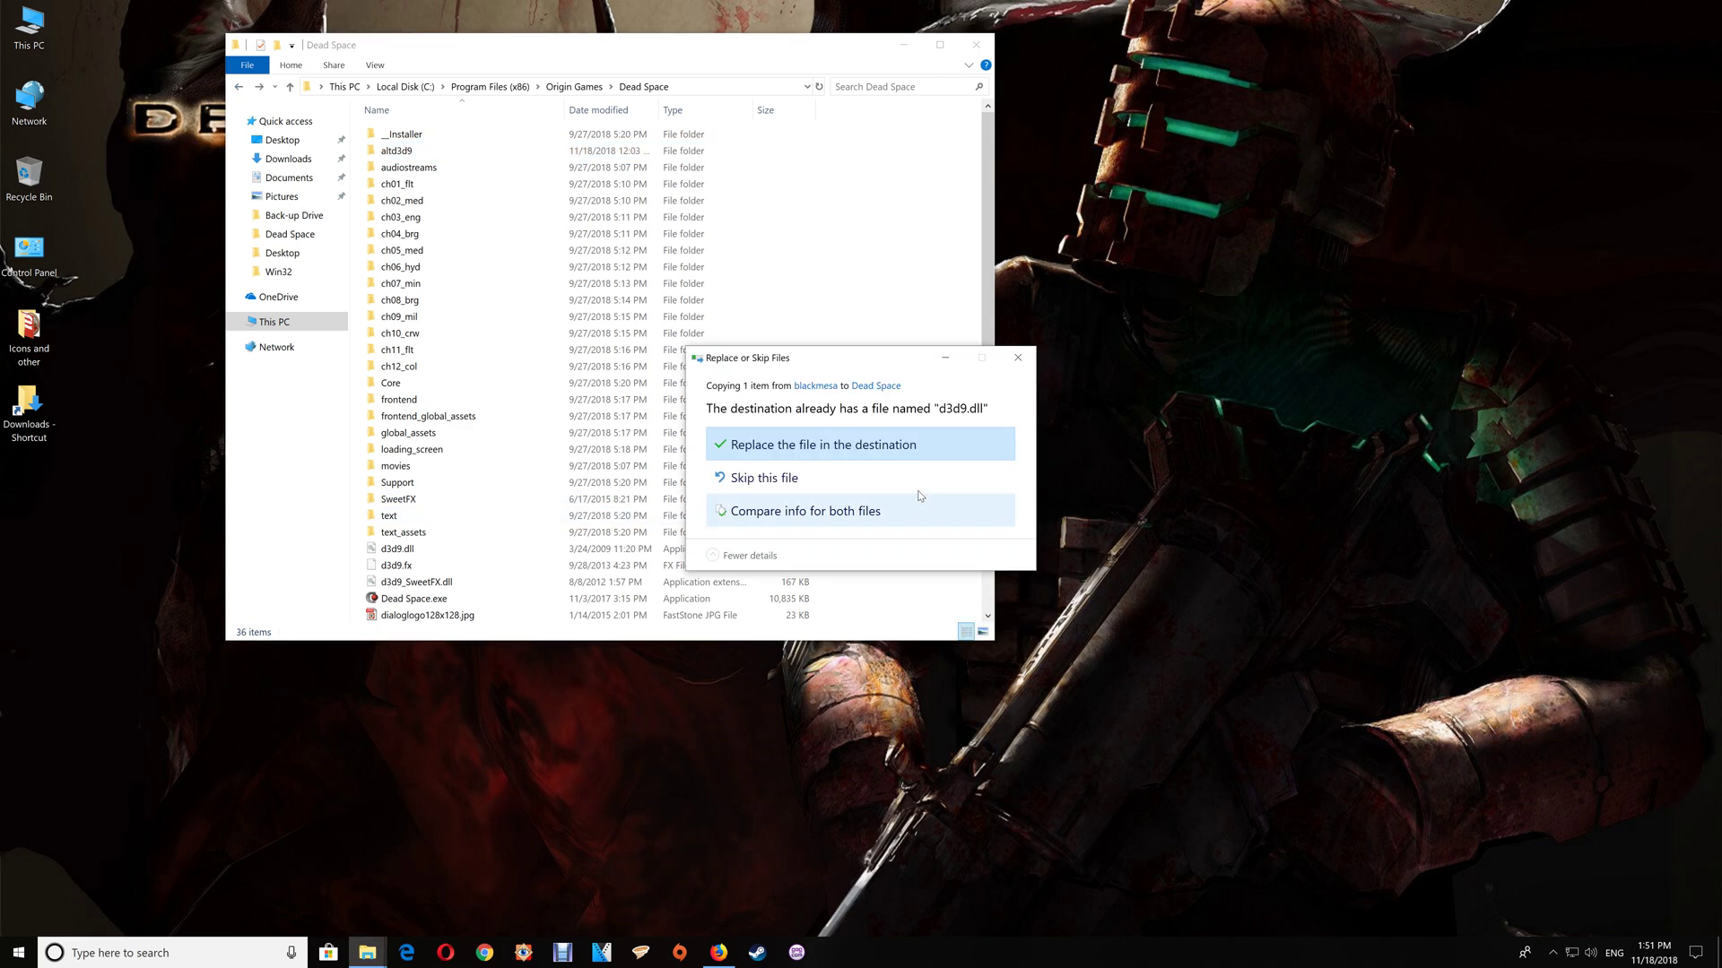
{"action": "left_click", "coordinate": [818, 443]}
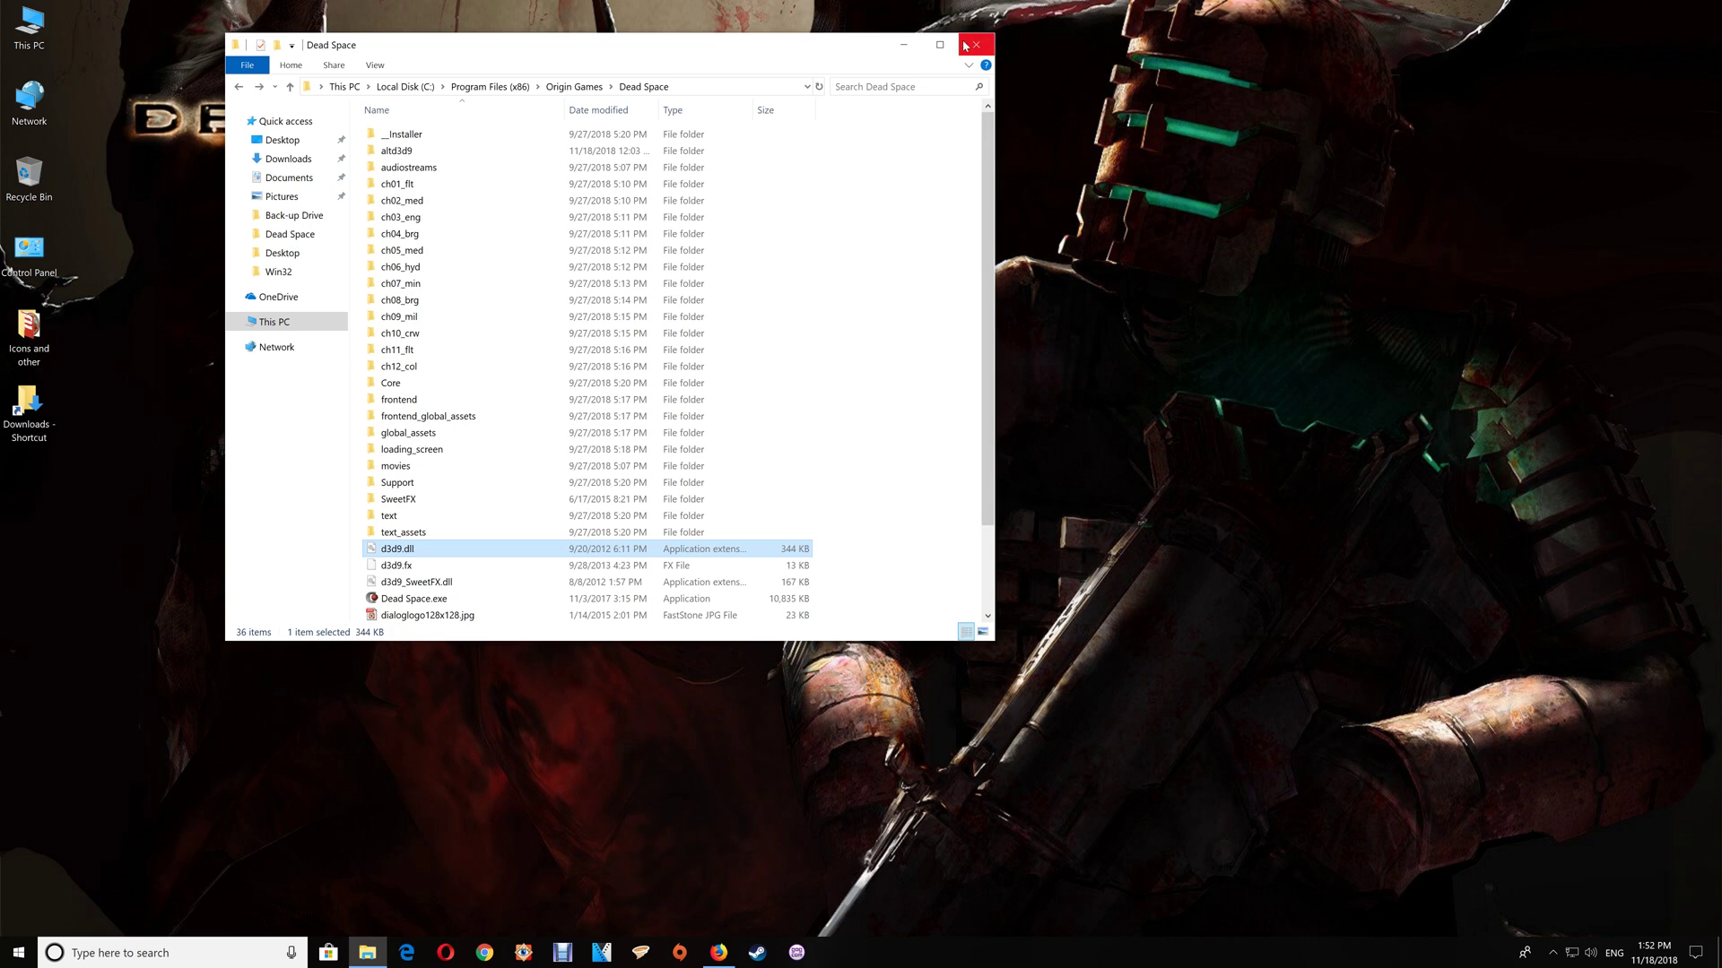
{"action": "mouse_move", "coordinate": [976, 43]}
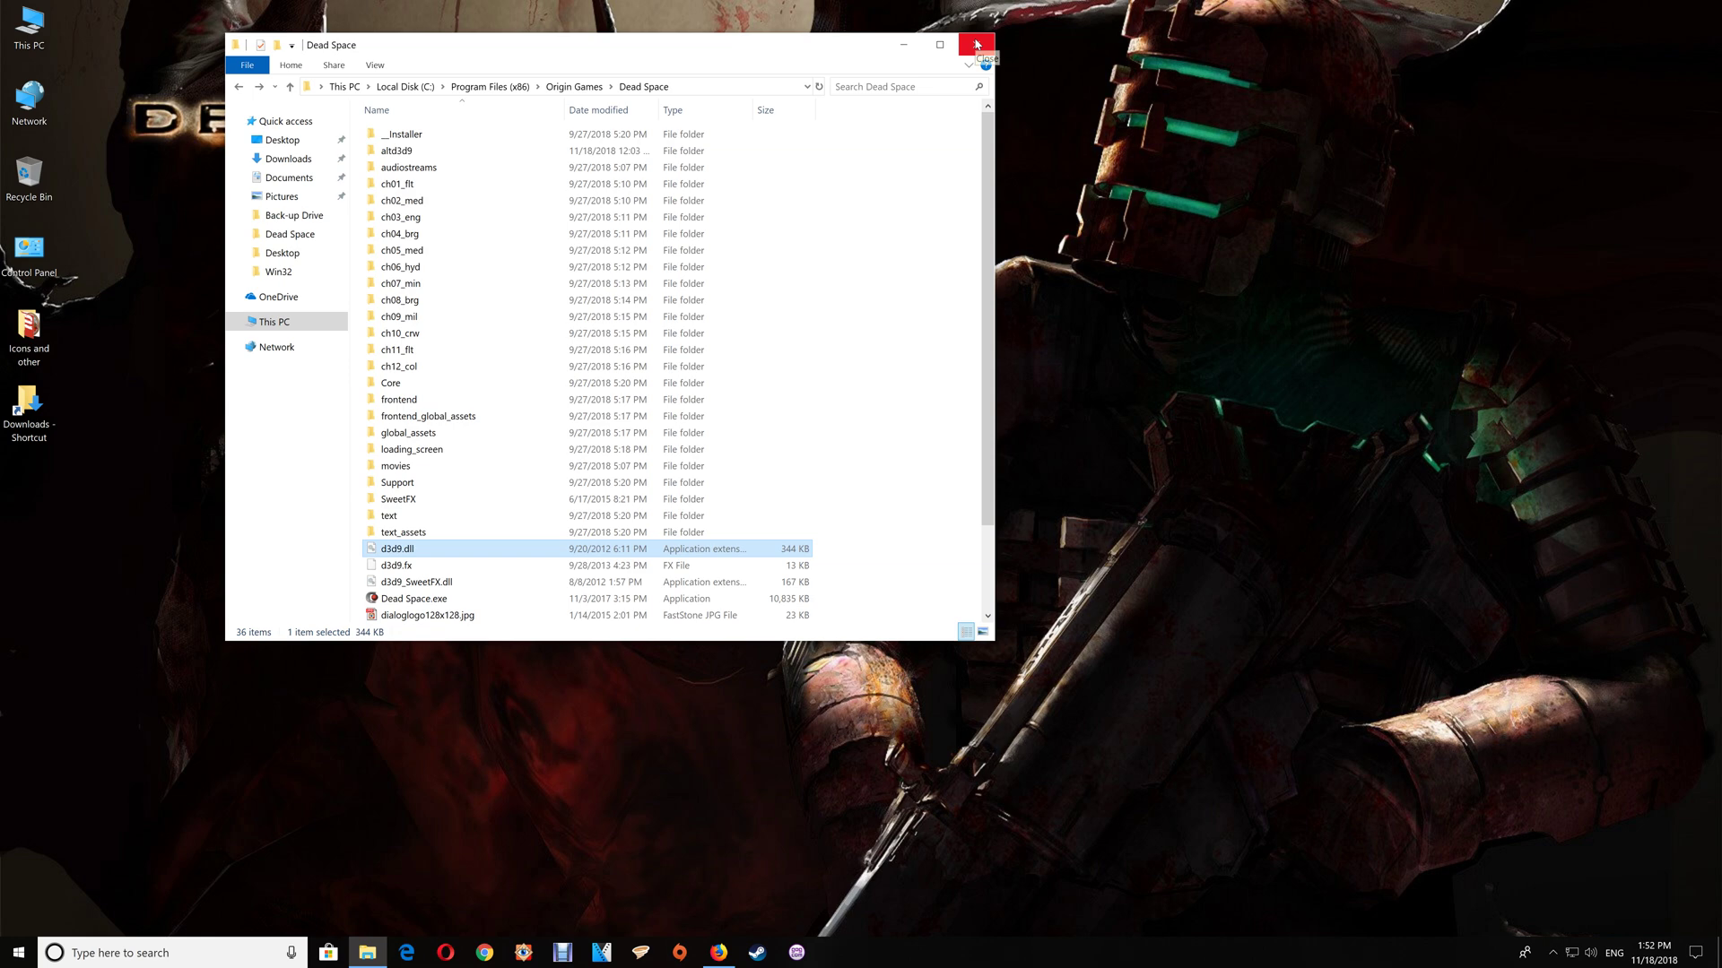
{"action": "mouse_move", "coordinate": [959, 239]}
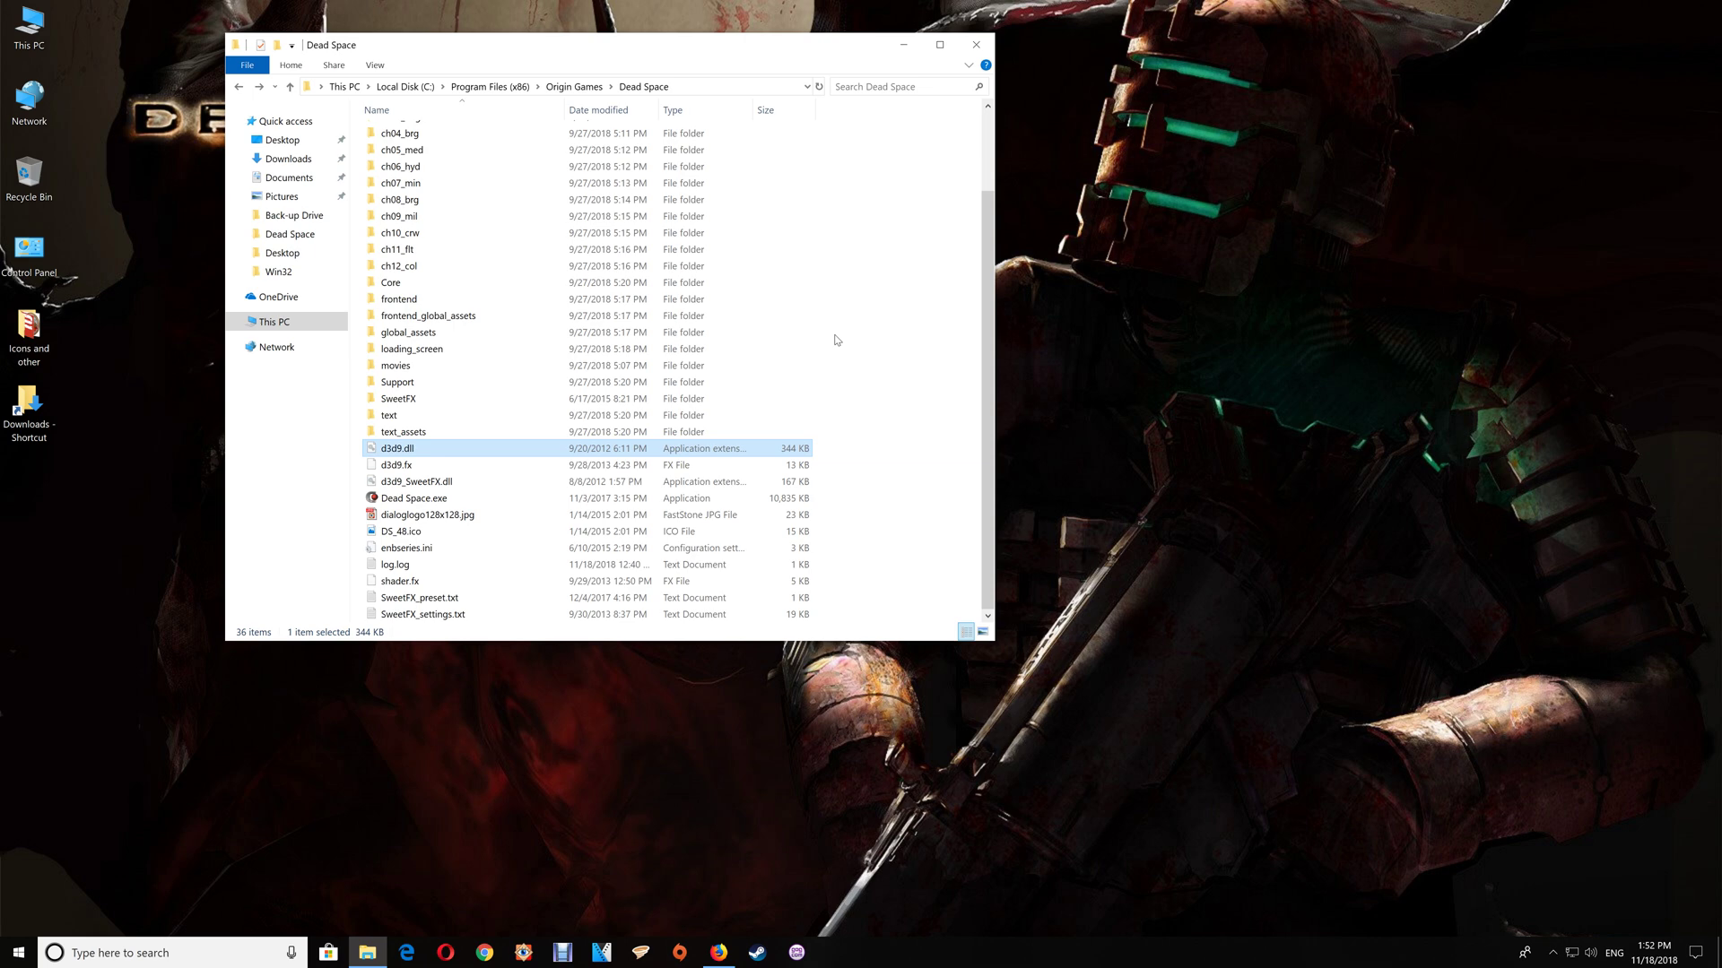
{"action": "mouse_move", "coordinate": [420, 614]}
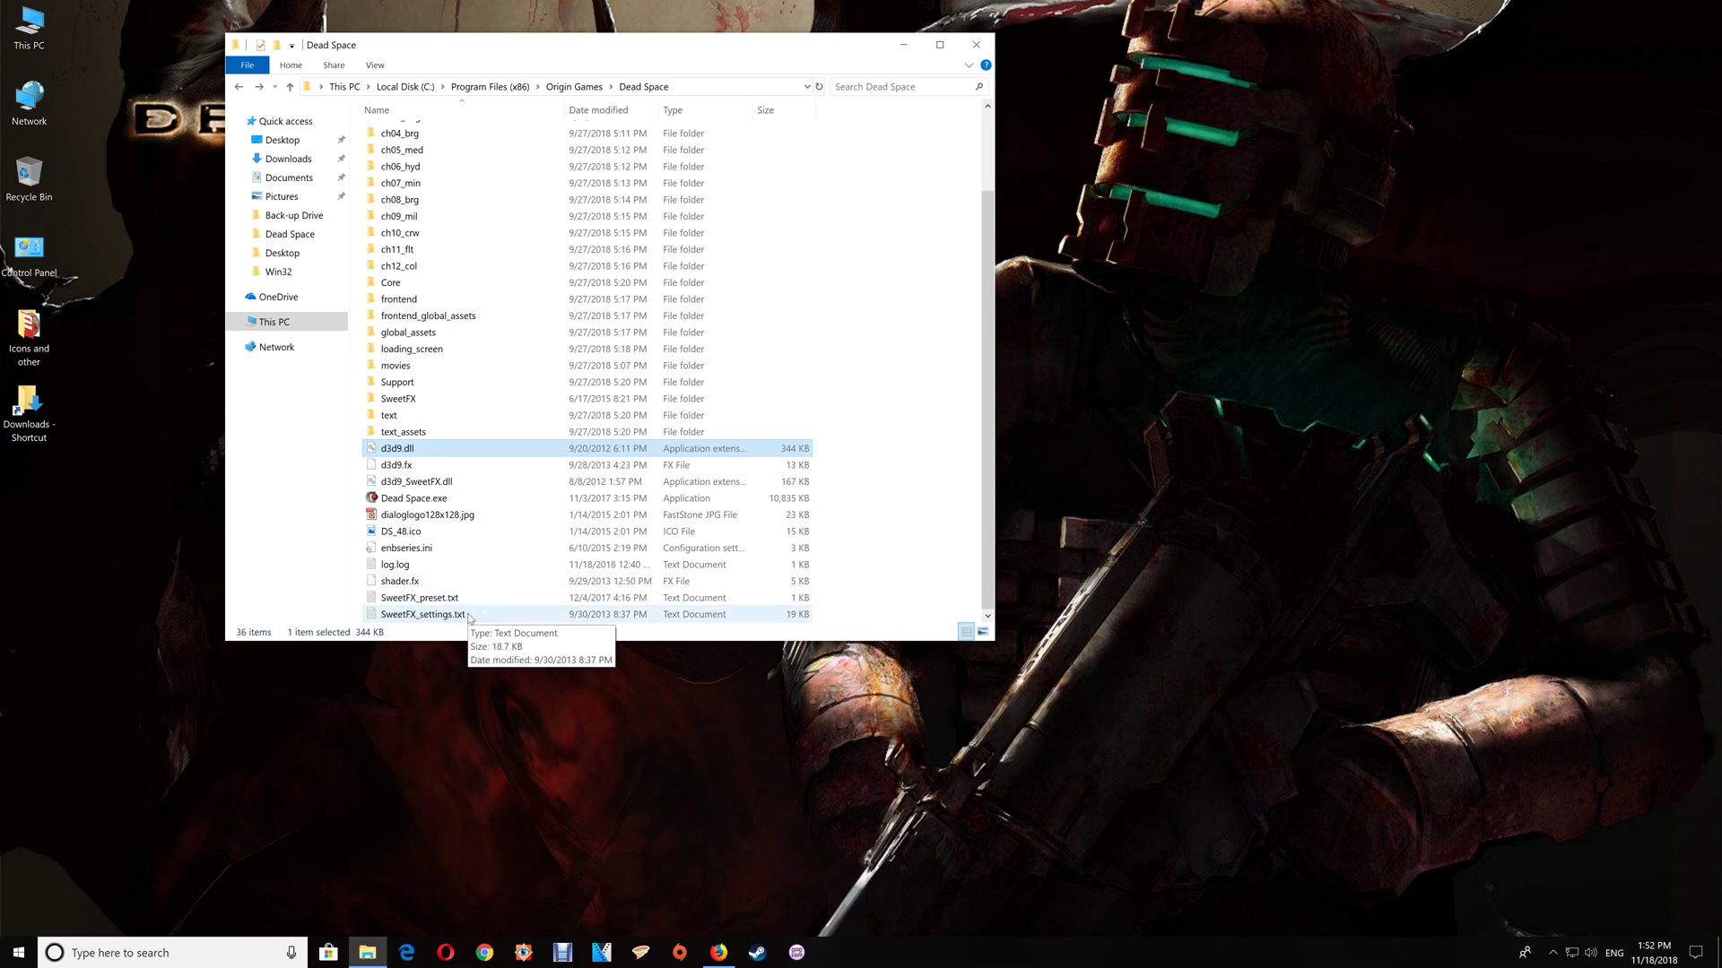
{"action": "mouse_move", "coordinate": [444, 624]}
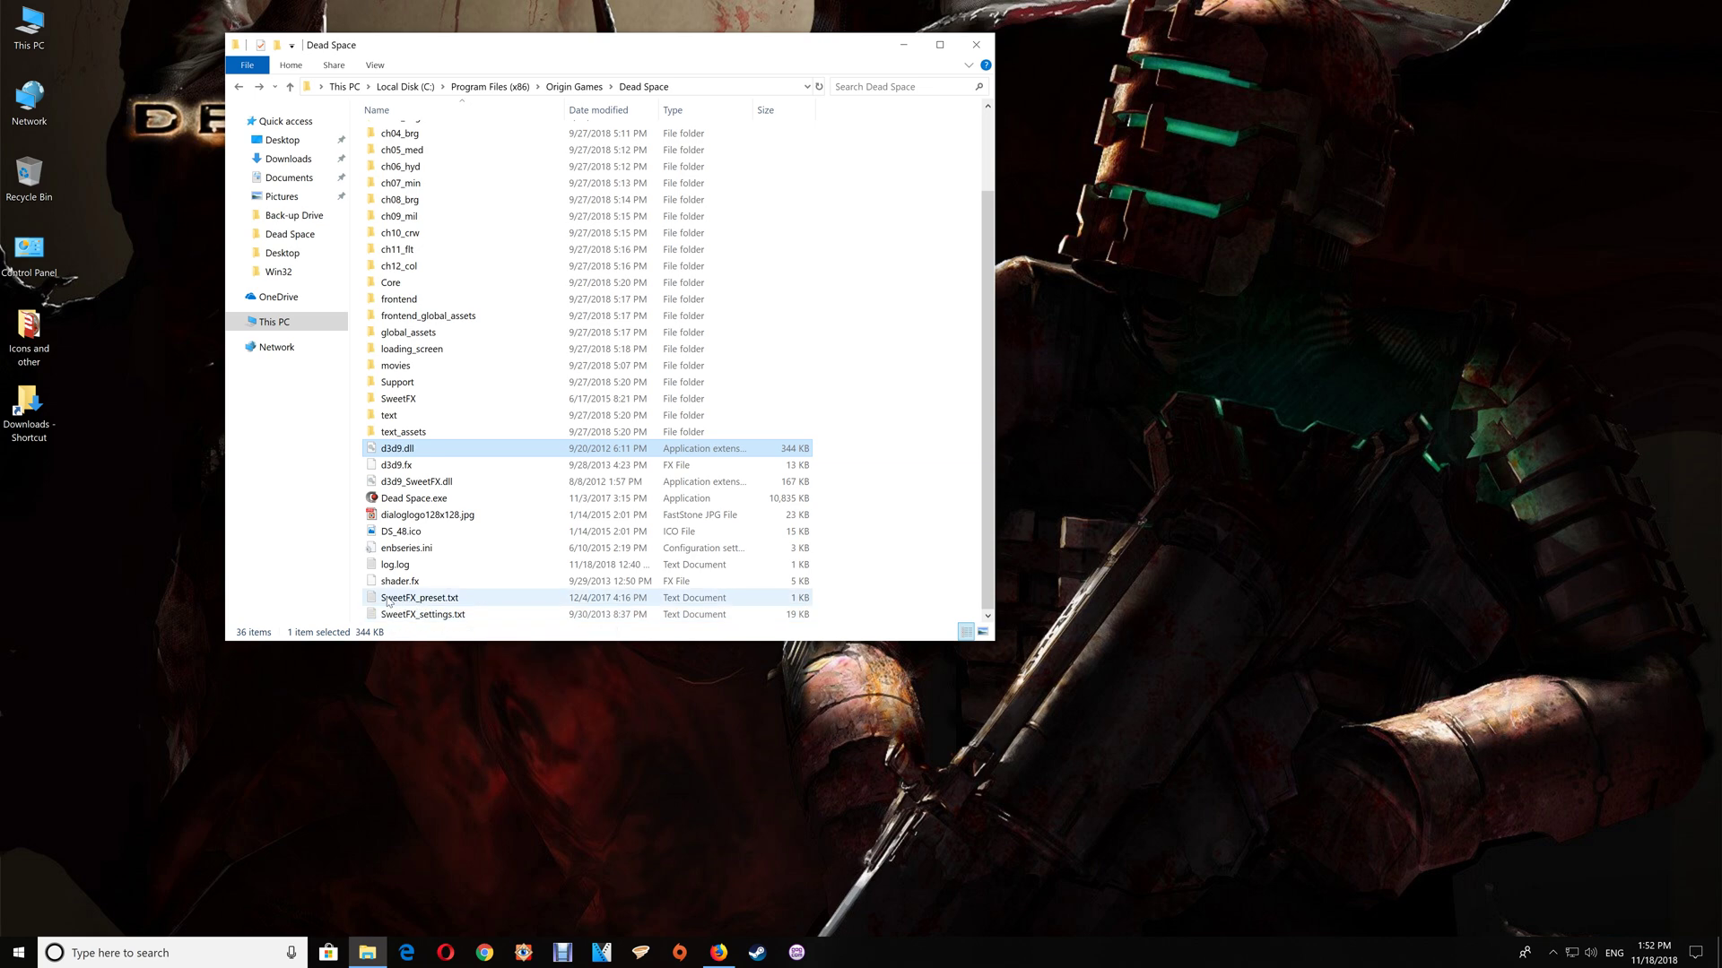
- View SweetFX_preset.txt, then open SweetFX\Presets\Dead Space.txt
{"action": "left_click", "coordinate": [418, 597]}
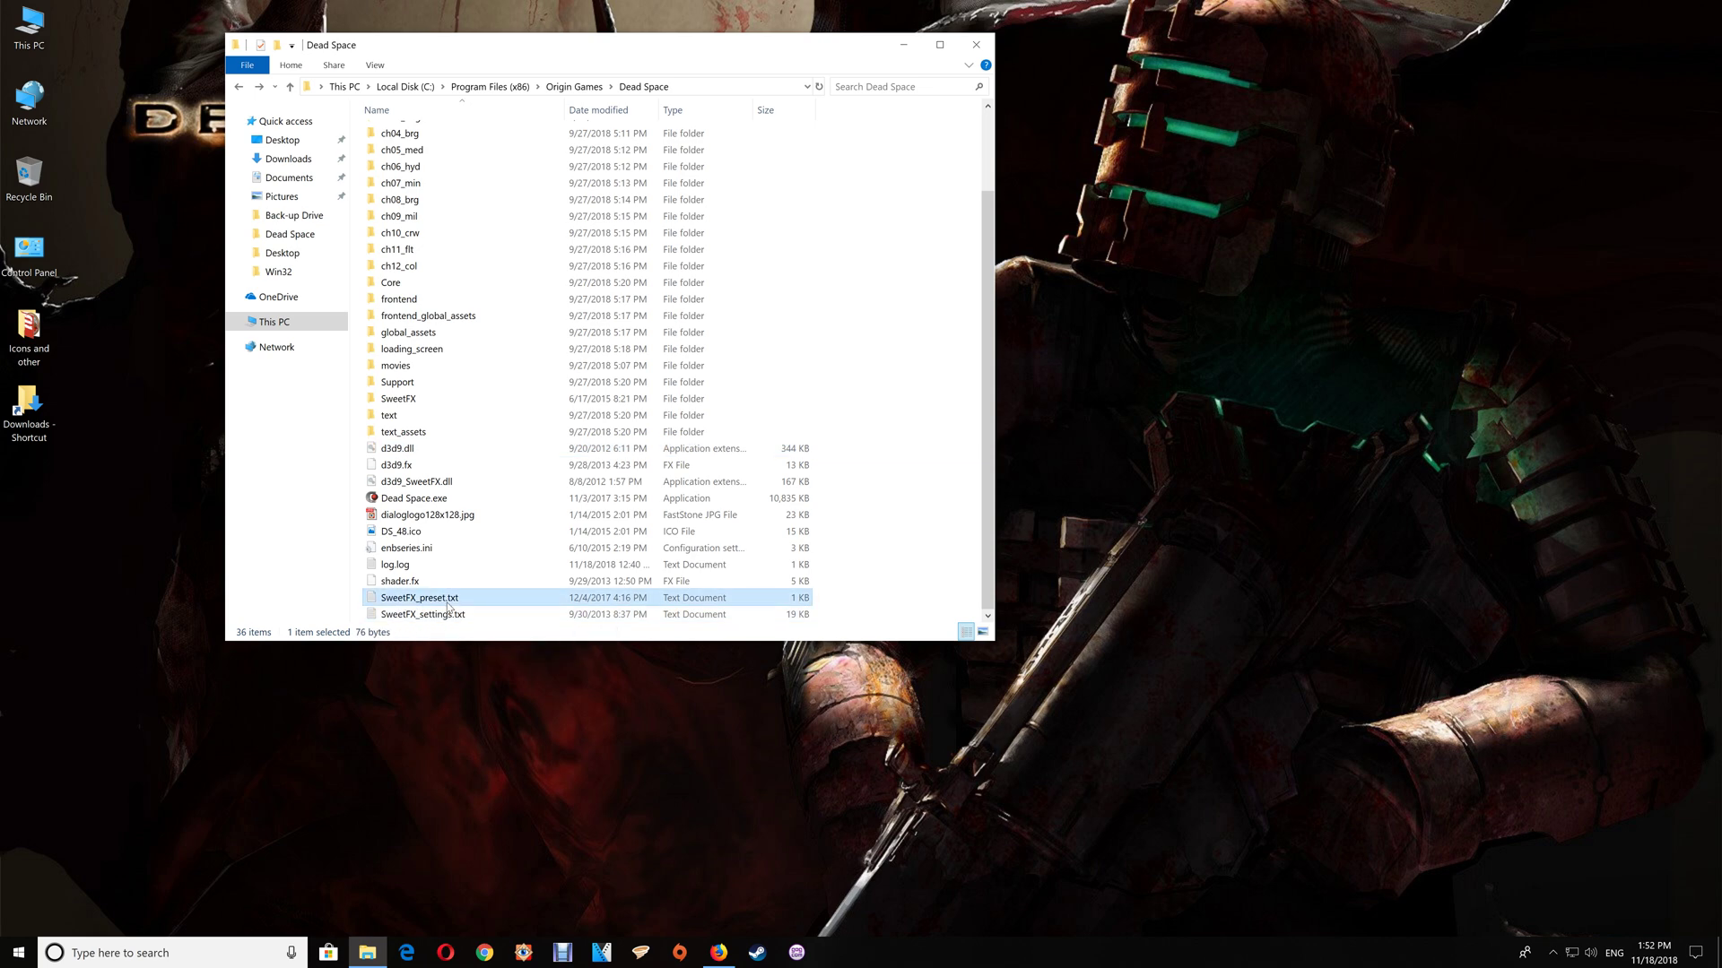
{"action": "double_click", "coordinate": [418, 597]}
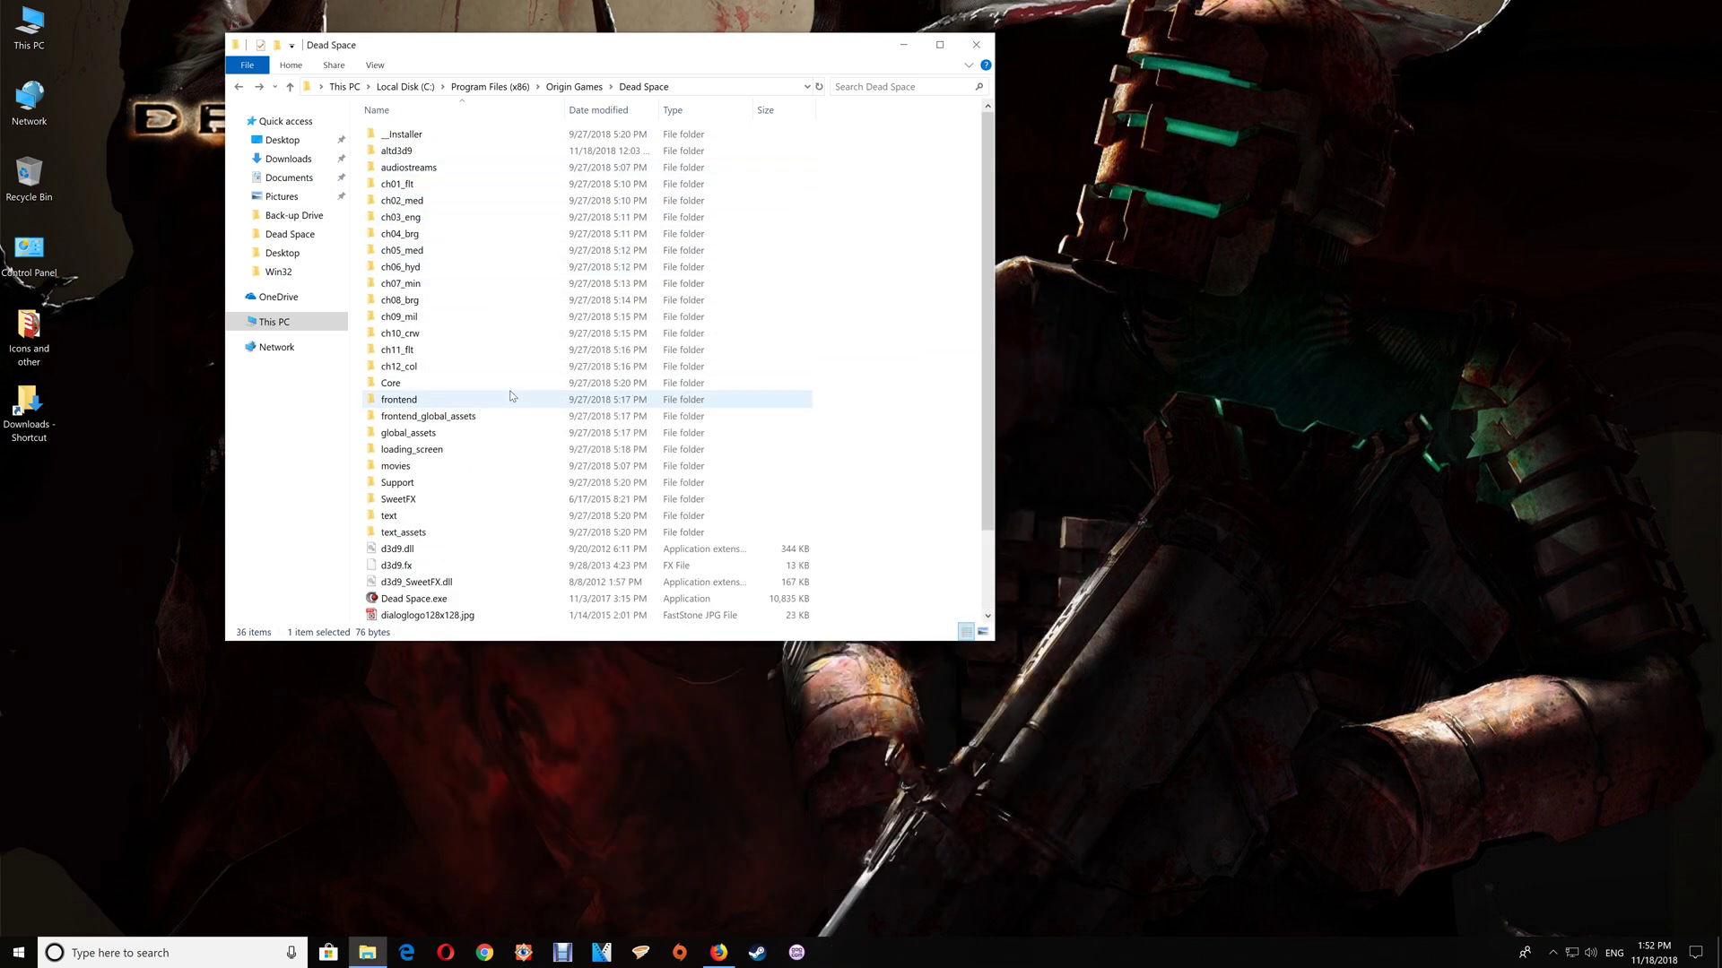
{"action": "double_click", "coordinate": [398, 498]}
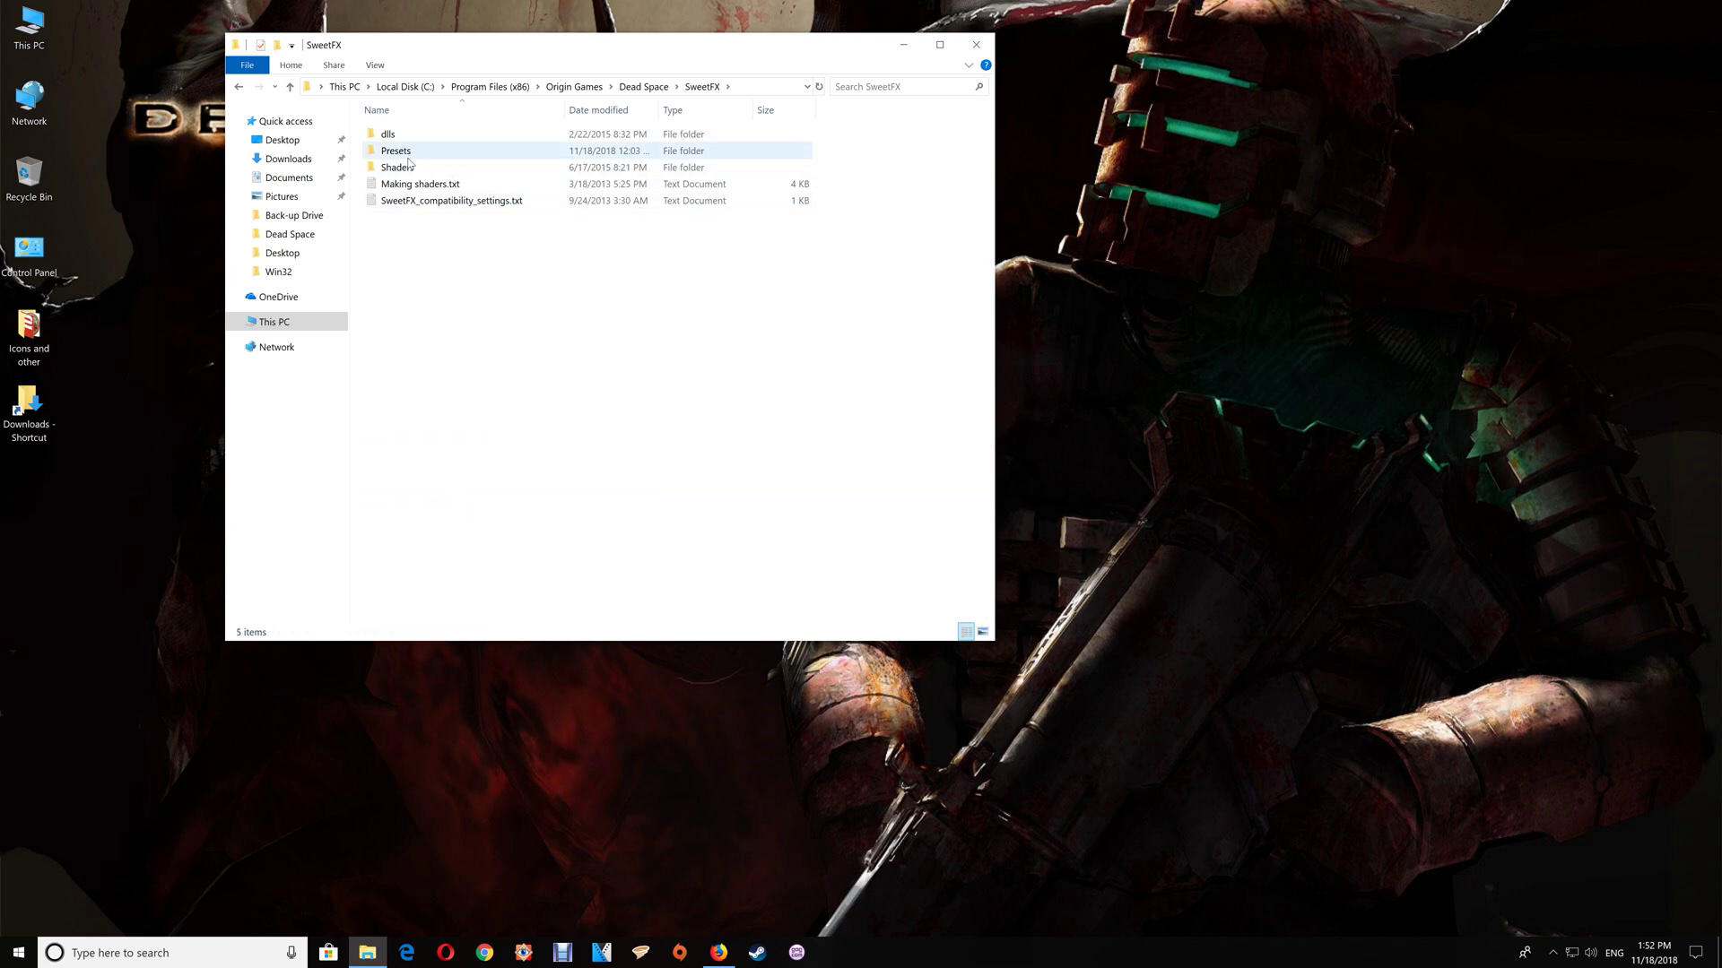
{"action": "double_click", "coordinate": [394, 151]}
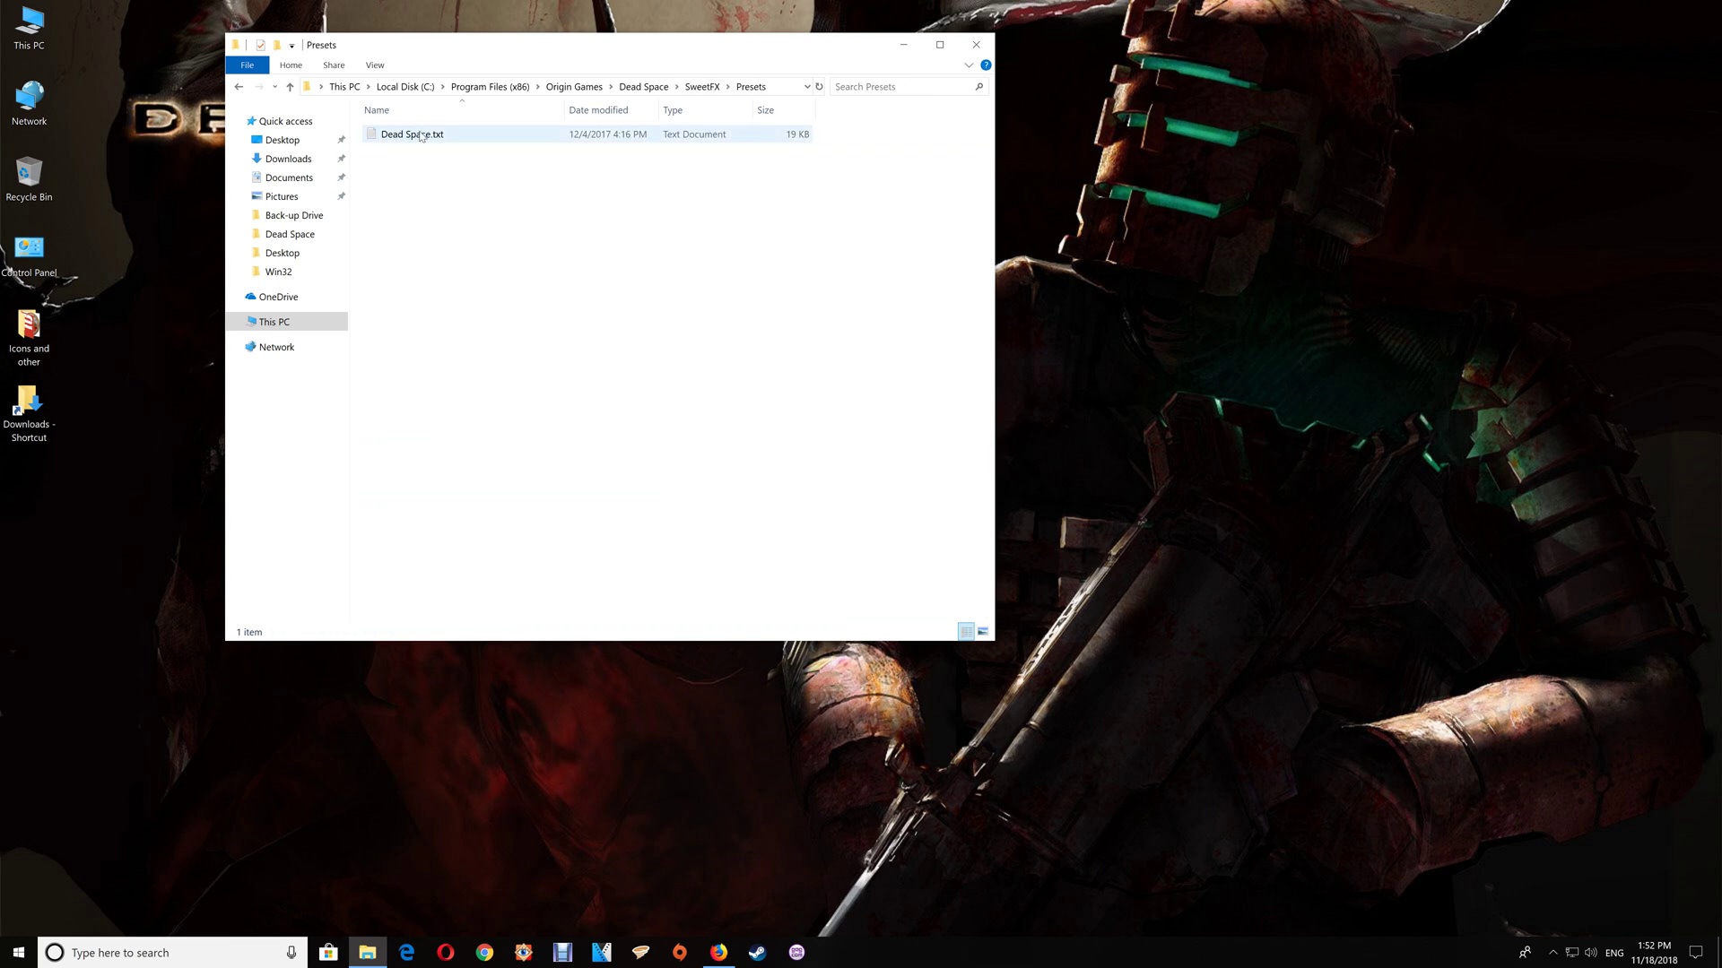
{"action": "mouse_move", "coordinate": [418, 134]}
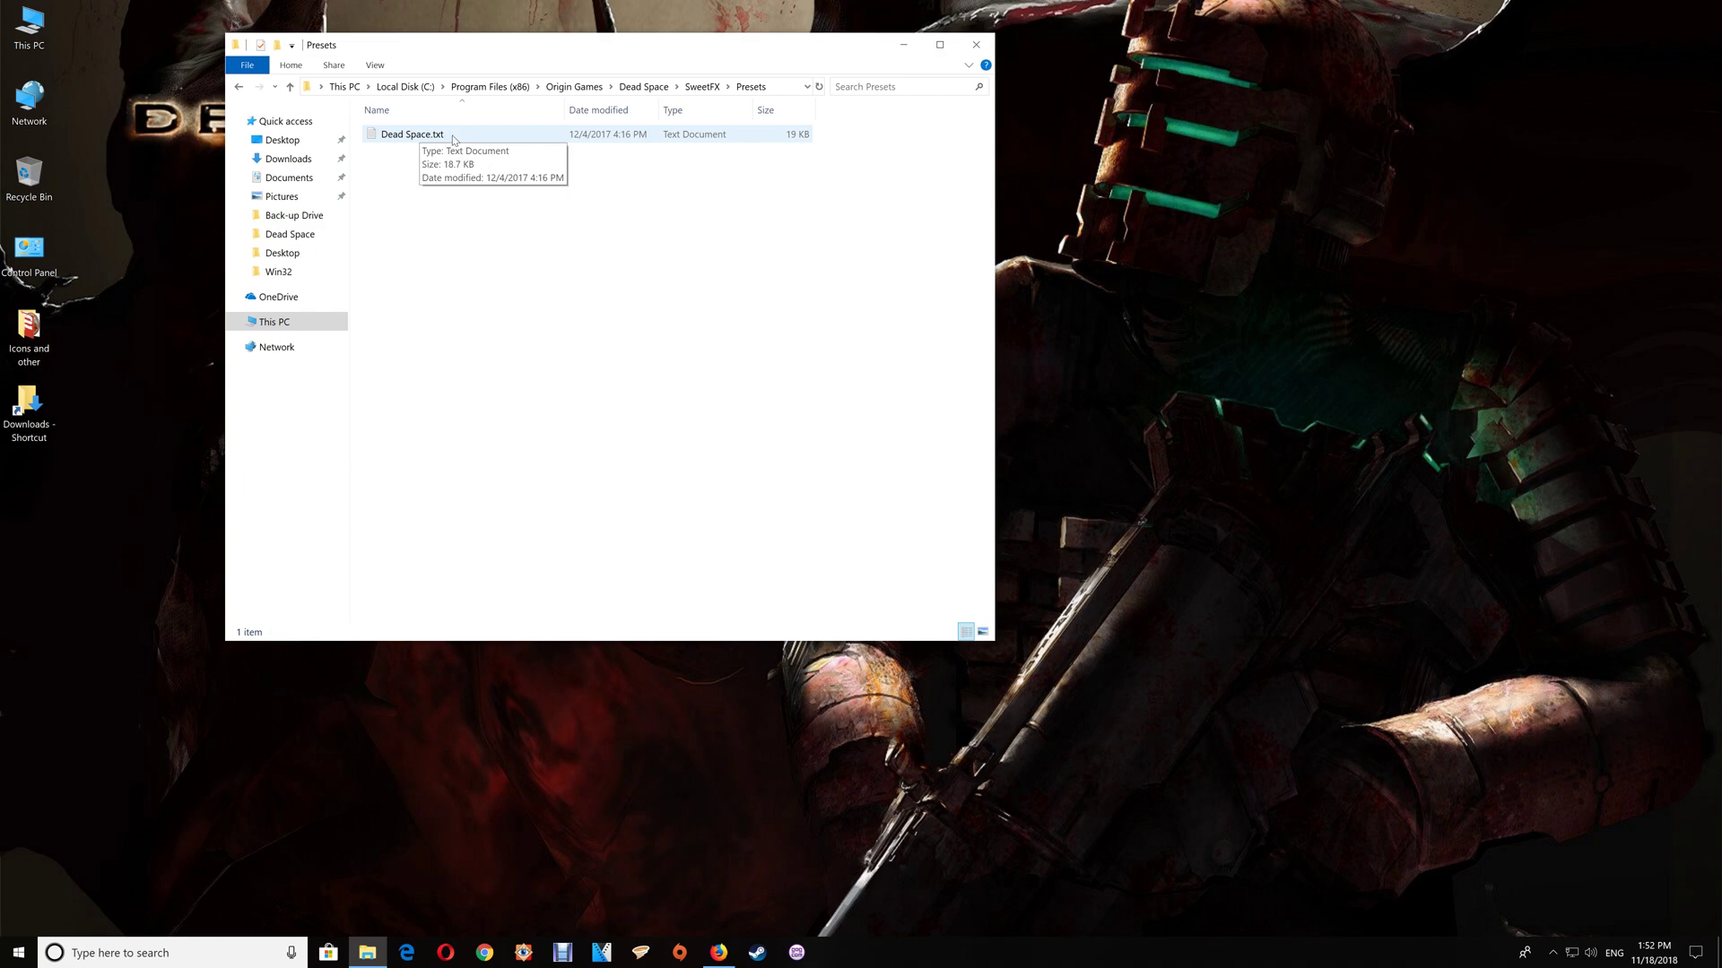
{"action": "double_click", "coordinate": [411, 133]}
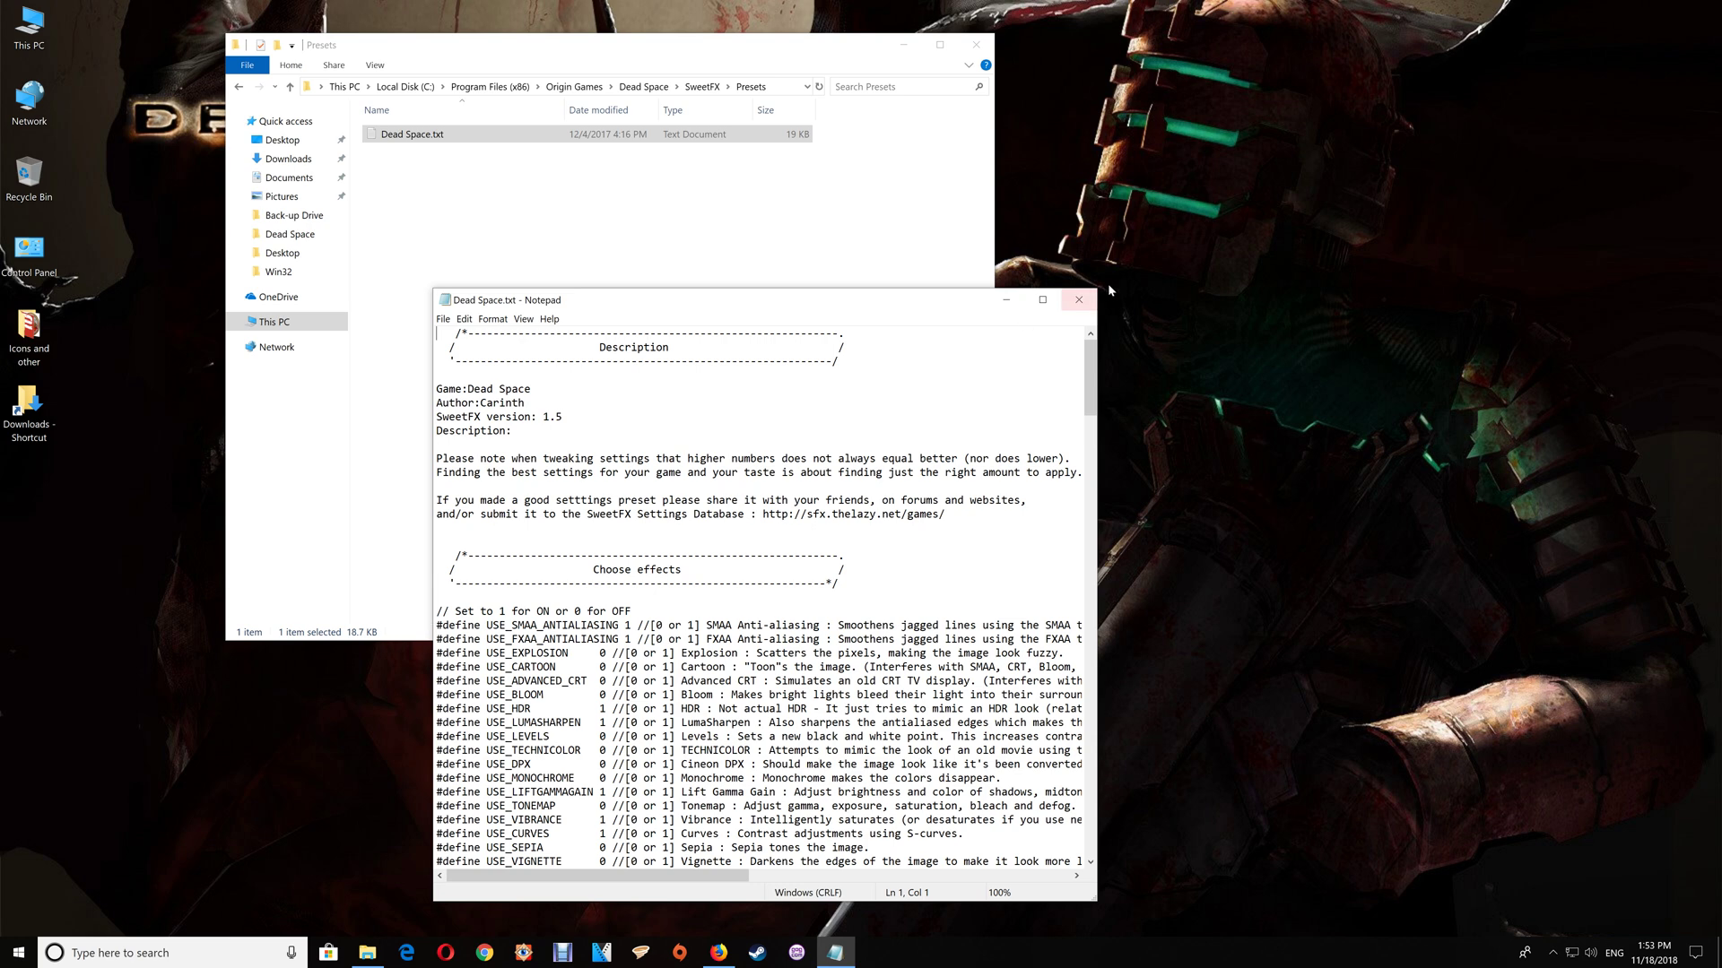
- Close the Dead Space.txt preset in Notepad after reading its effect toggles
{"action": "left_click", "coordinate": [1077, 300]}
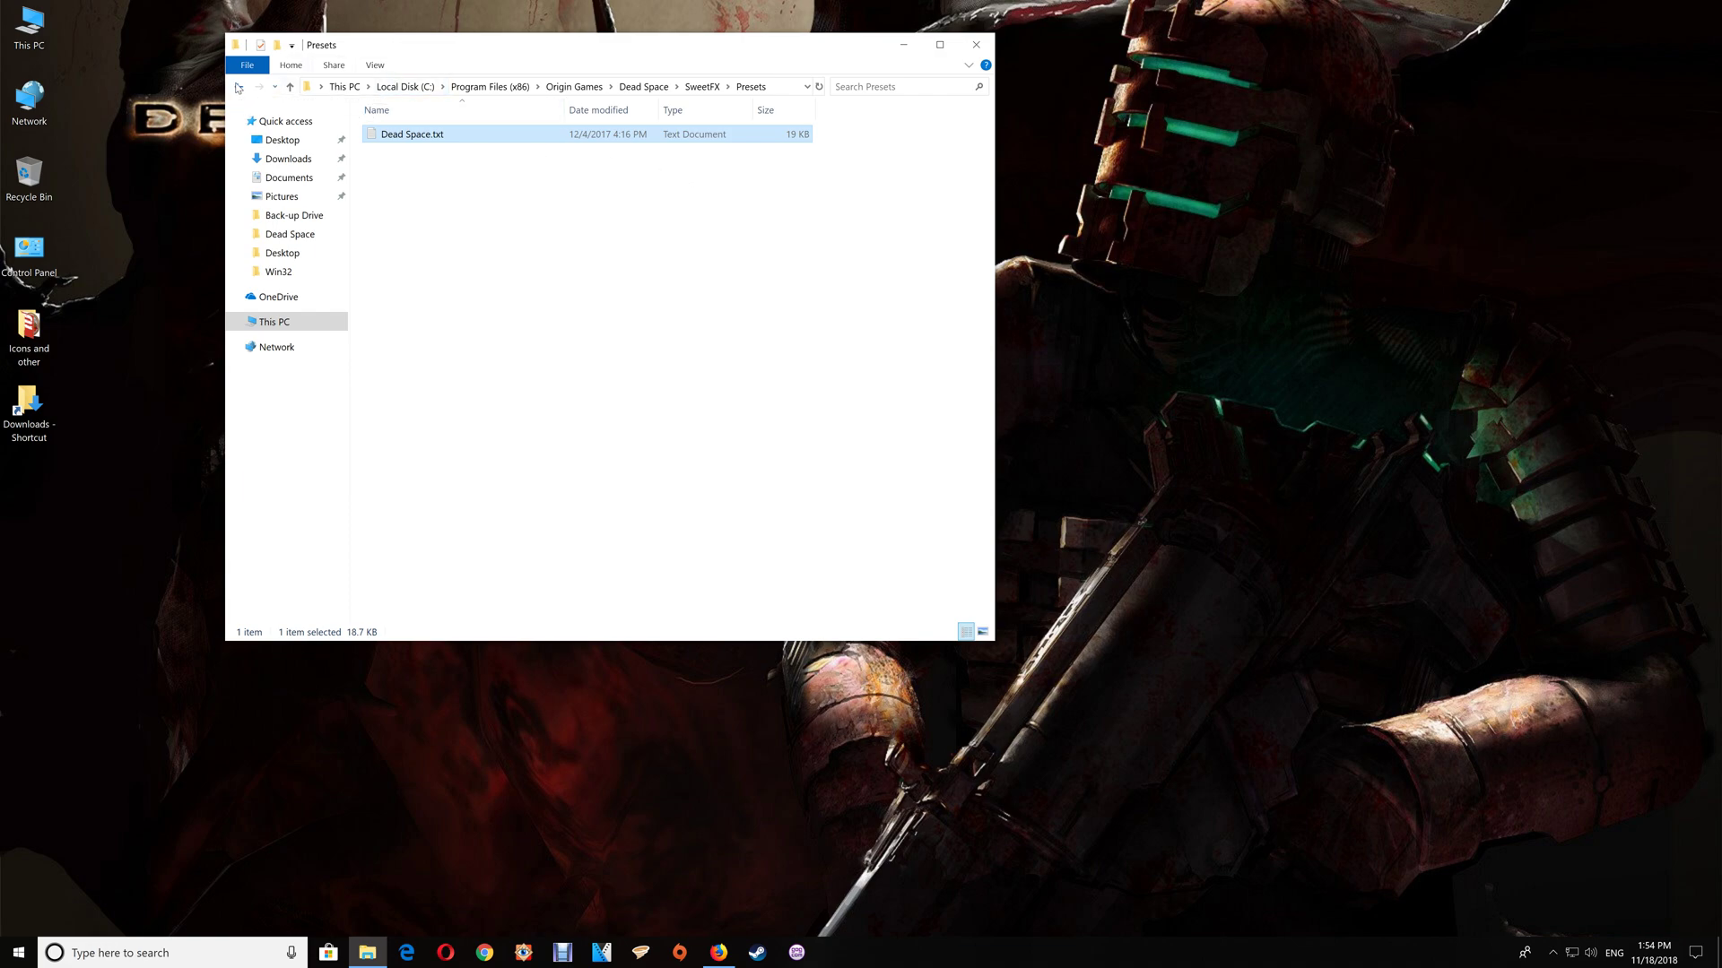
- Go back to the Dead Space folder and scroll to SweetFX_preset.txt and SweetFX_settings.txt
{"action": "left_click", "coordinate": [238, 86]}
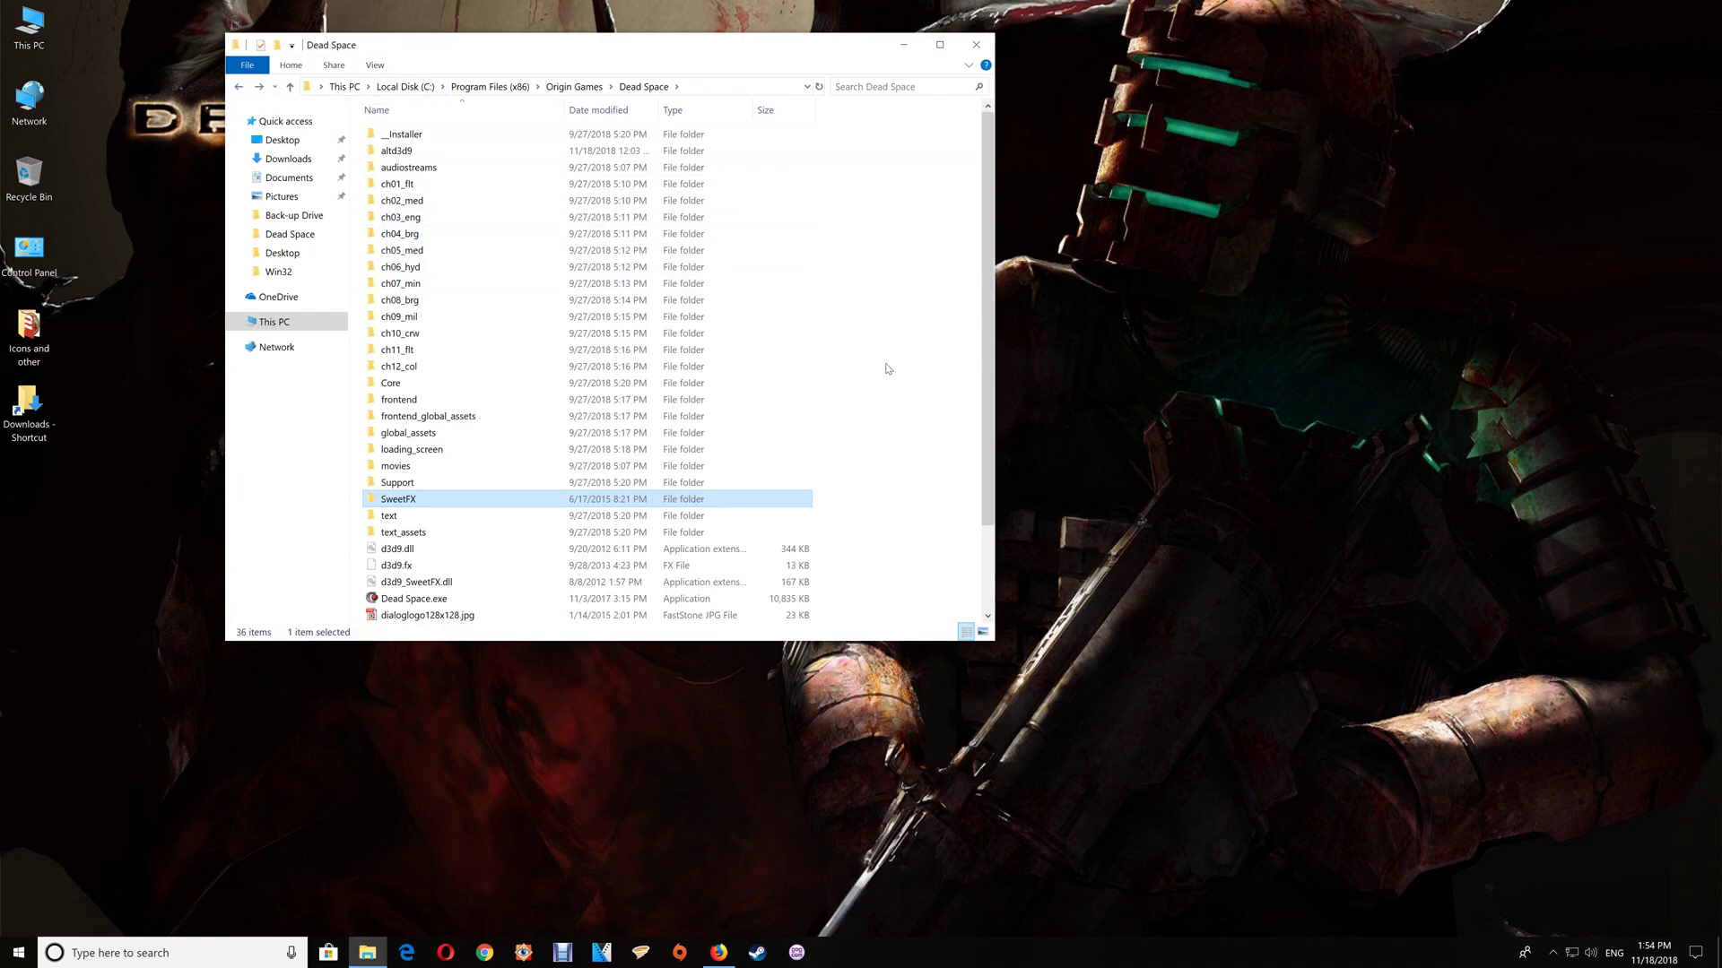
{"action": "scroll", "scroll_direction": "down", "scroll_amount": 3}
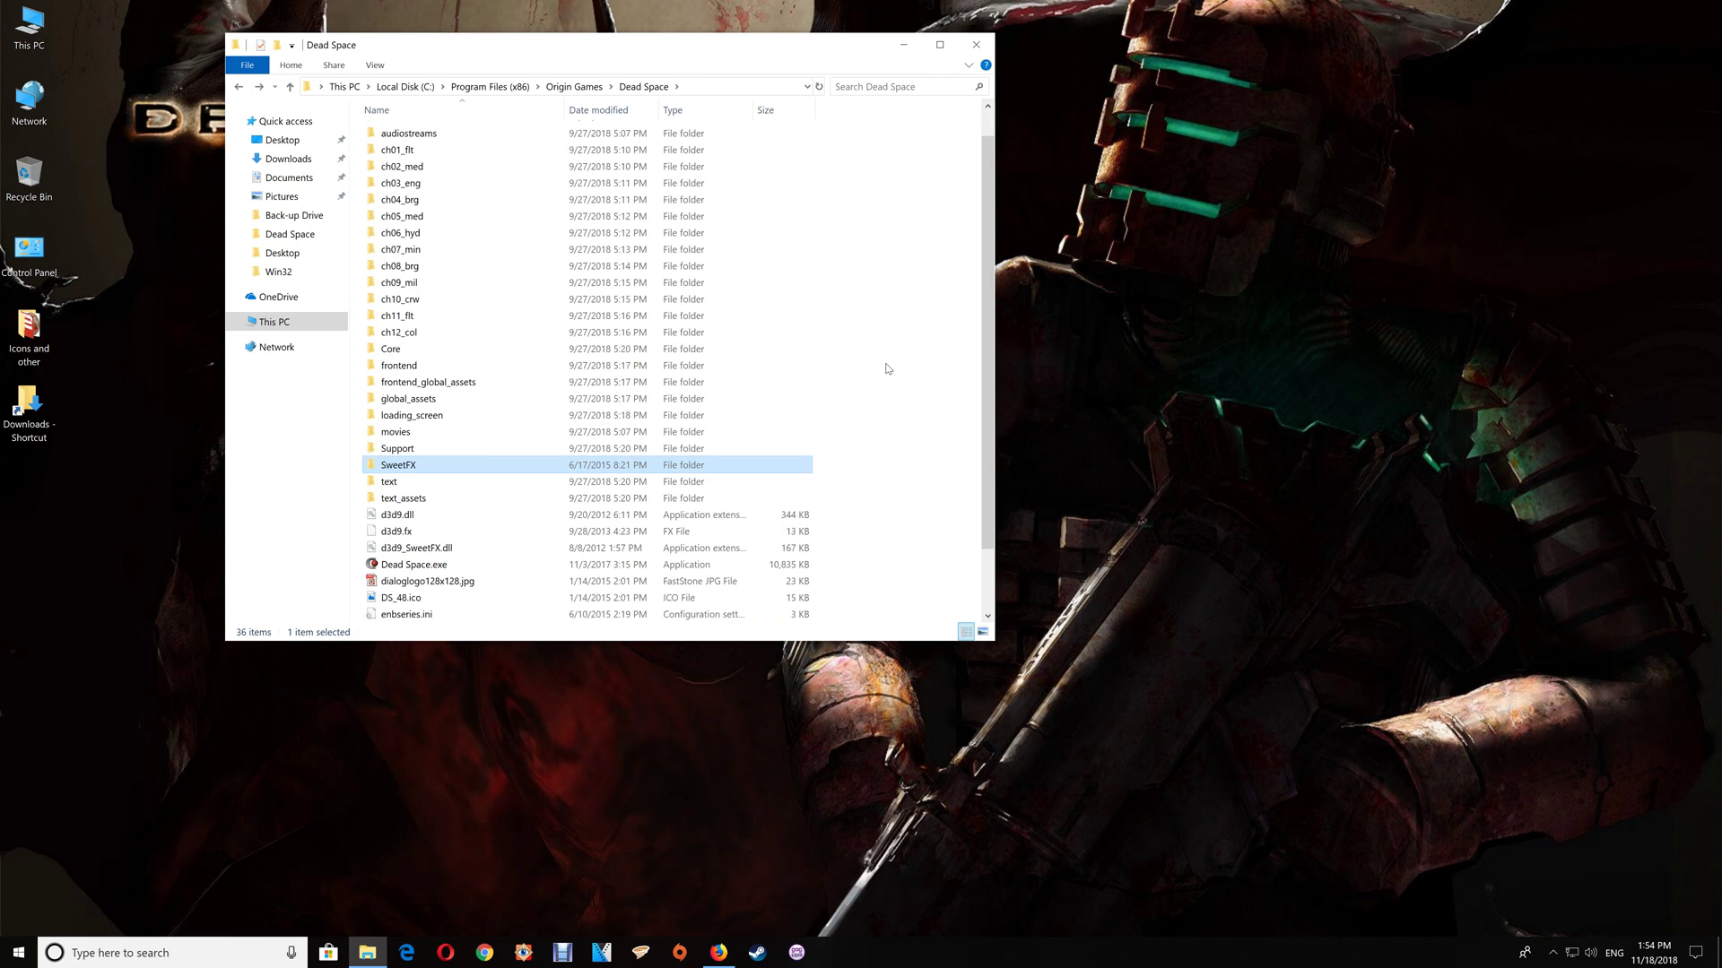
{"action": "scroll", "scroll_direction": "down", "scroll_amount": 3}
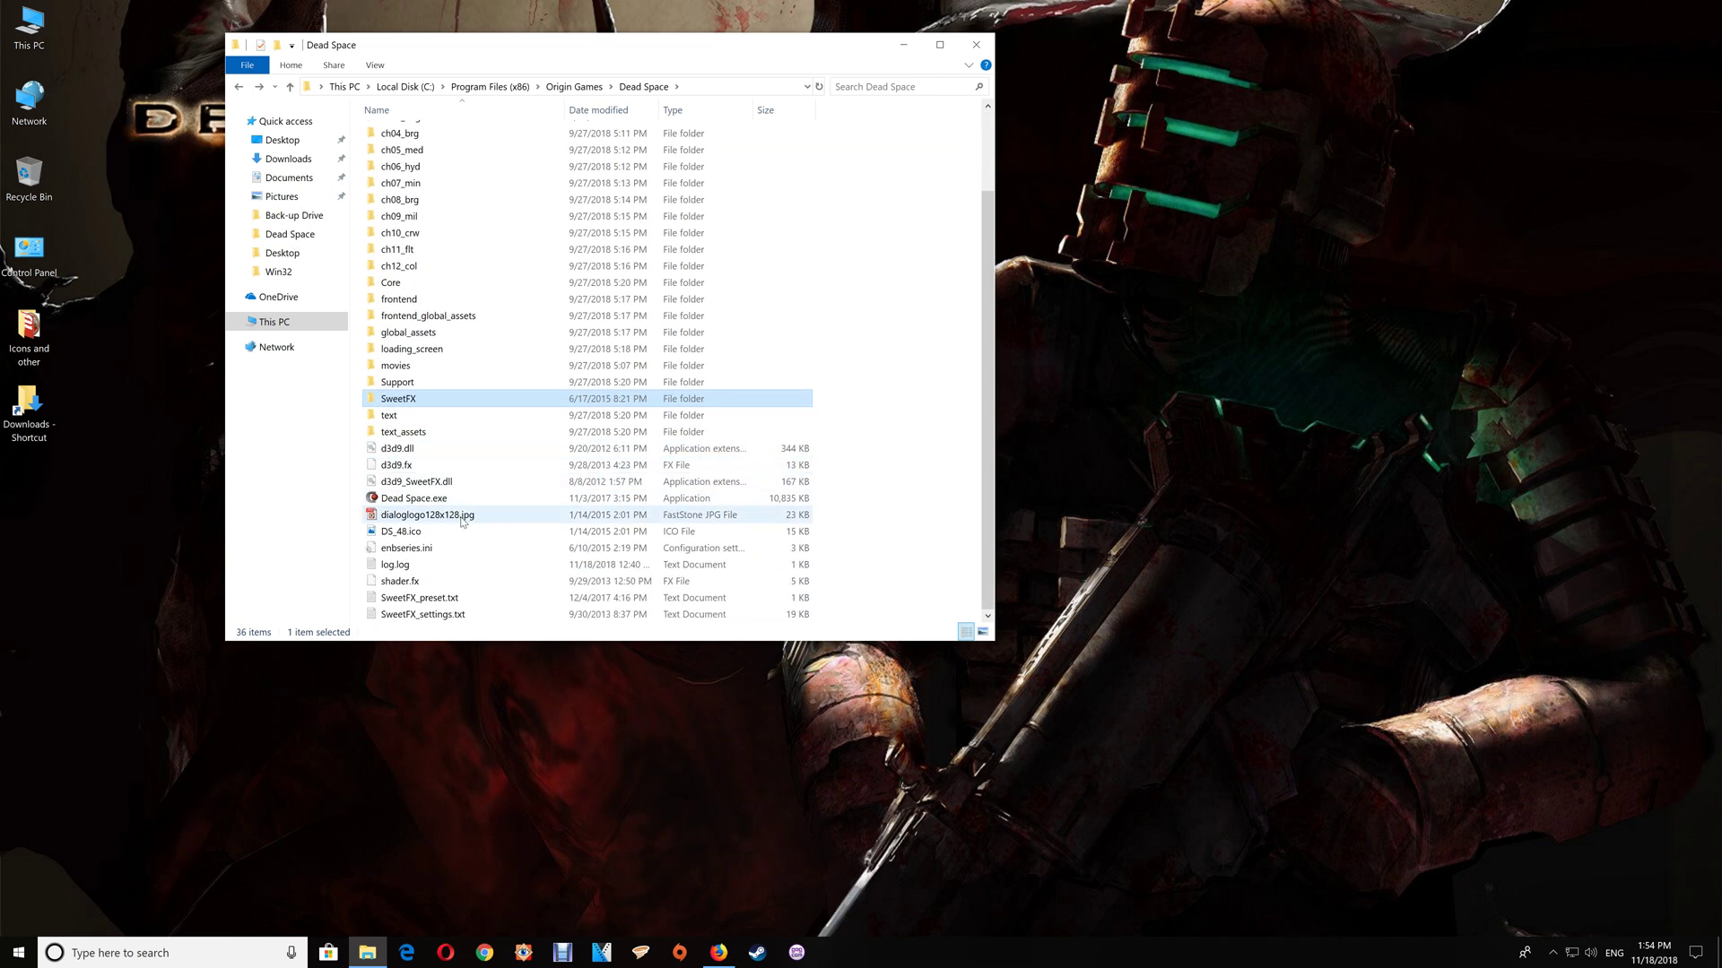
{"action": "mouse_move", "coordinate": [407, 549]}
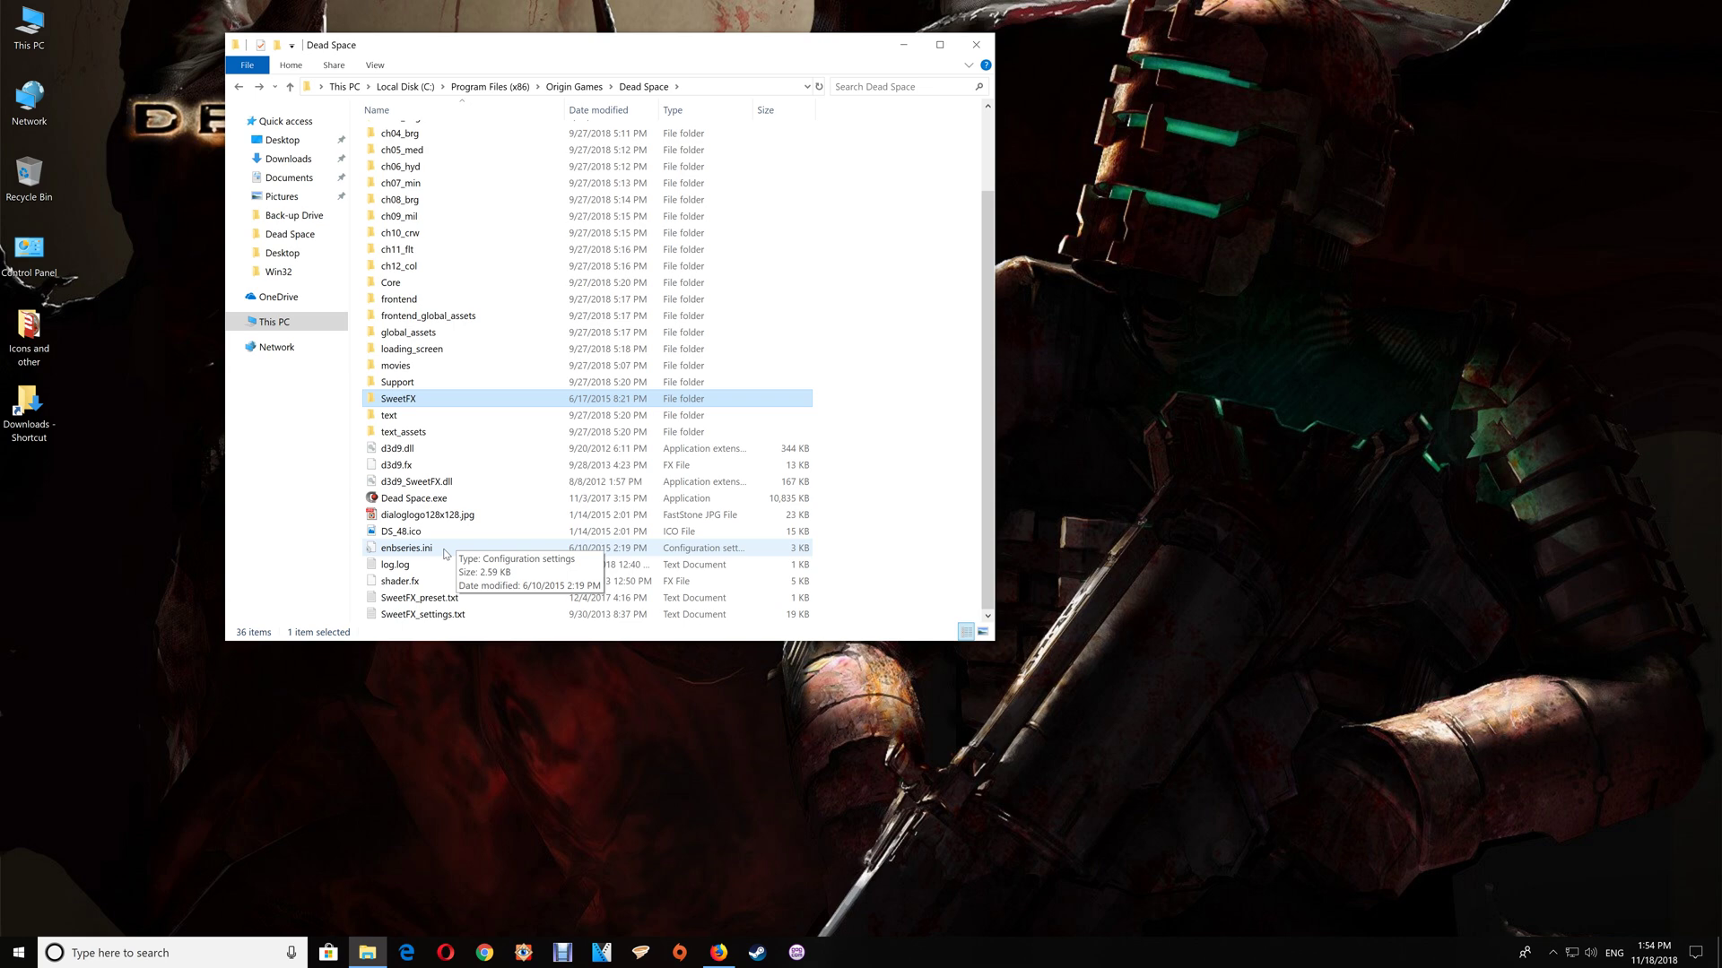
- View enbseries.ini's [PROXY] section pointing to d3d9_SweetFX.dll, then close Notepad
{"action": "double_click", "coordinate": [405, 549]}
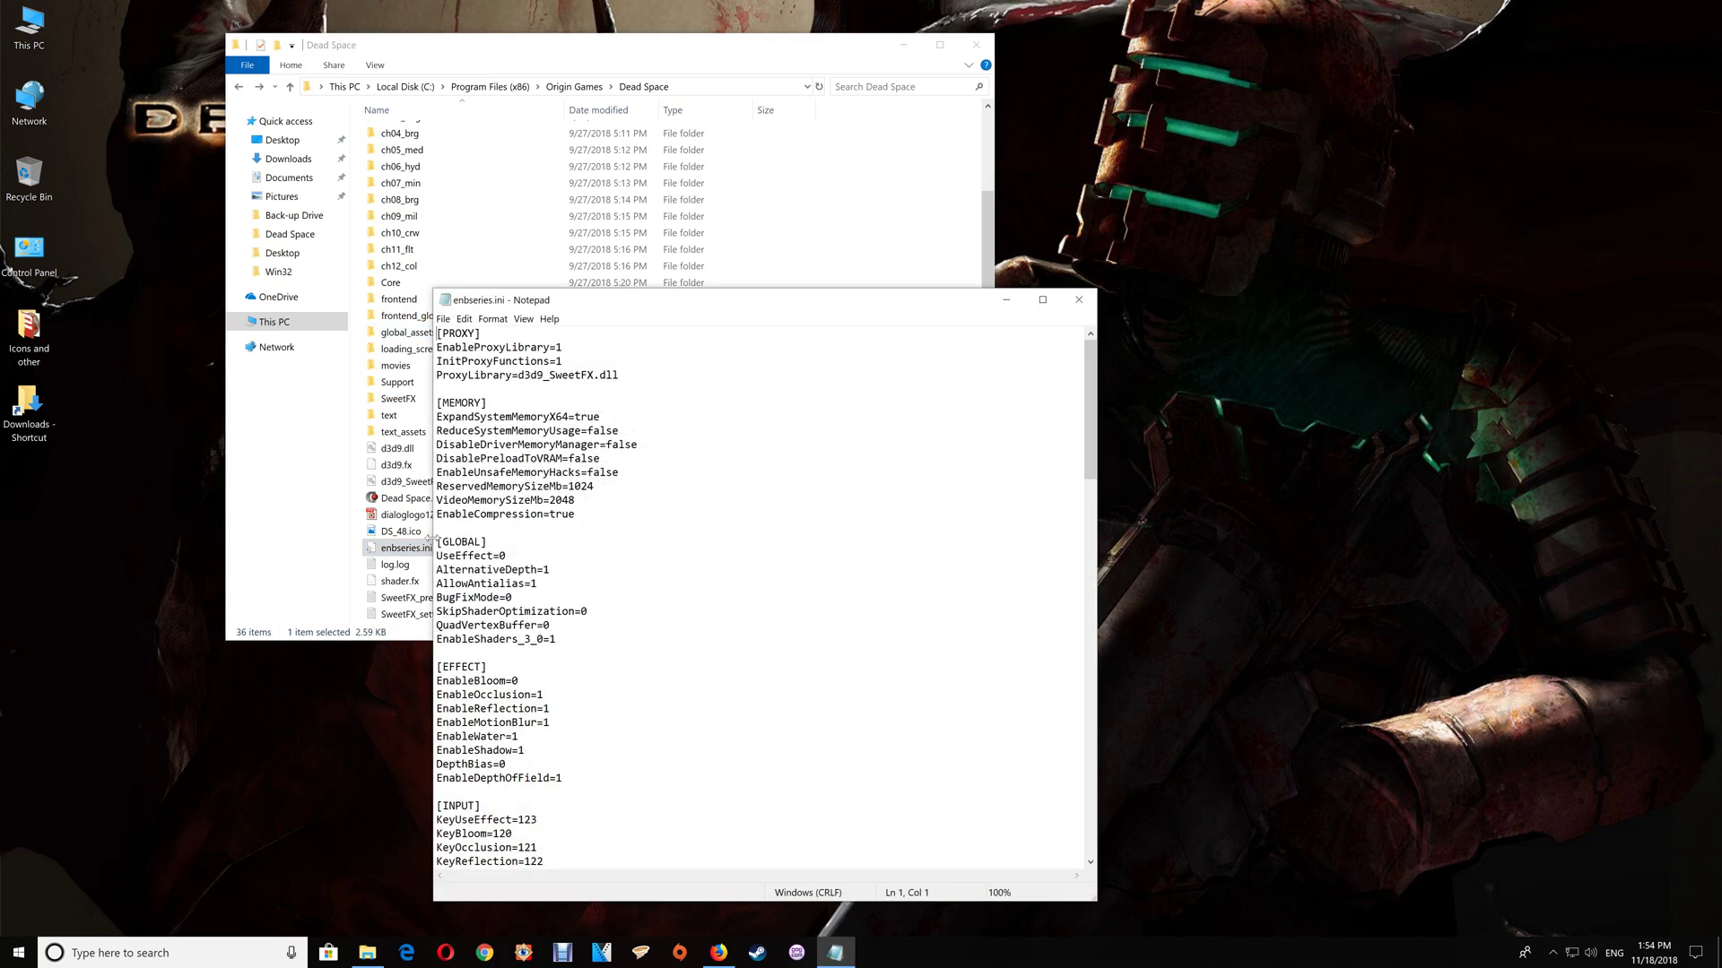
{"action": "left_click", "coordinate": [394, 565]}
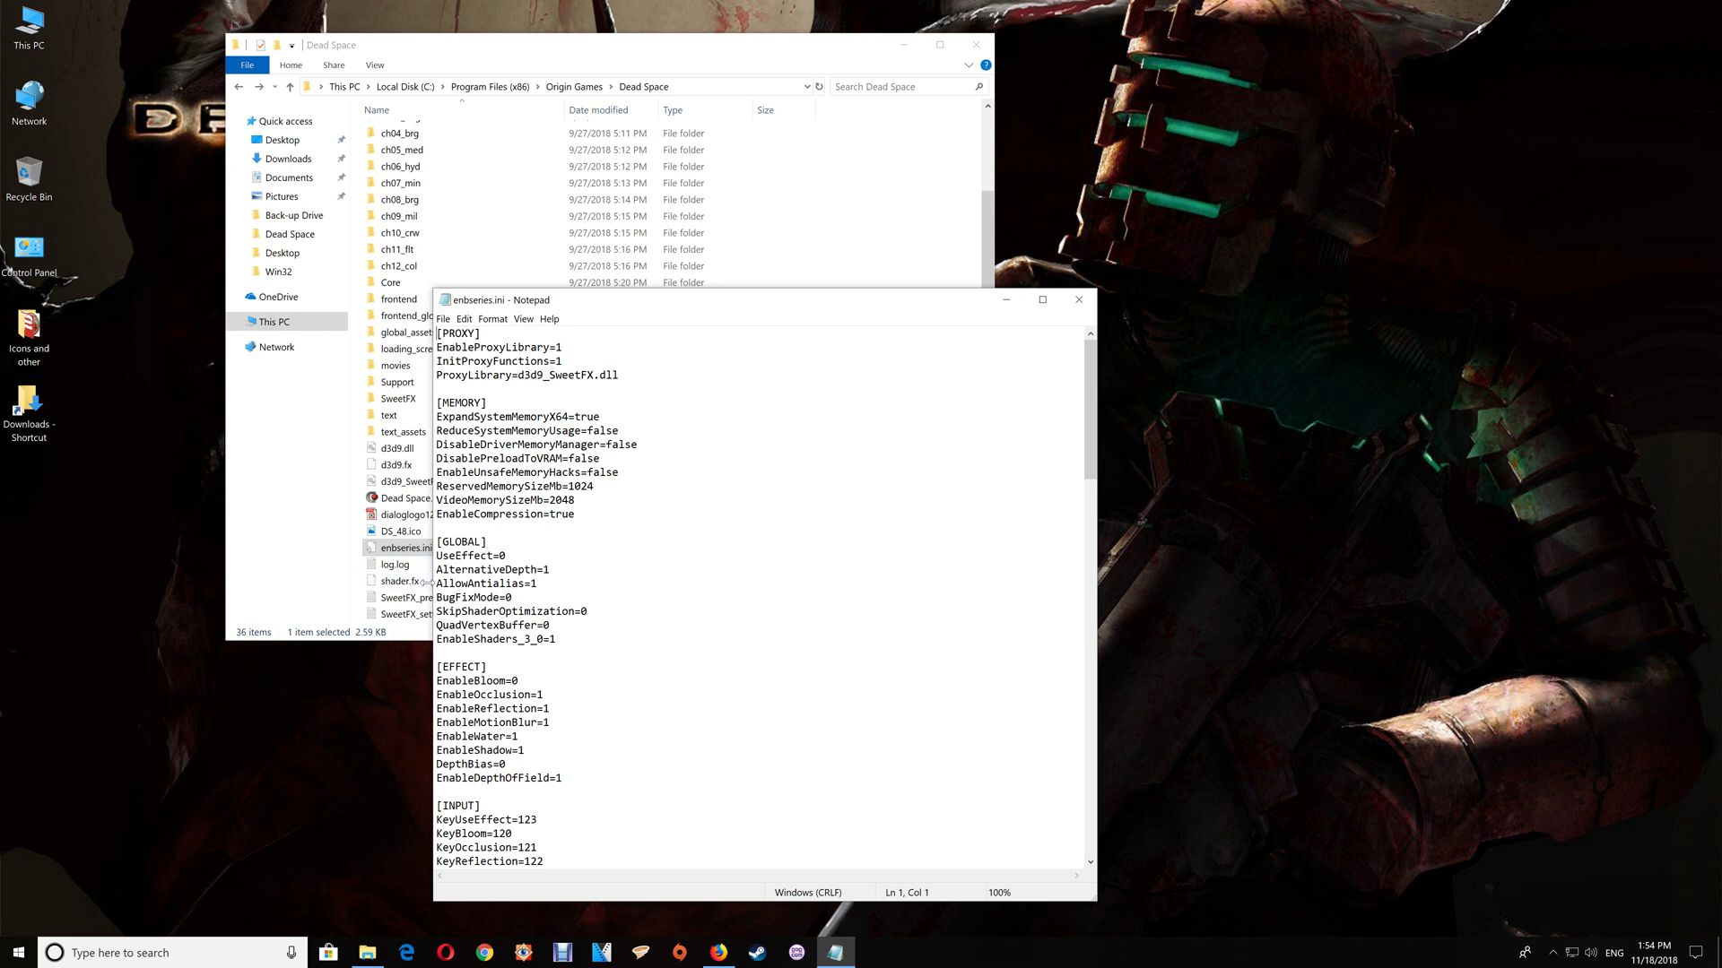
{"action": "mouse_move", "coordinate": [1078, 299]}
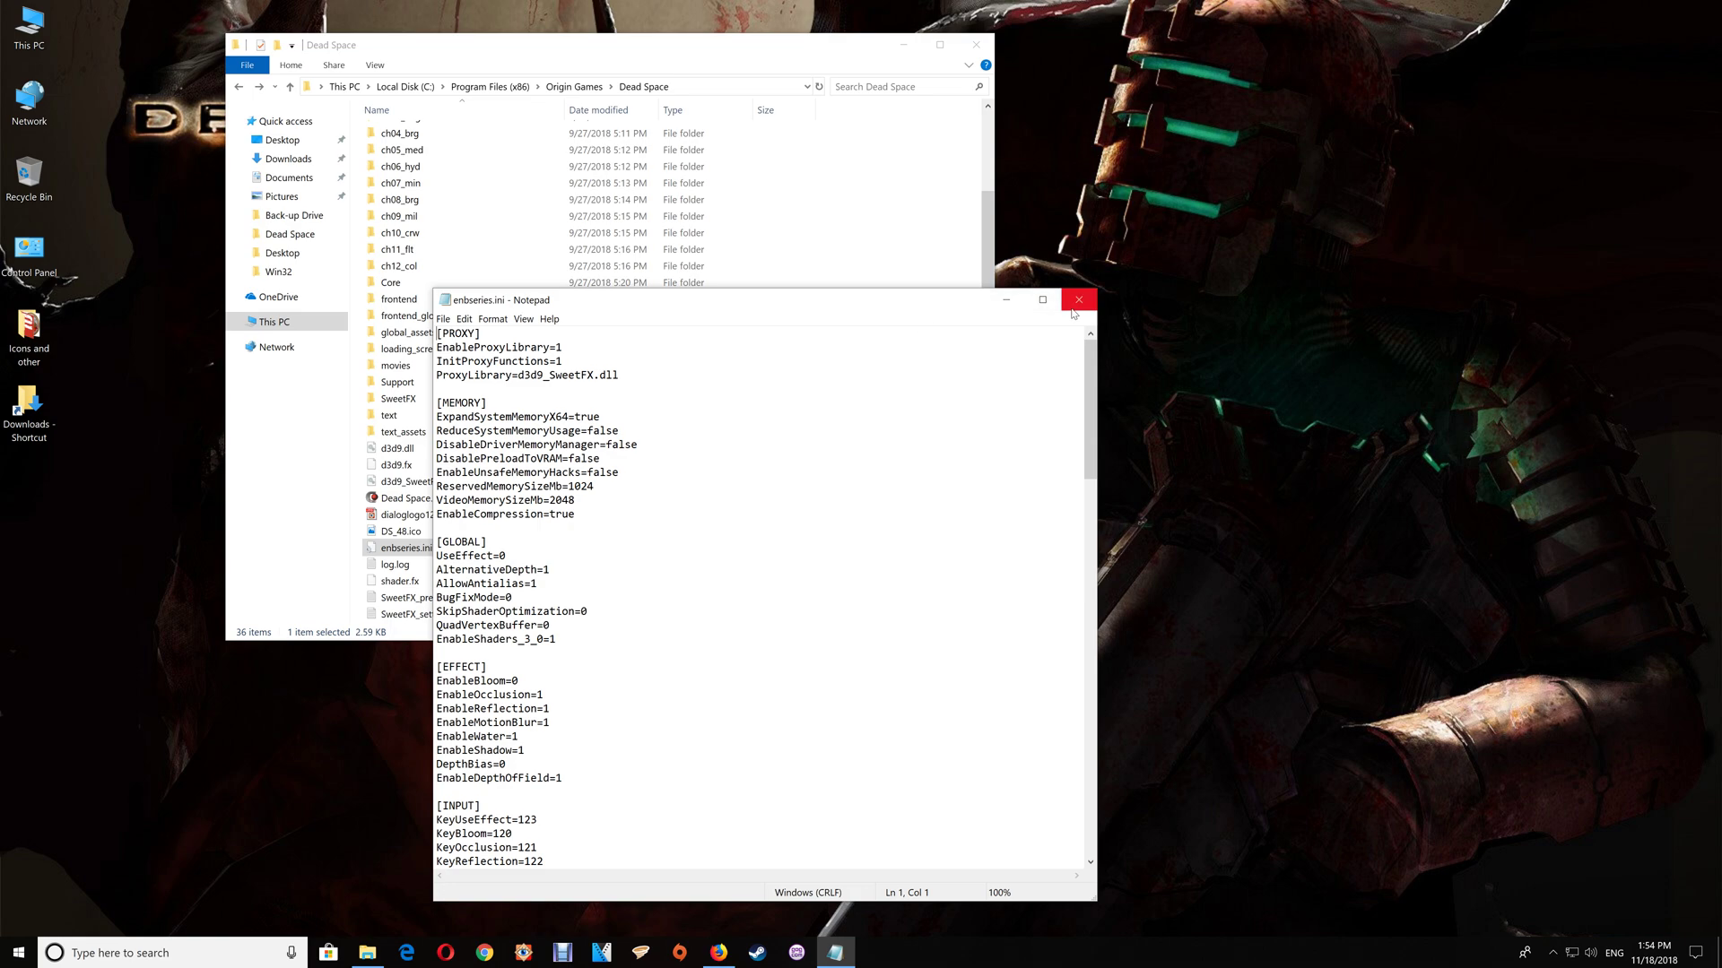
{"action": "left_click", "coordinate": [1076, 299]}
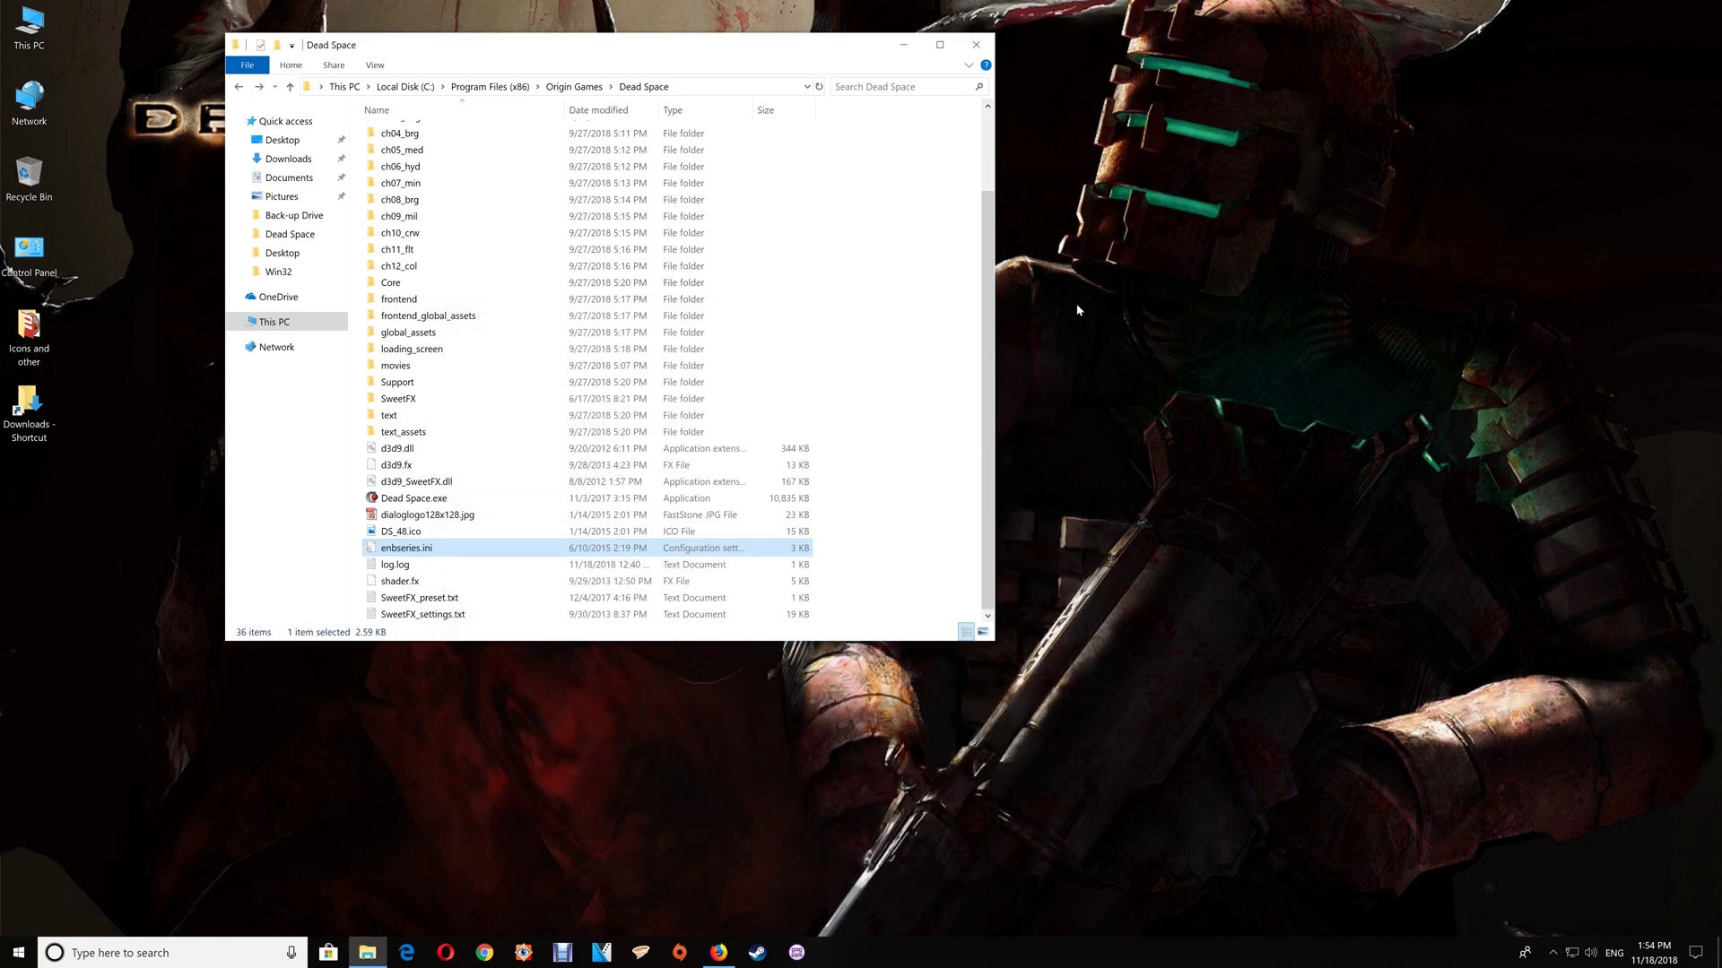